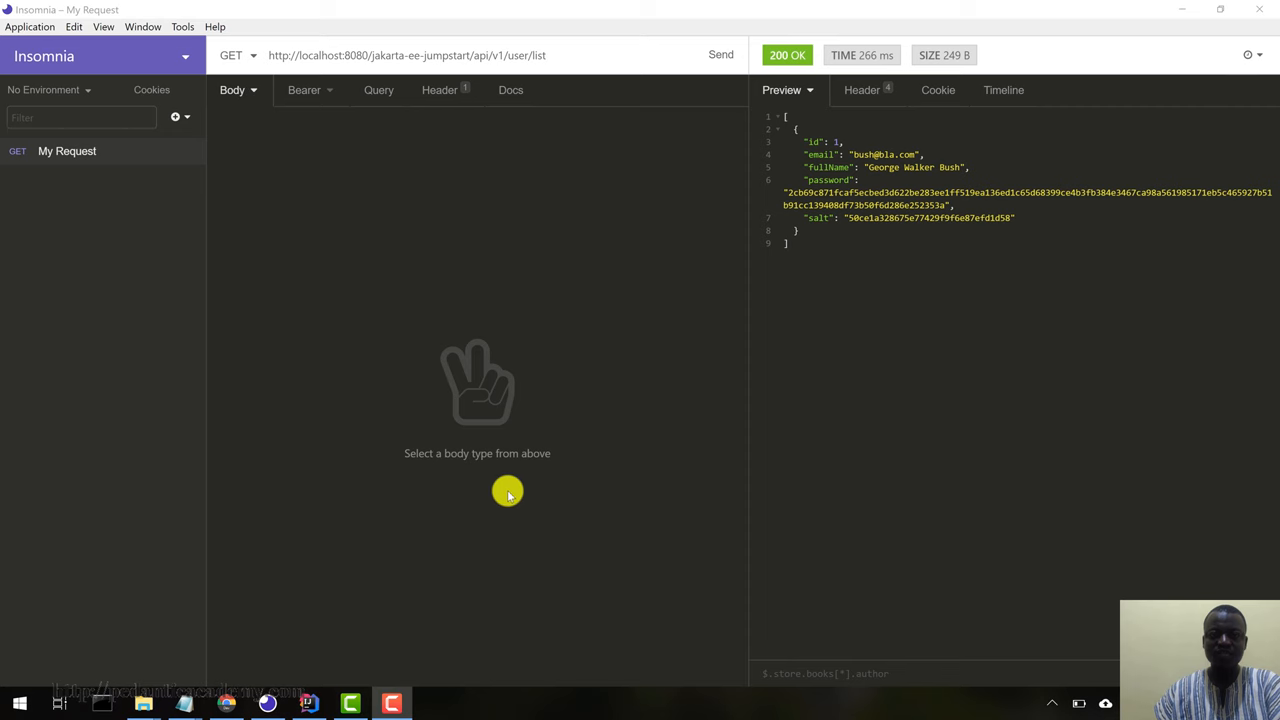
mouse_move(285, 84)
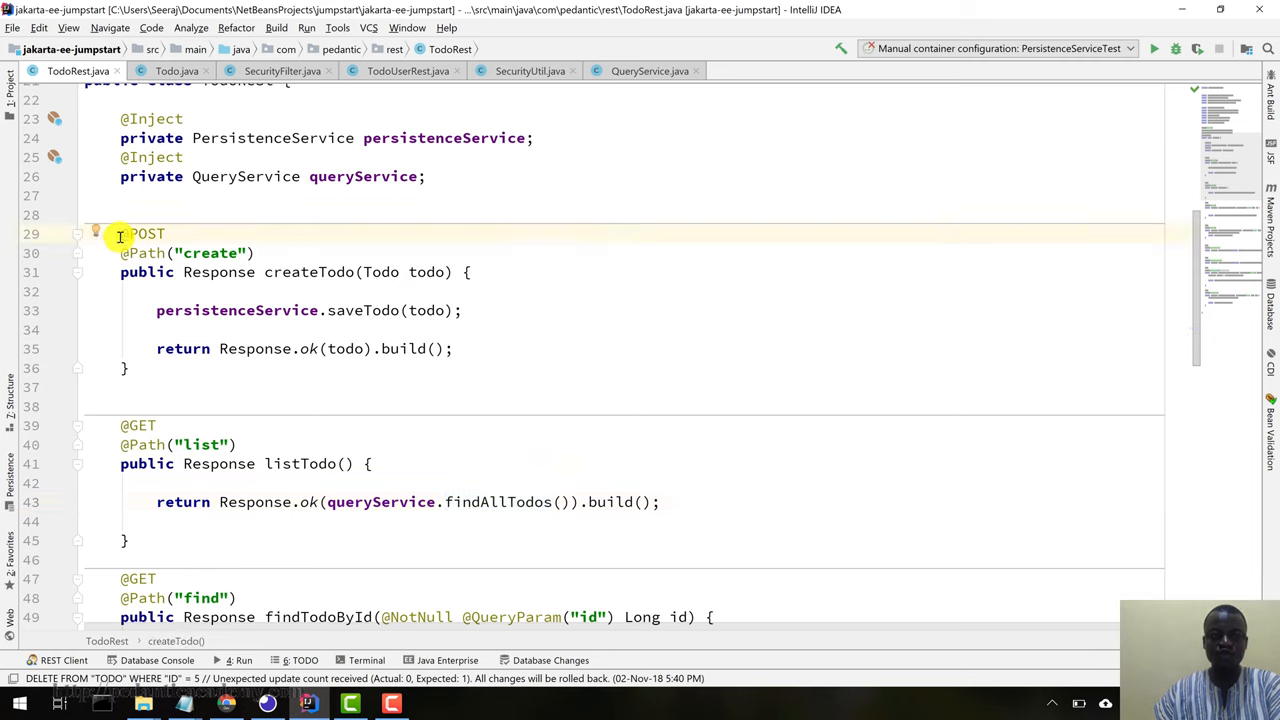
- Make the request a JSON POST to todo/create and review its bearer token and headers
double_click(142, 233)
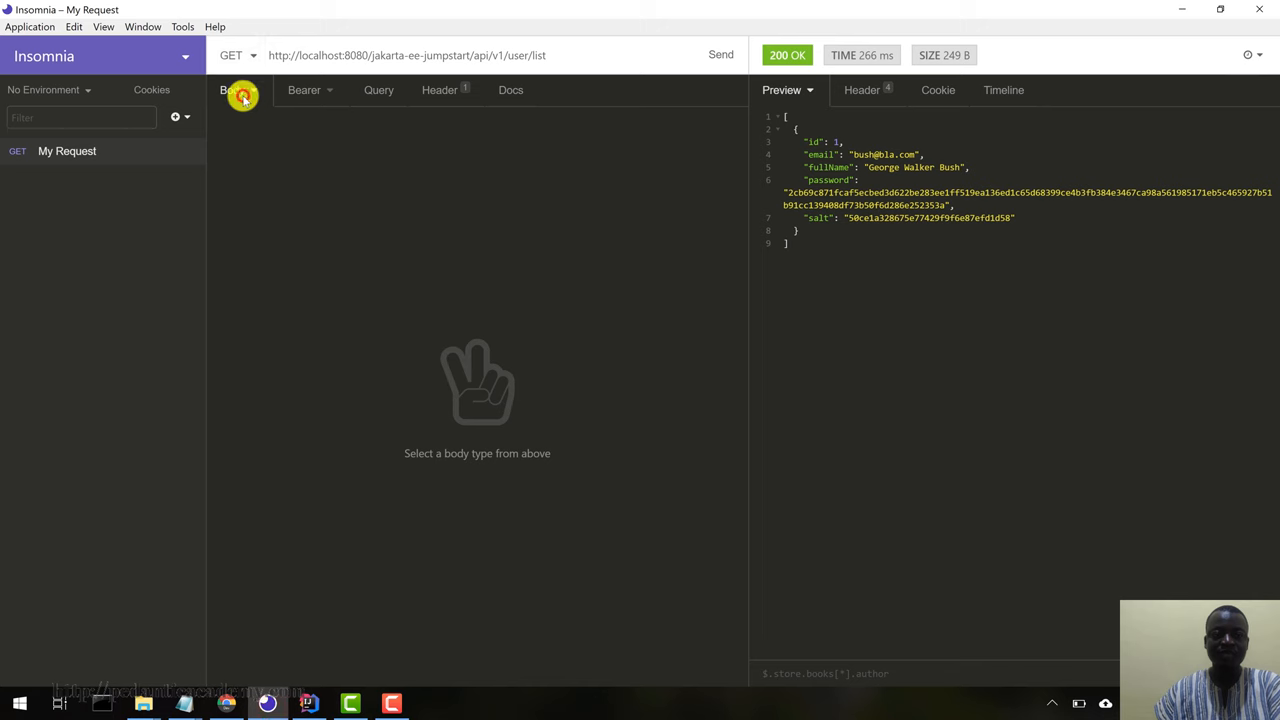
left_click(233, 90)
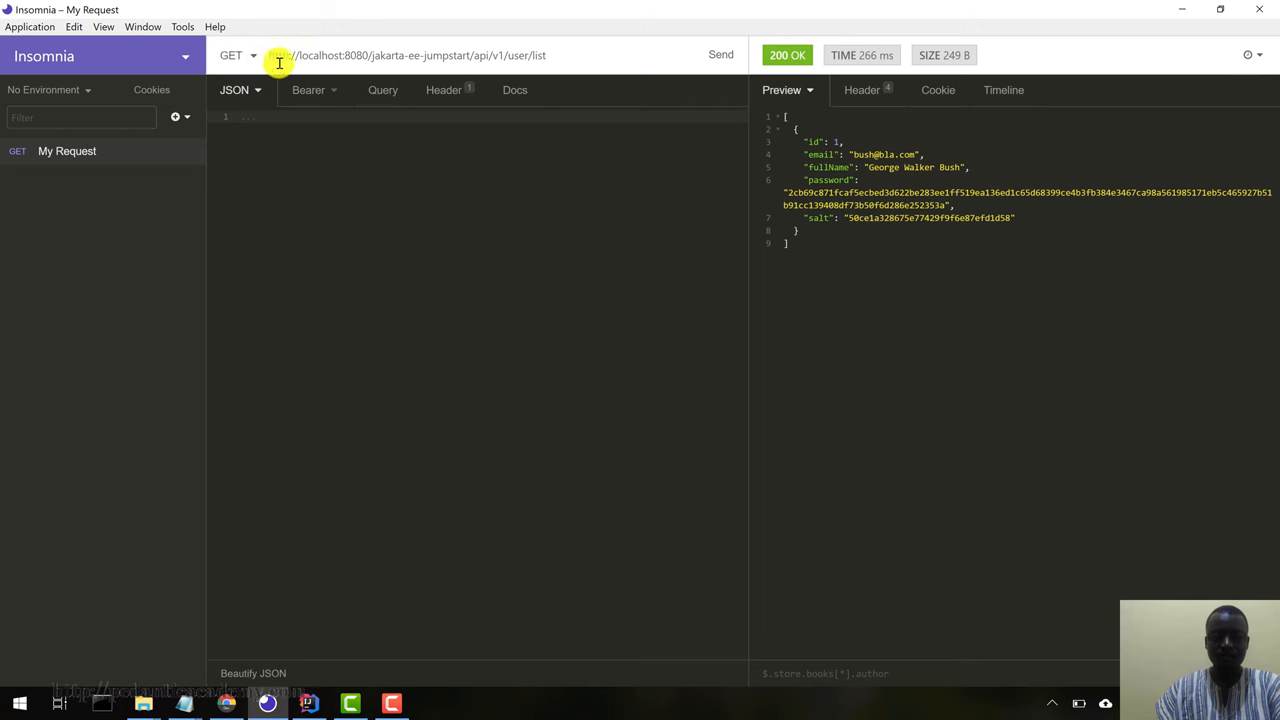
left_click(238, 55)
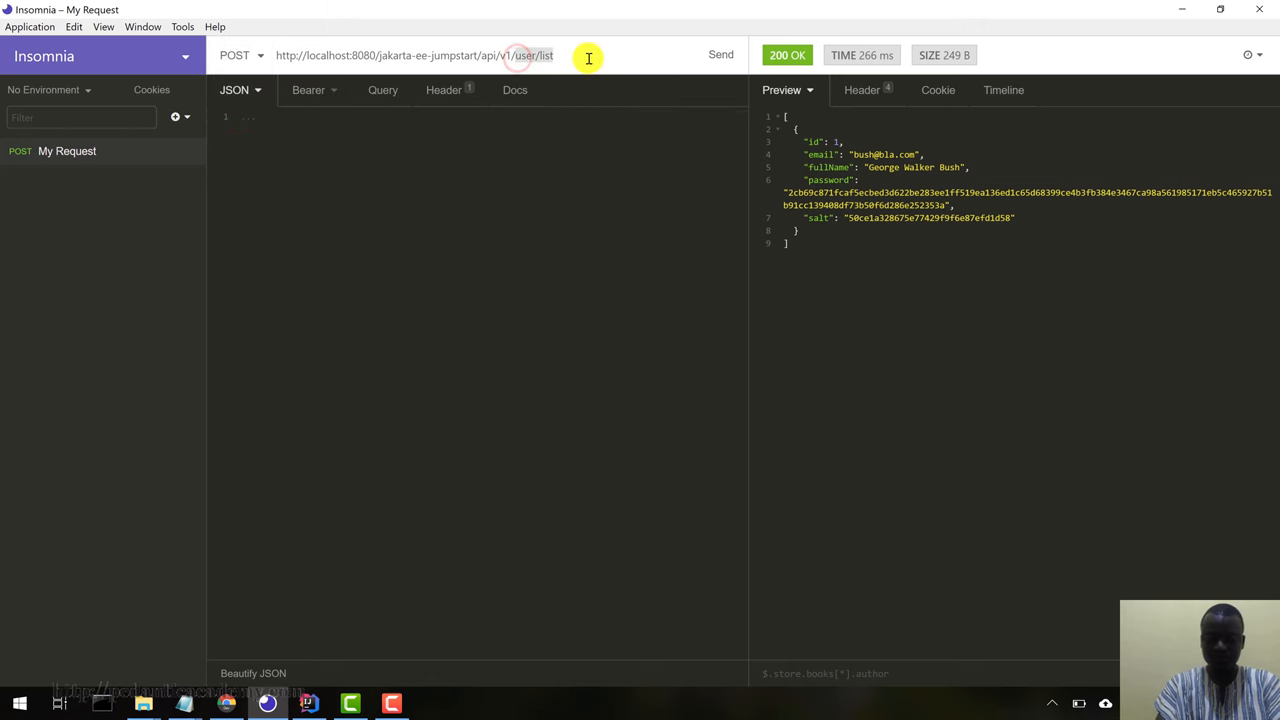
type("todo/c")
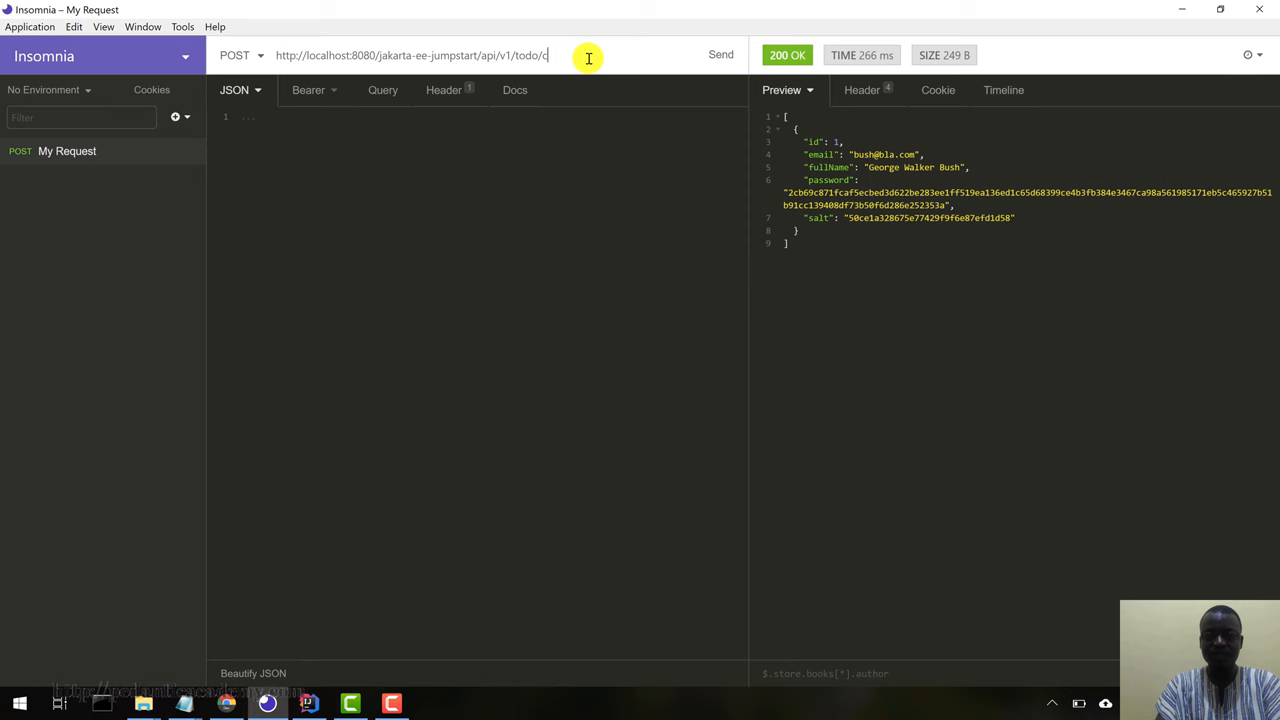
type("reate")
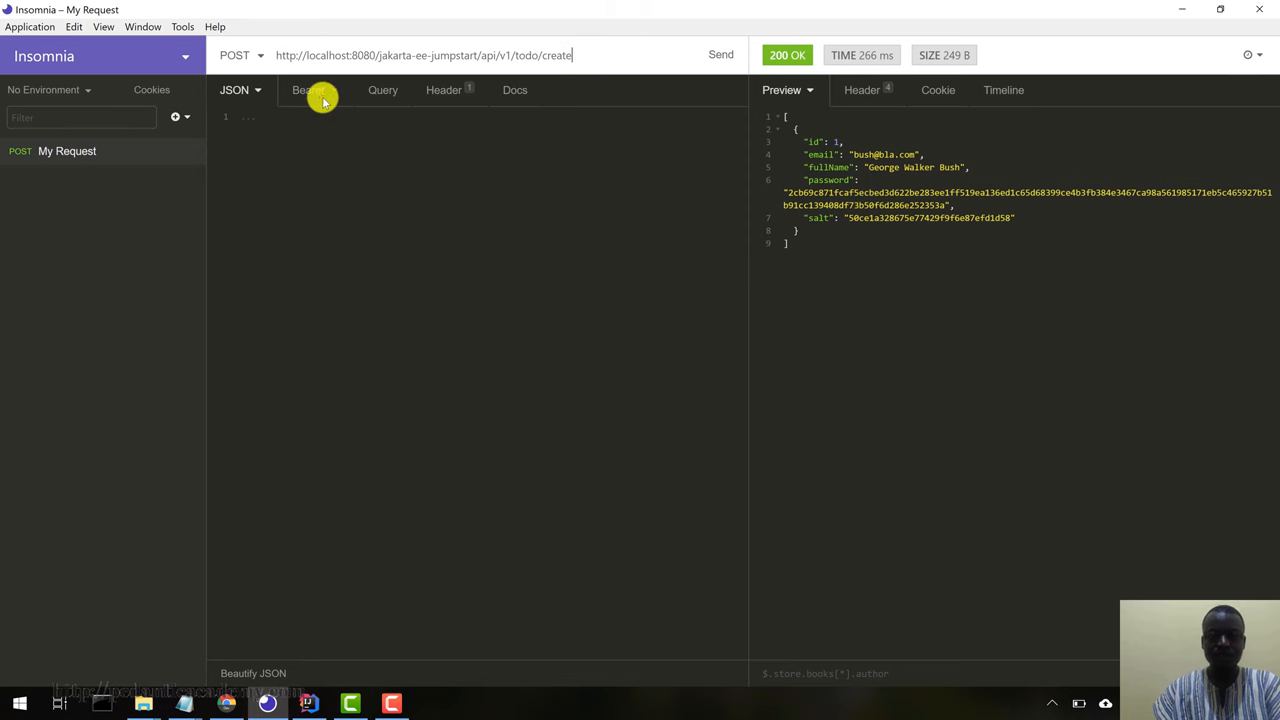
left_click(443, 90)
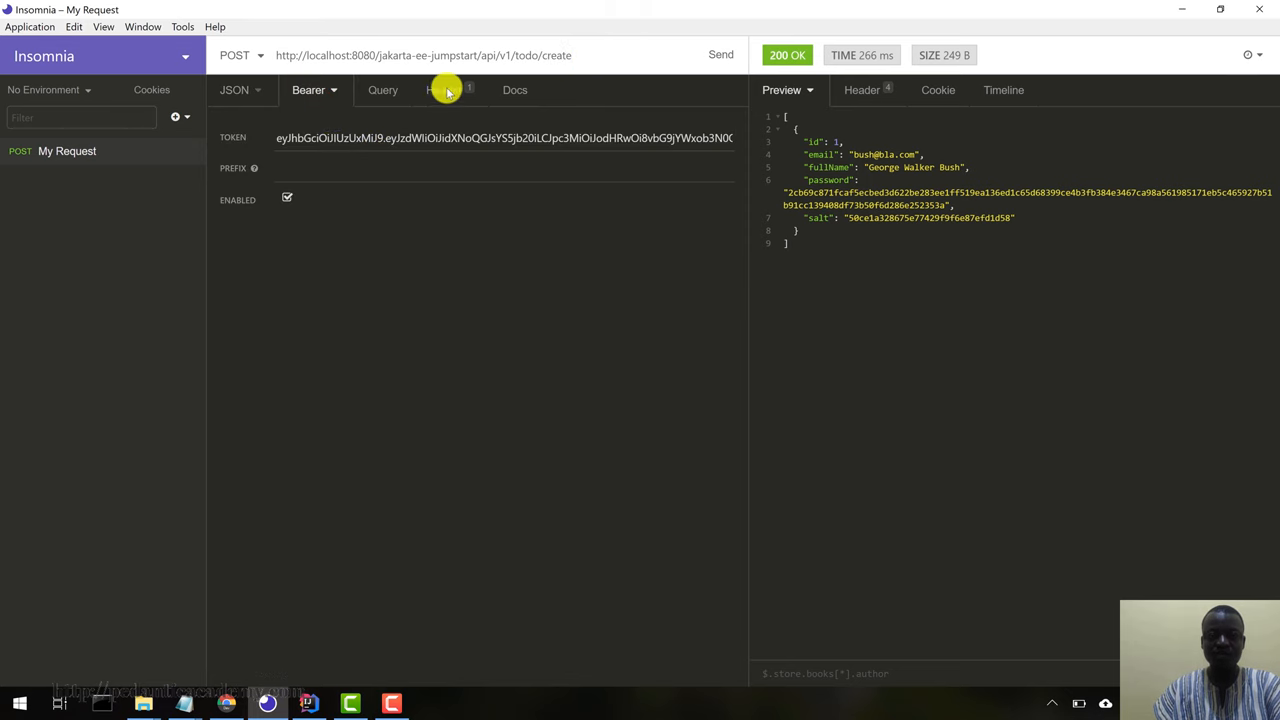
left_click(444, 90)
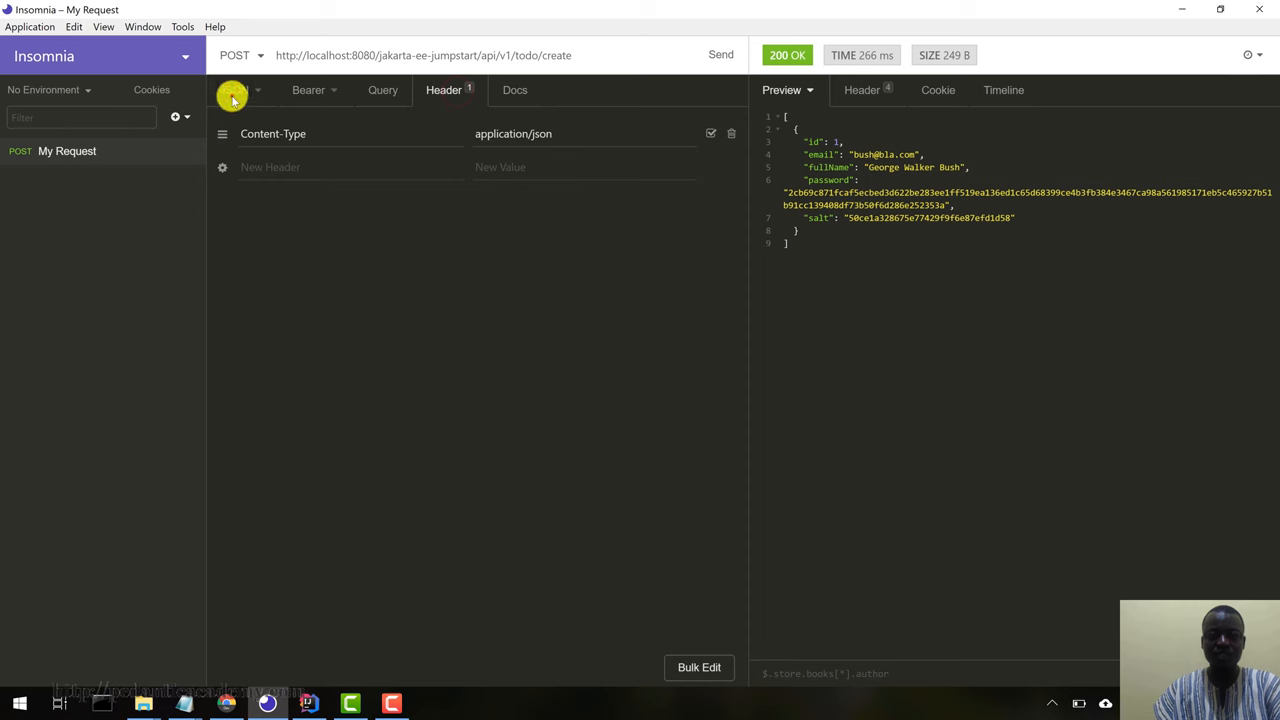
left_click(240, 90)
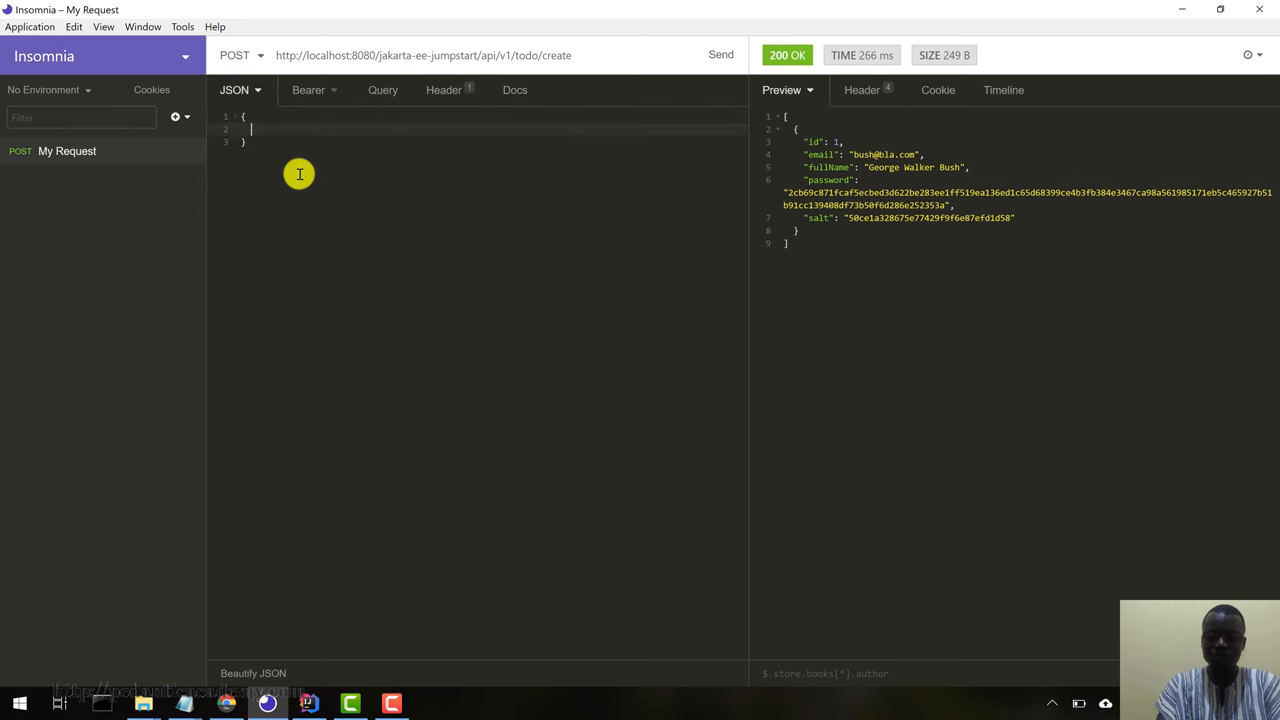
- Type the JSON body with task "Masster Jakarta EE" and dueDate 2018-12-31
type("\"task\"")
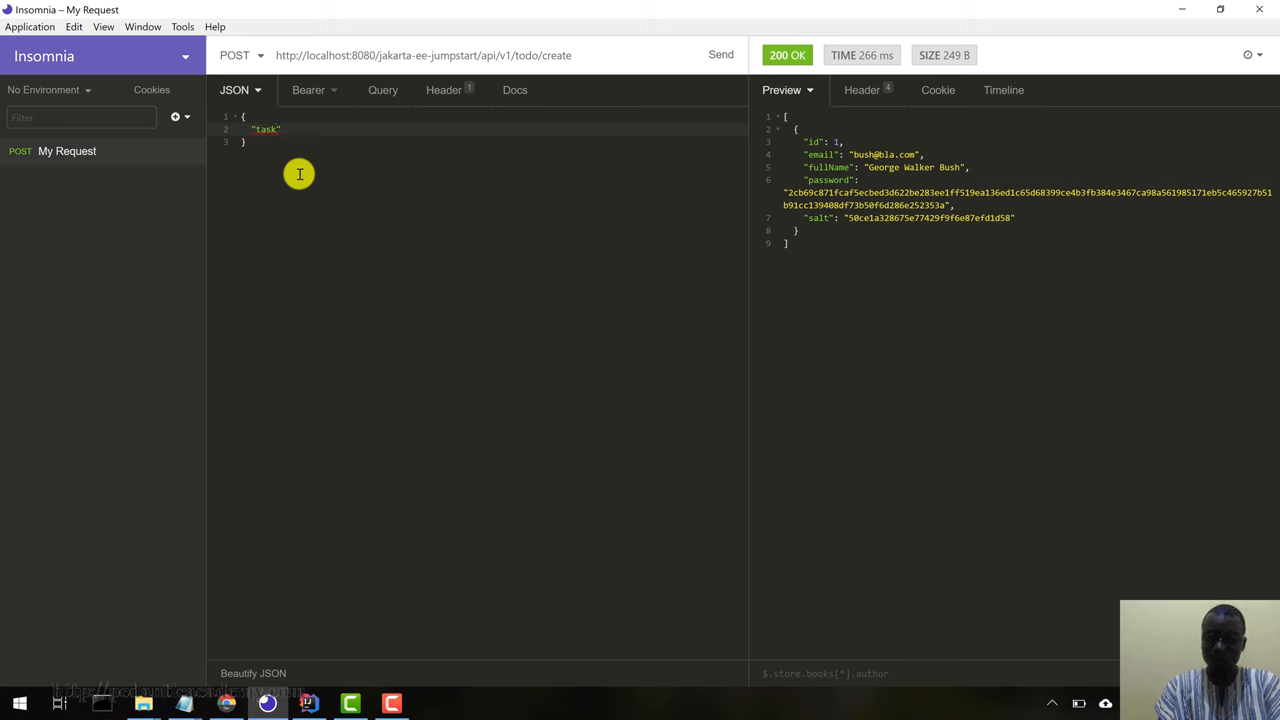
type(": \"Masster Jakarta")
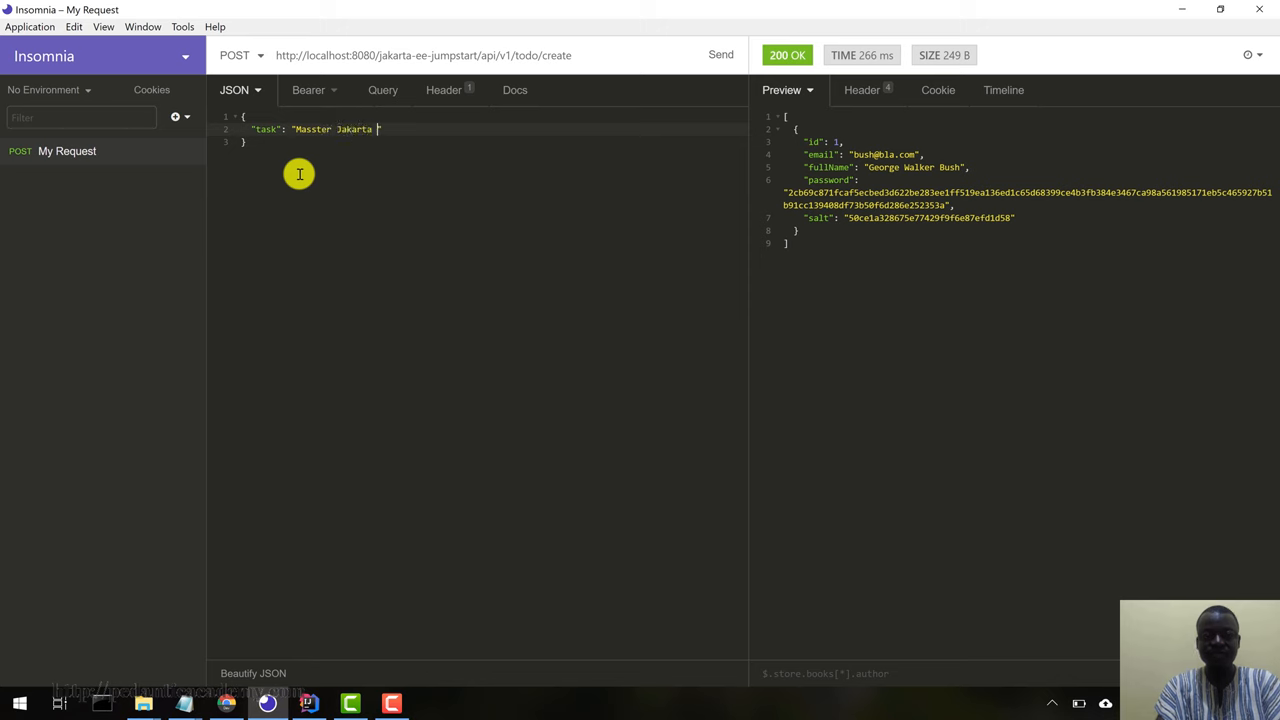
type("EE\",")
type("\"dudeDa")
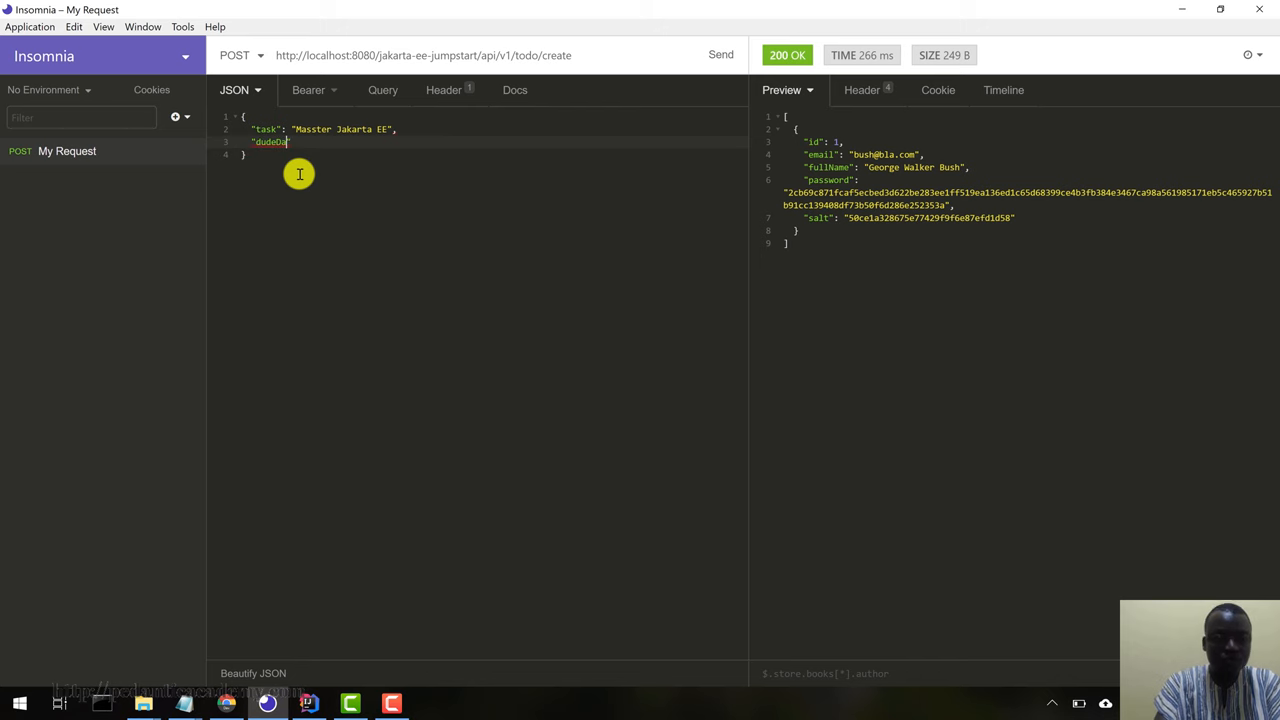
key("Backspace")
type("te\": \"")
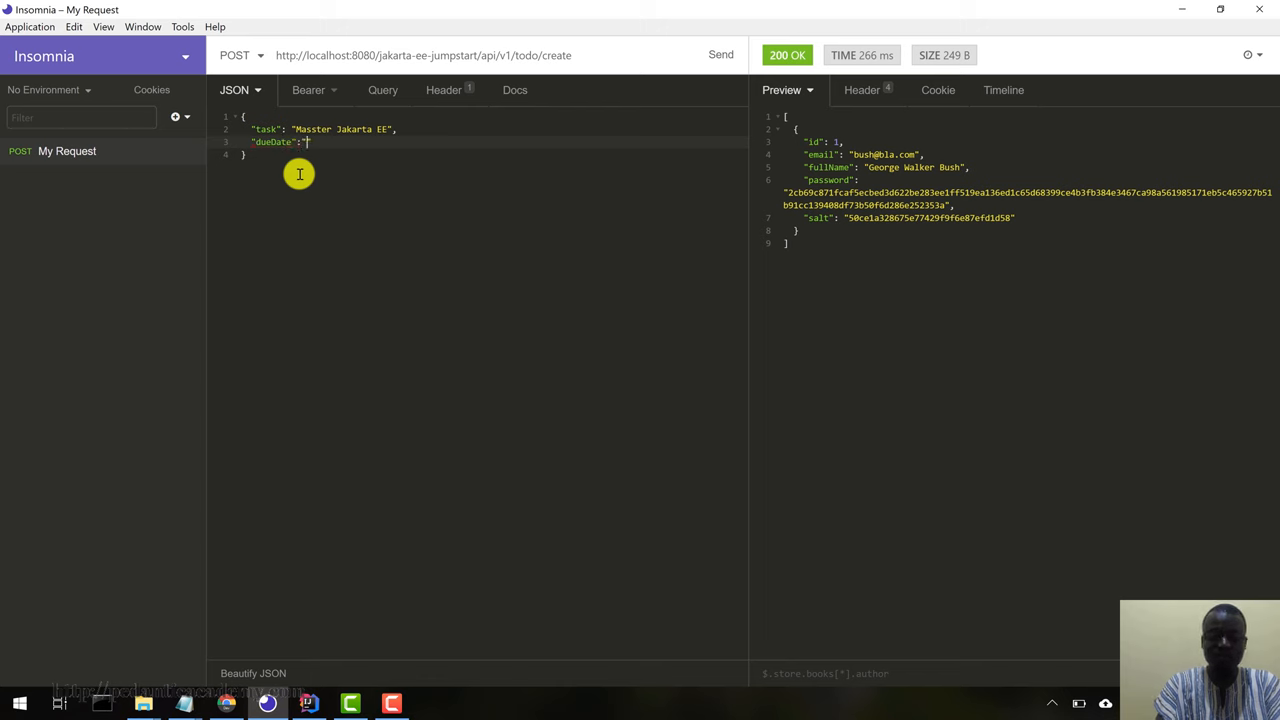
type("2018")
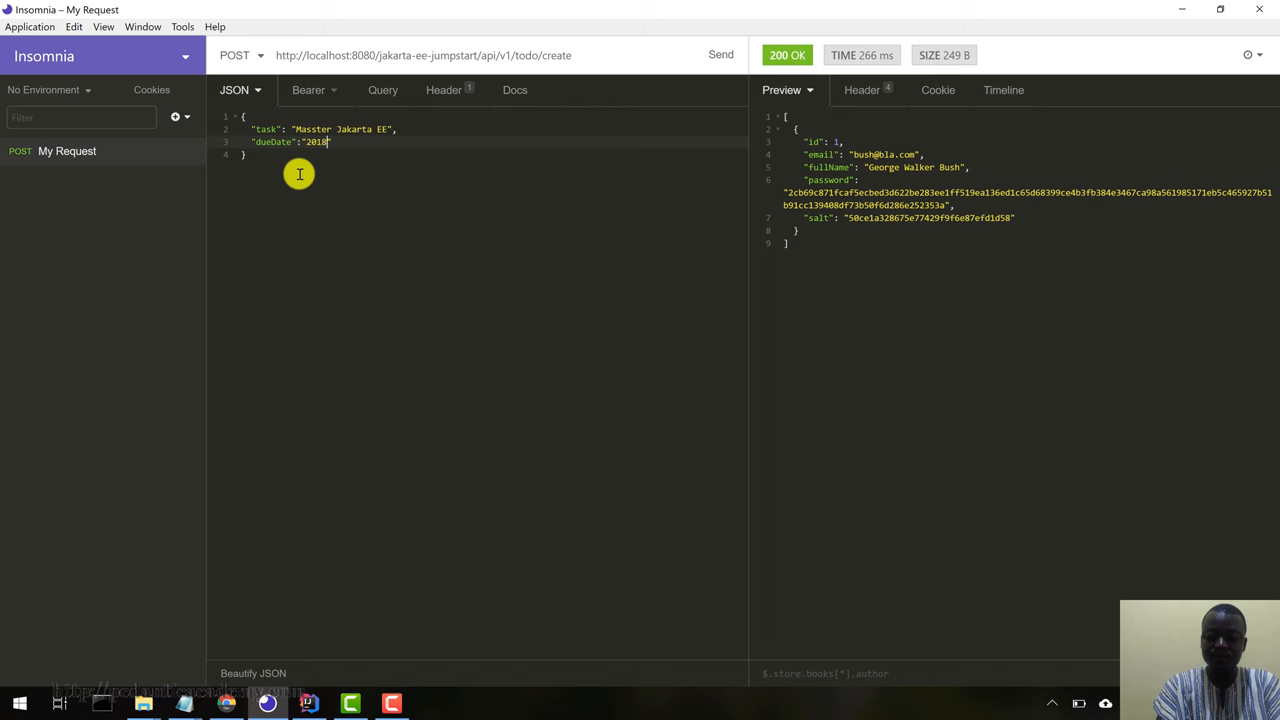
type("-\"")
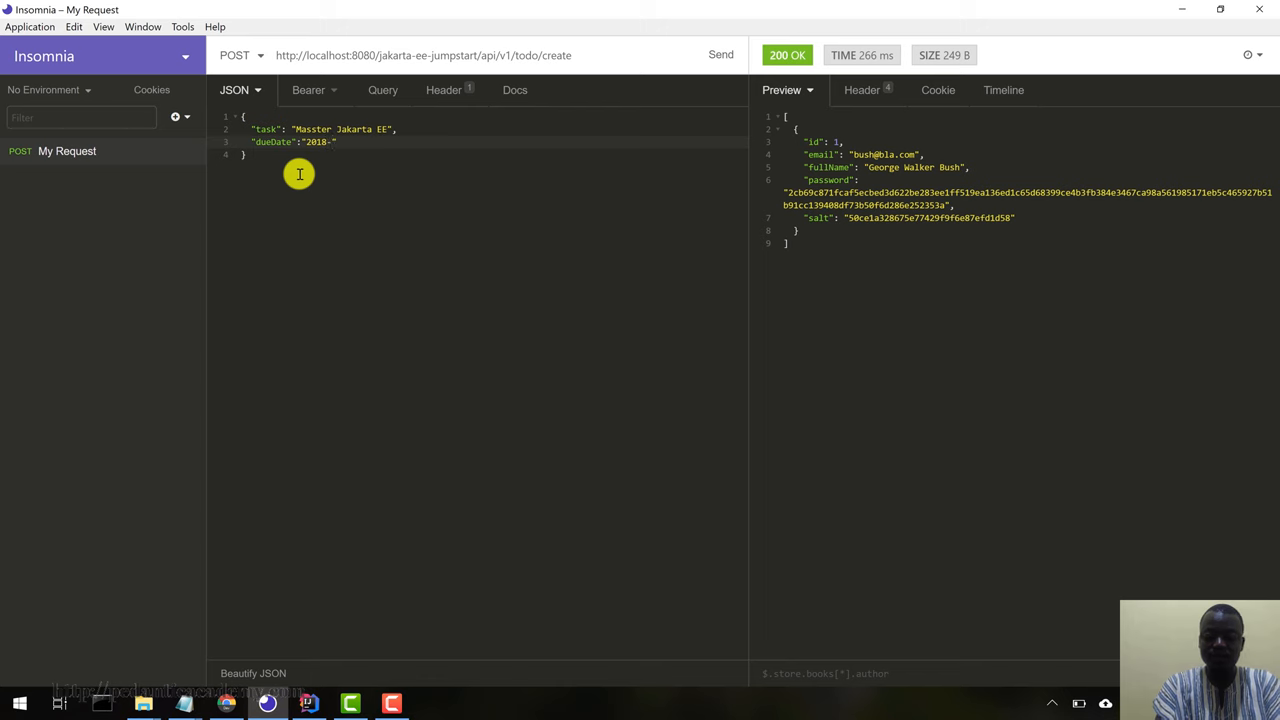
type("12-31")
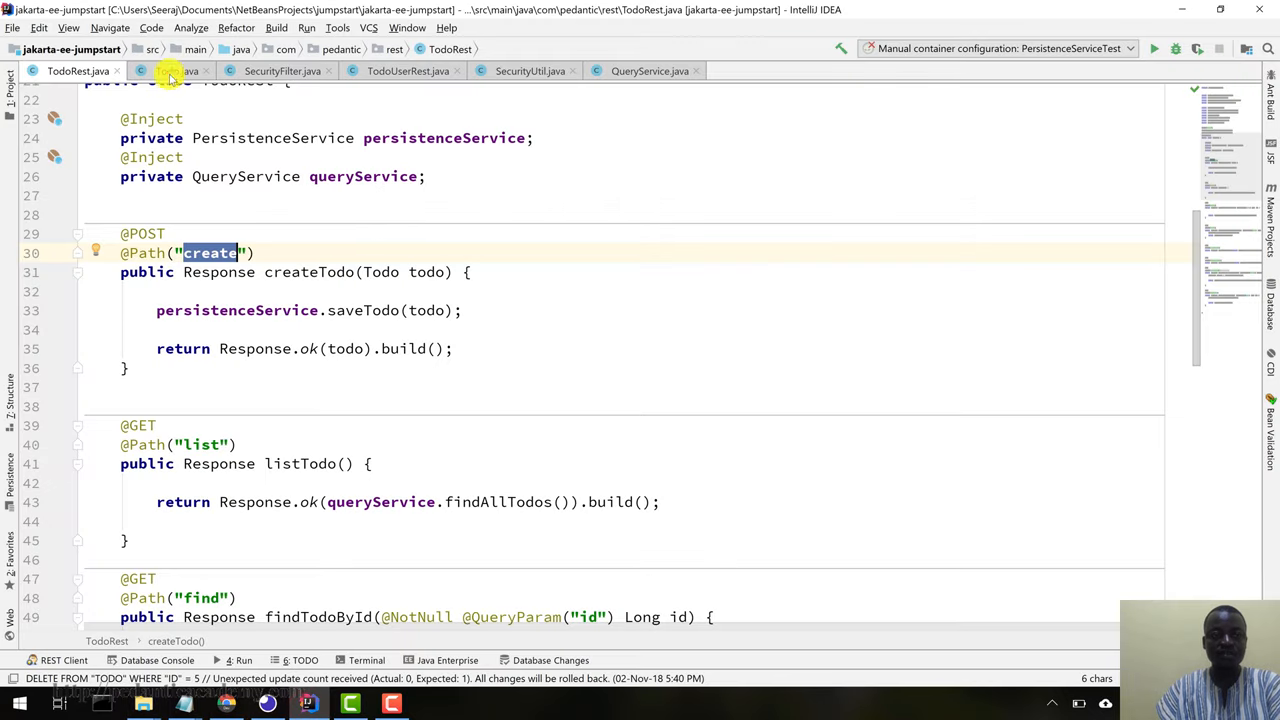
left_click(177, 71)
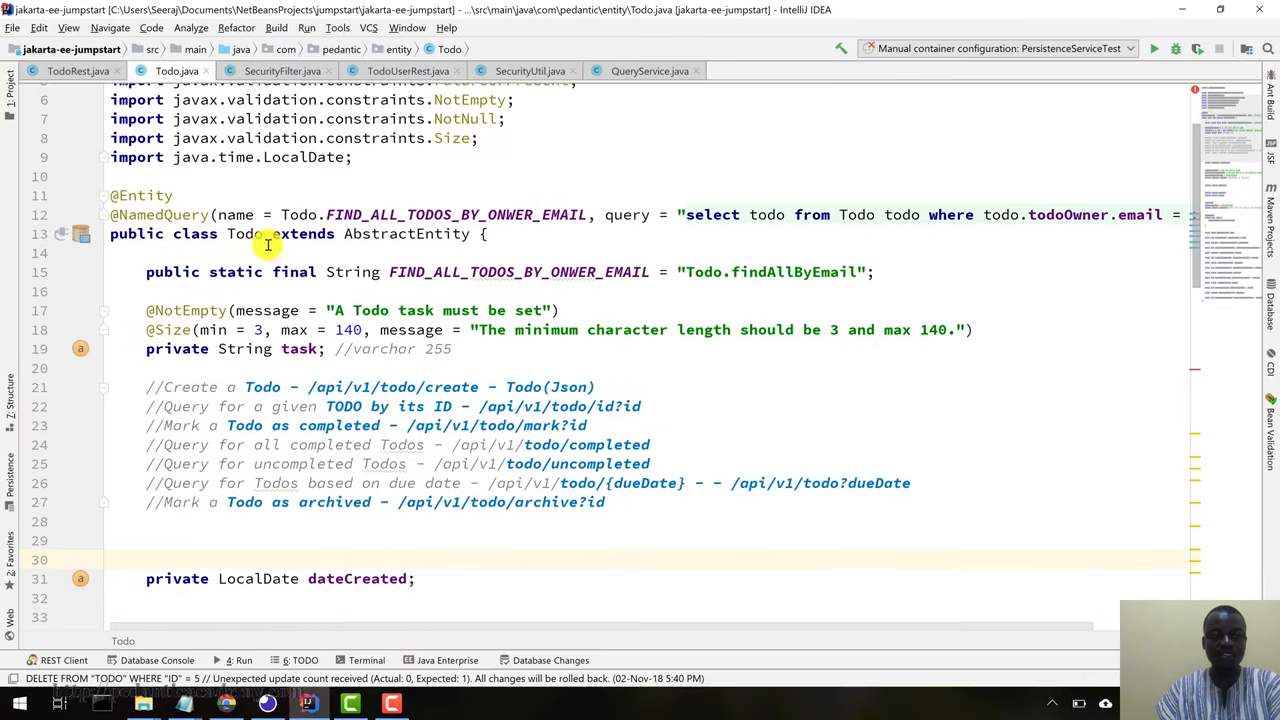
scroll("down", 3)
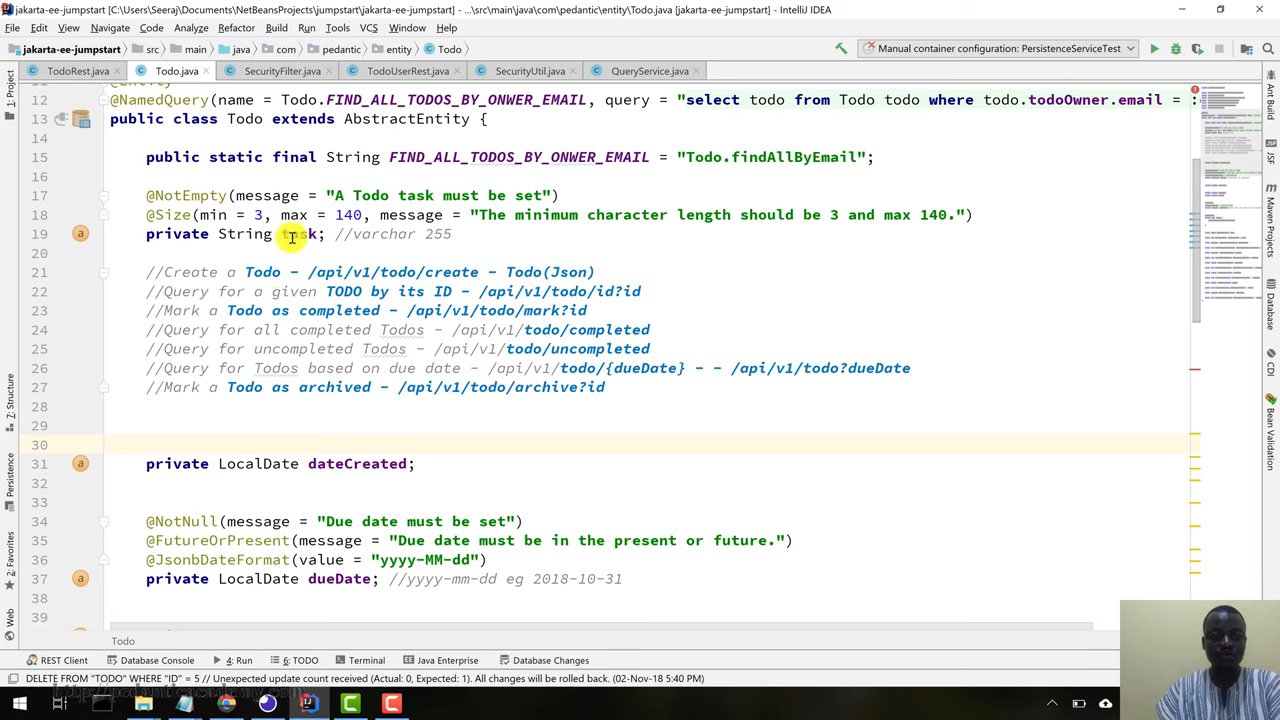
double_click(297, 234)
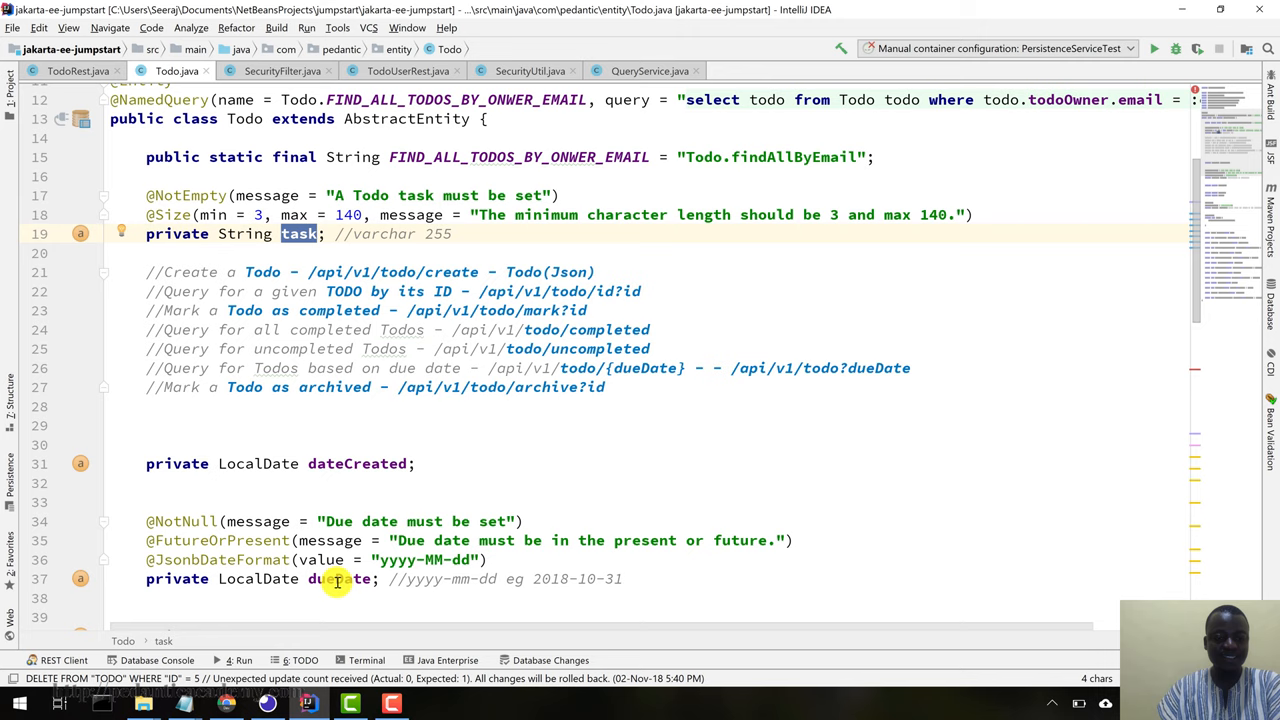
double_click(340, 578)
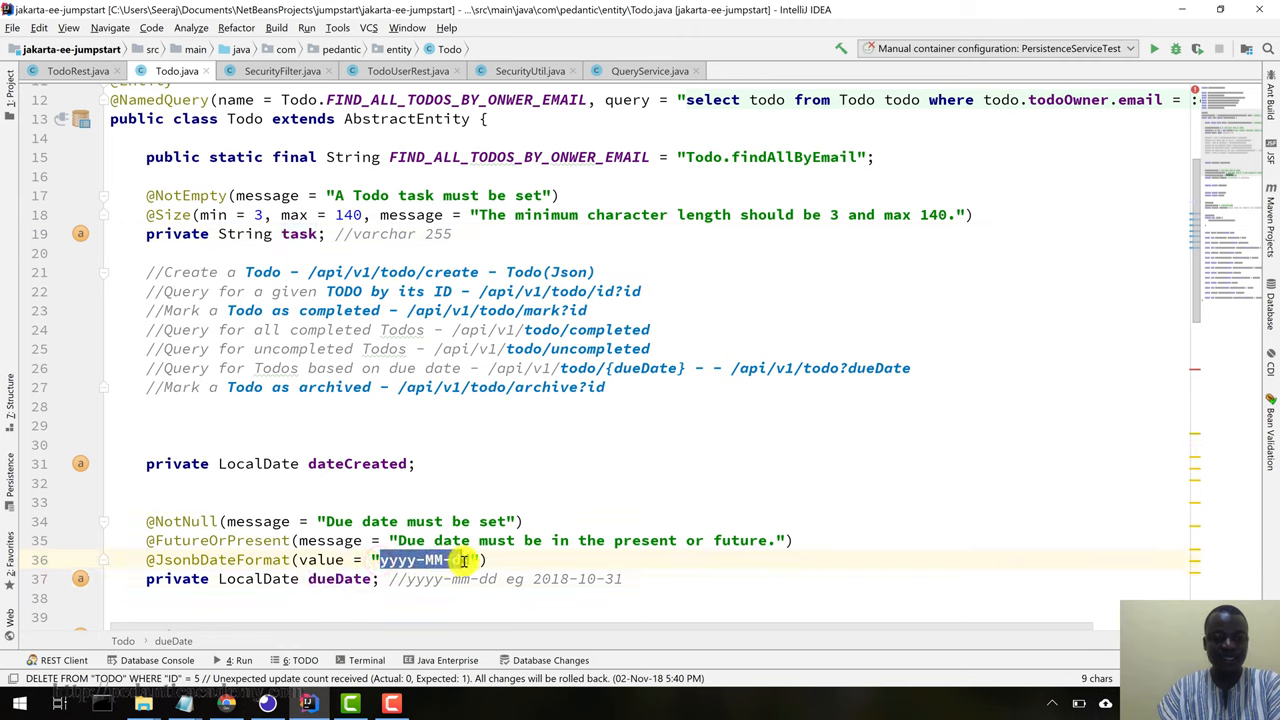
type("dd")
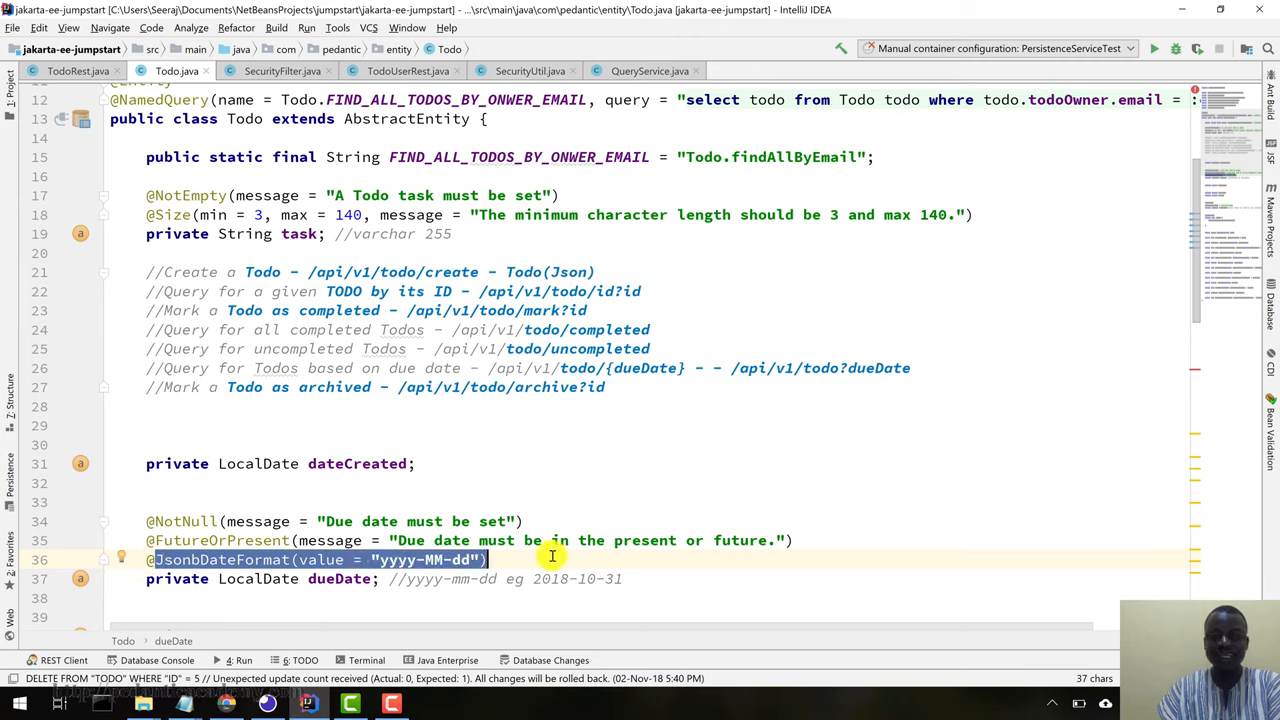
scroll("down", 3)
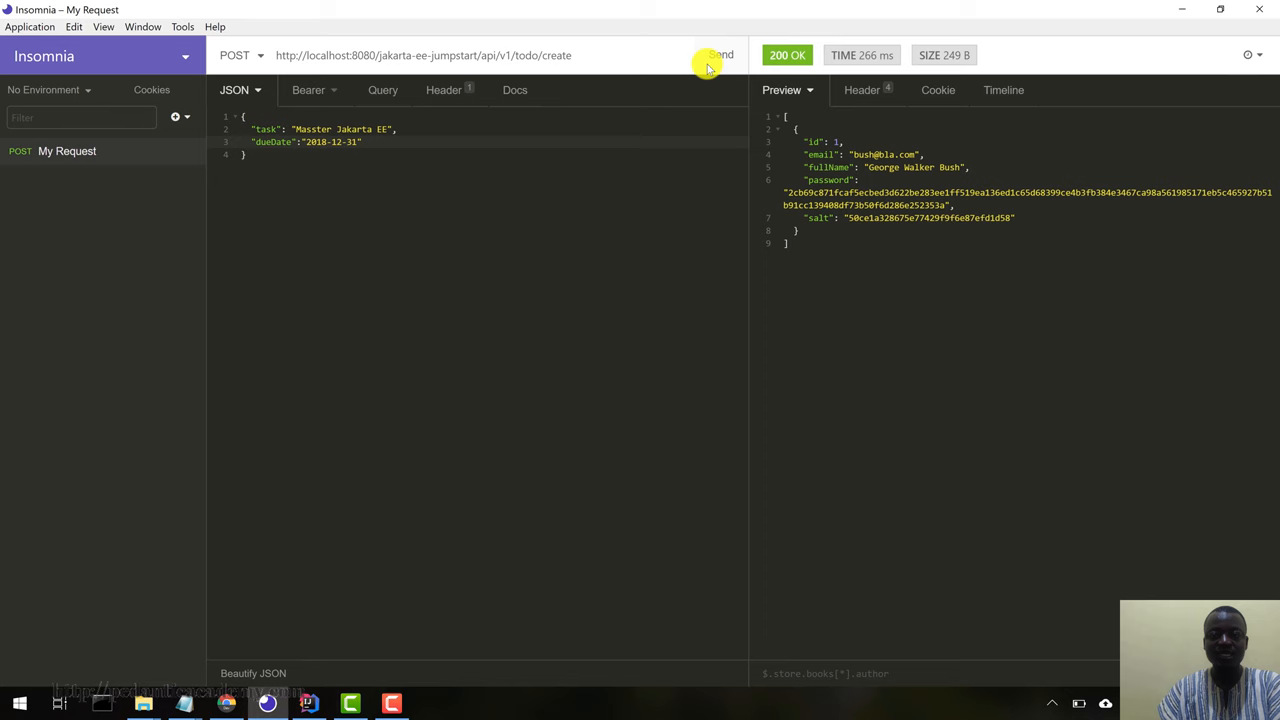
- Send the create-todo POST and read back todo id 2, not completed or archived
left_click(720, 55)
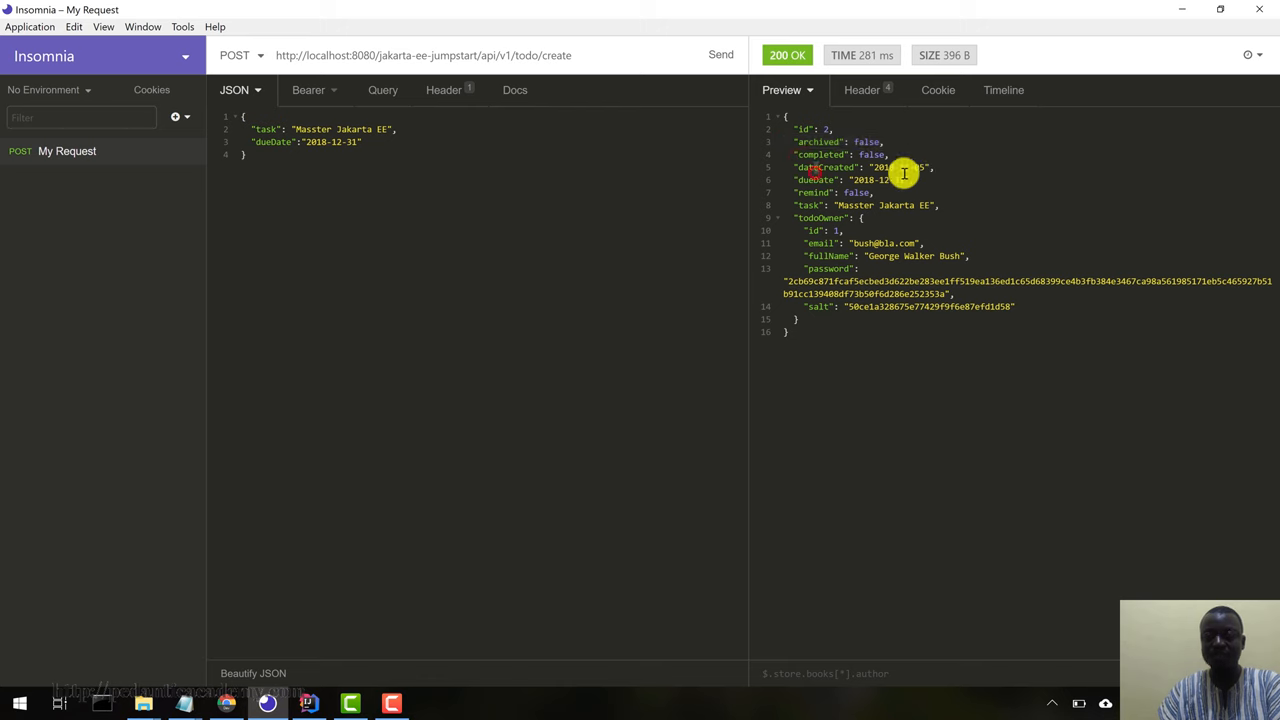
mouse_move(920, 180)
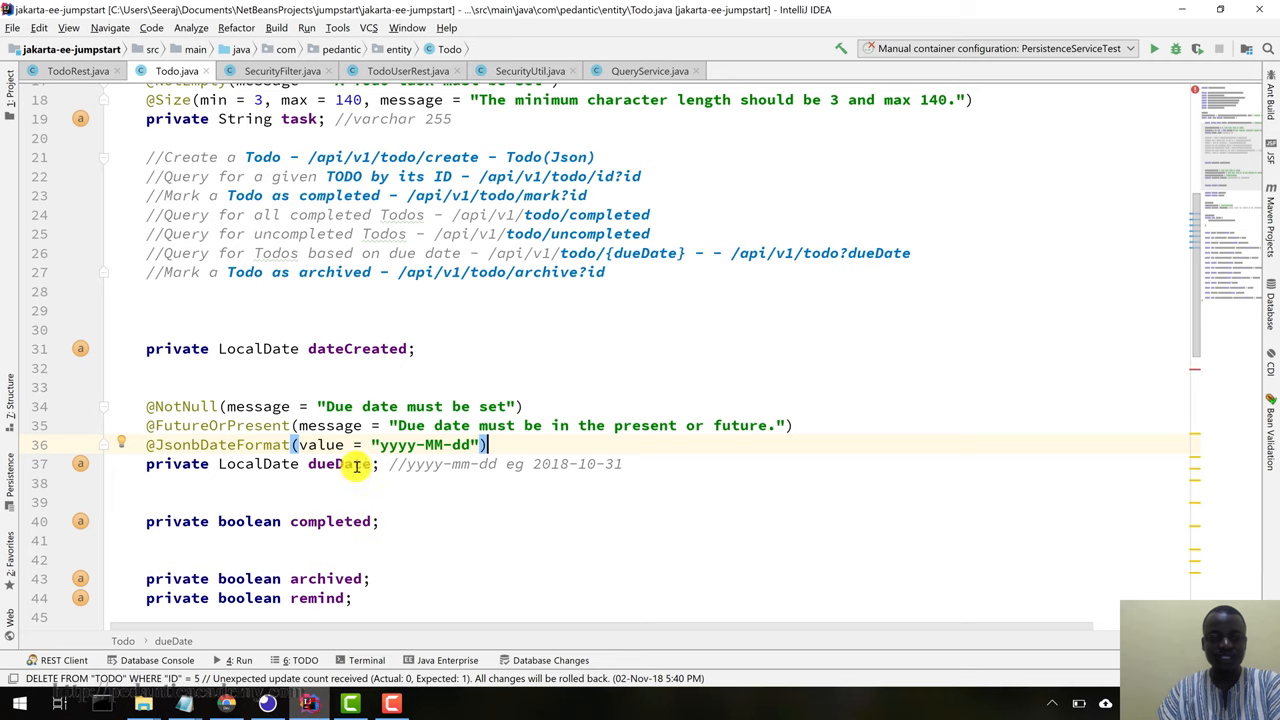
- Scroll Todo.java to the completed, archived and remind boolean fields
scroll("down", 3)
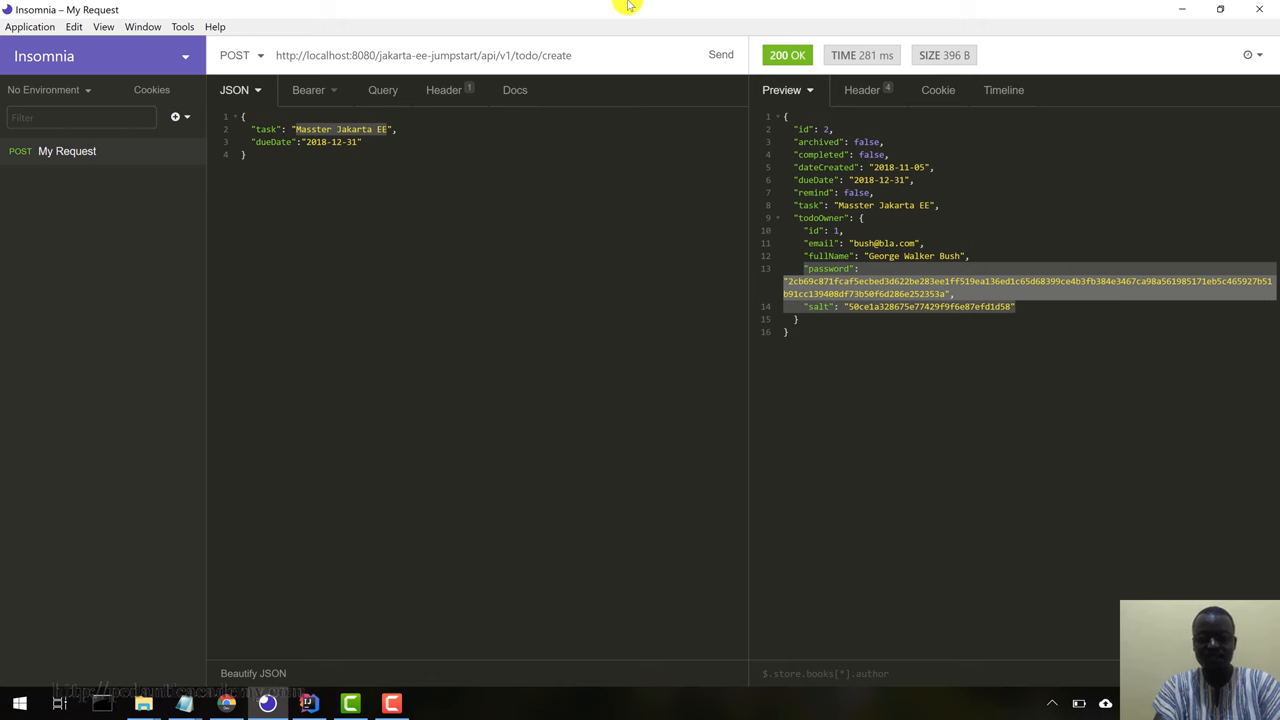
- Post todo "Create an enterprise app in Jakarta EE" due 2019-02-20, saved as id 3
type("Crw\",")
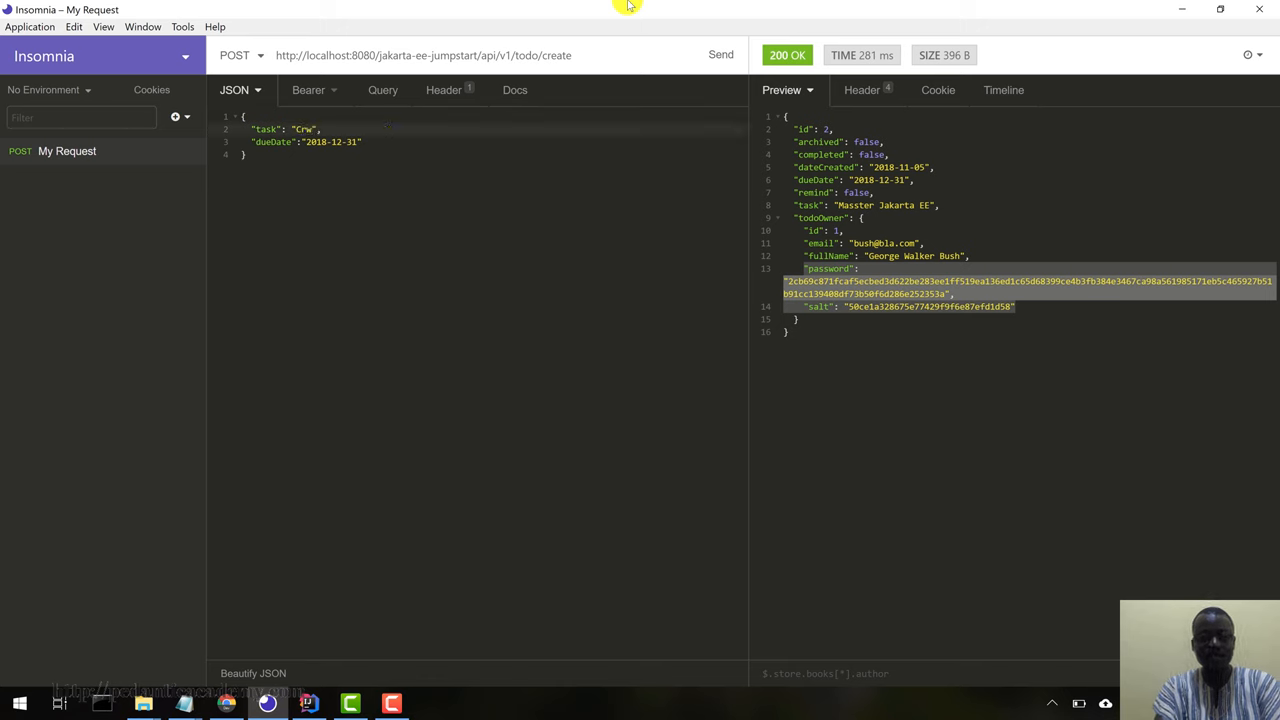
type("Create and")
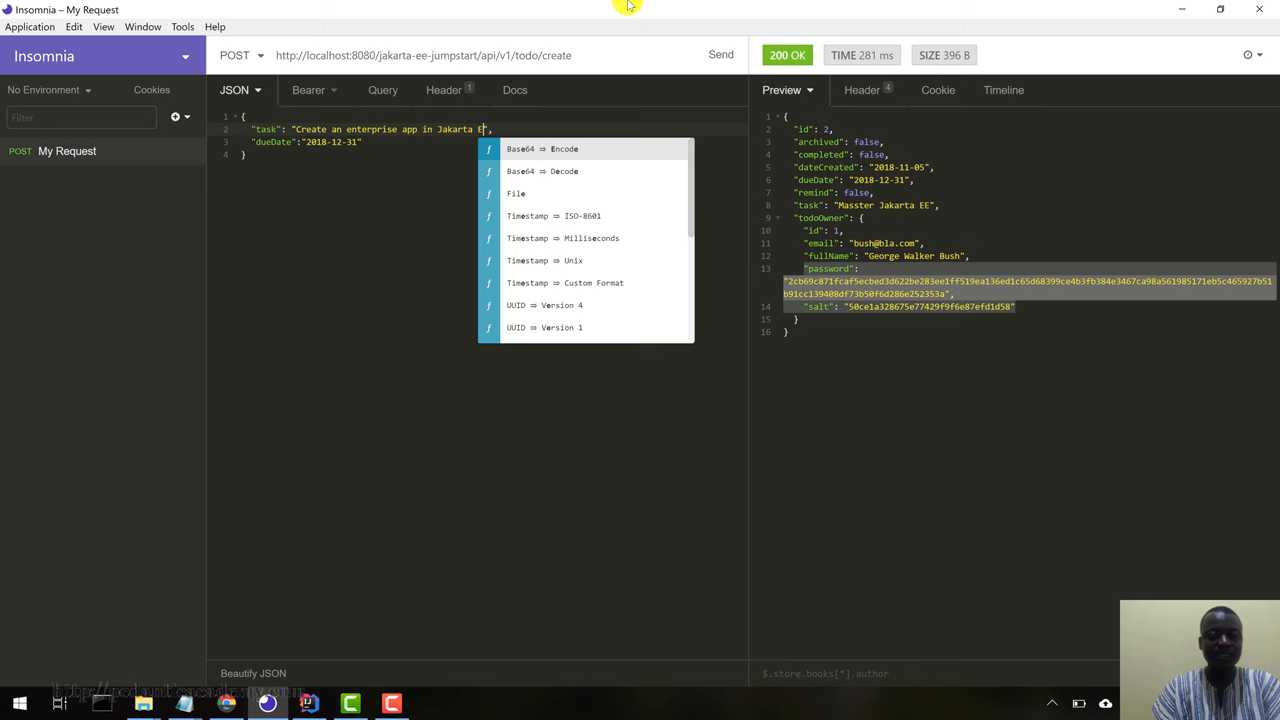
left_click(325, 142)
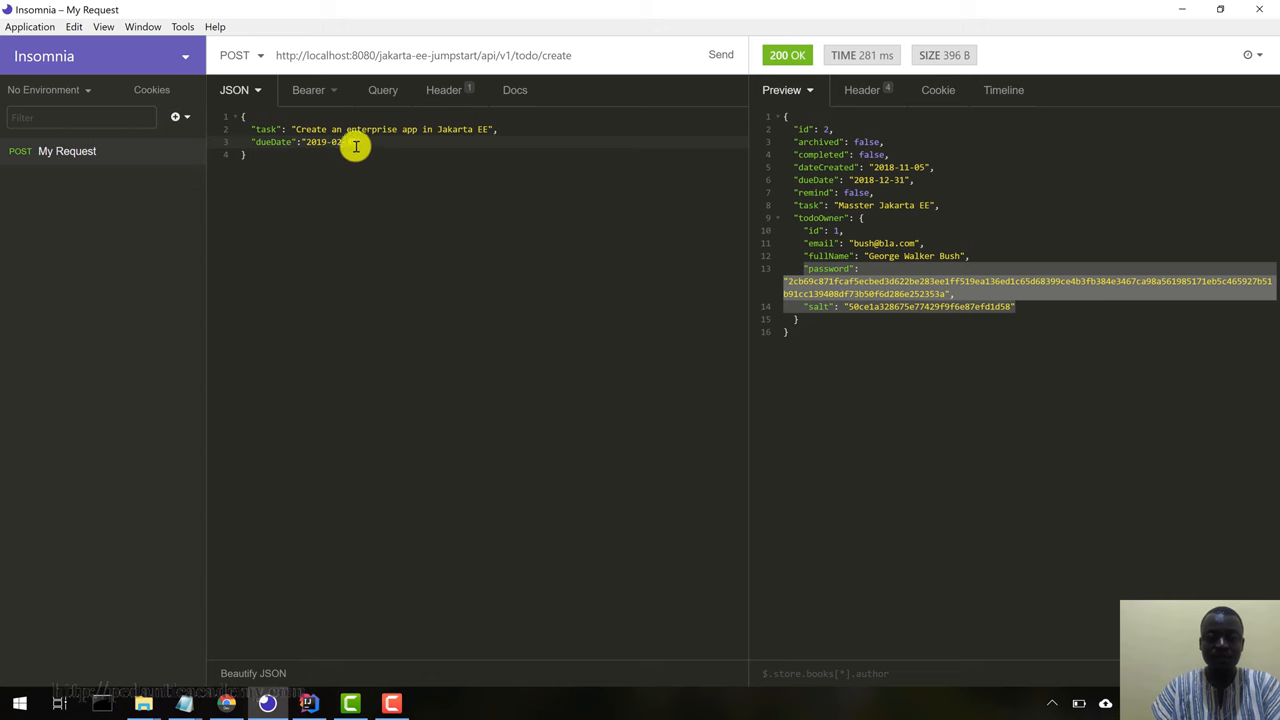
mouse_move(543, 177)
type("-20")
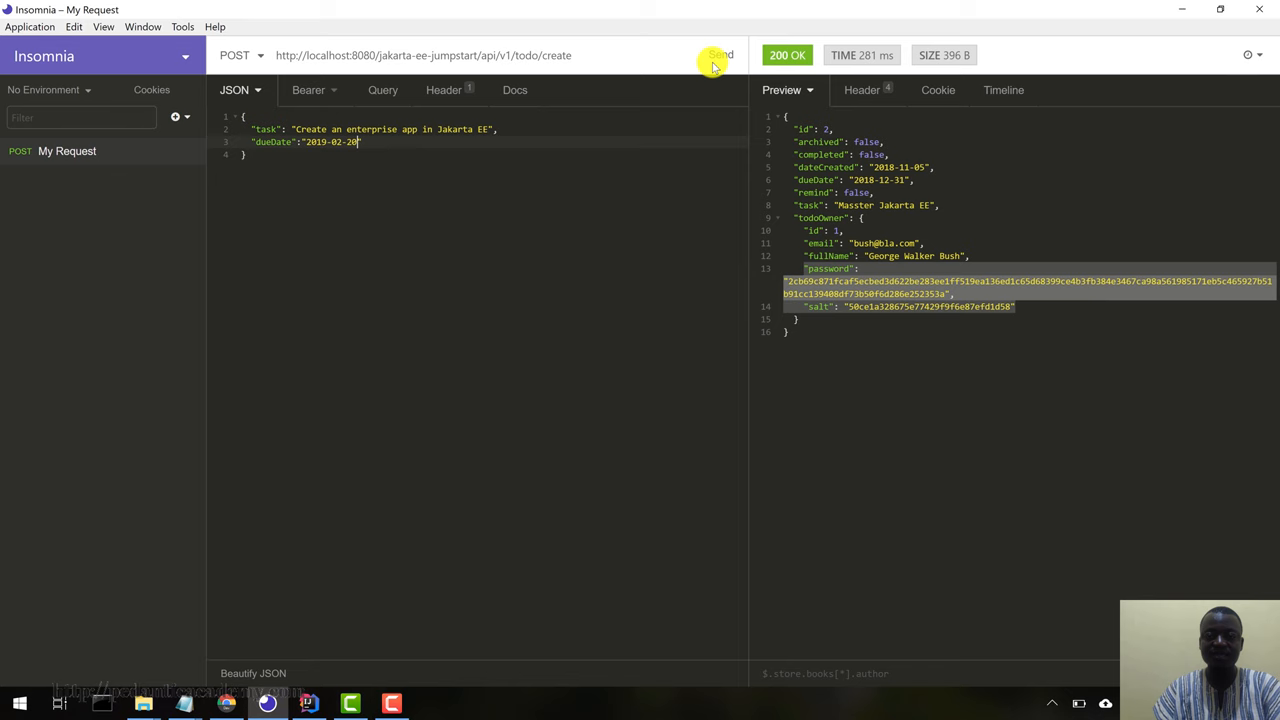
left_click(715, 55)
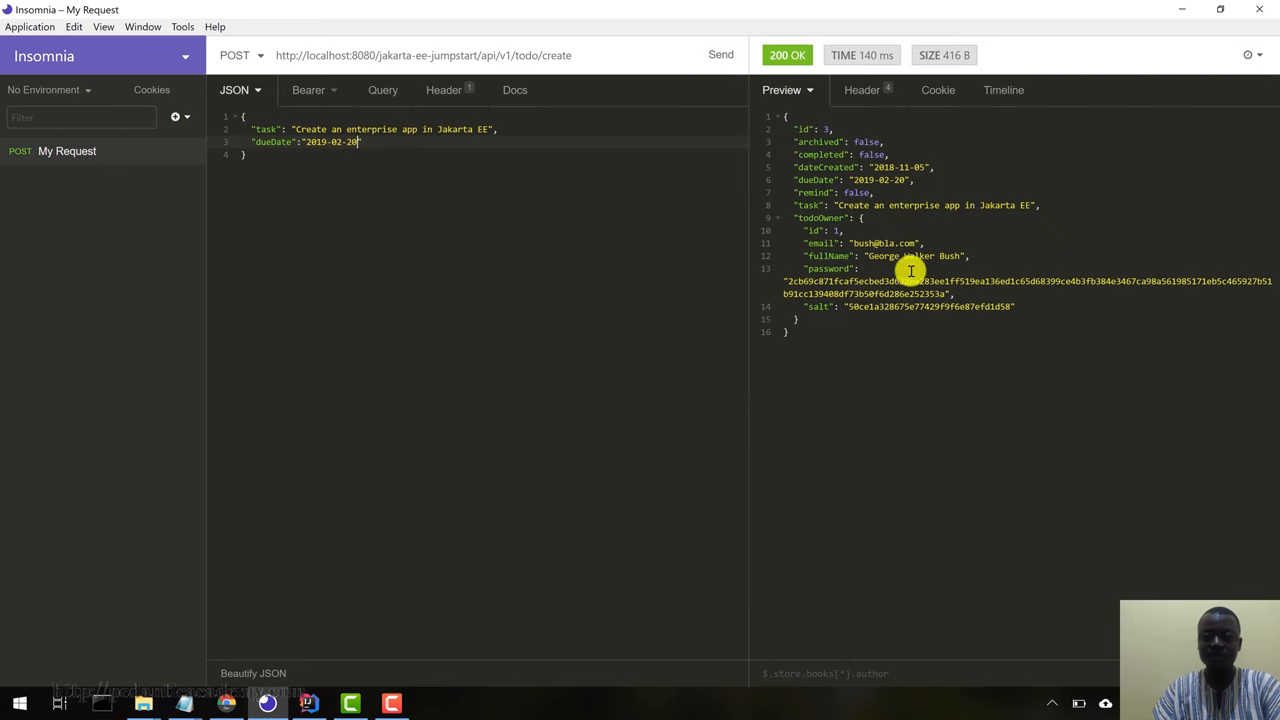
mouse_move(935, 167)
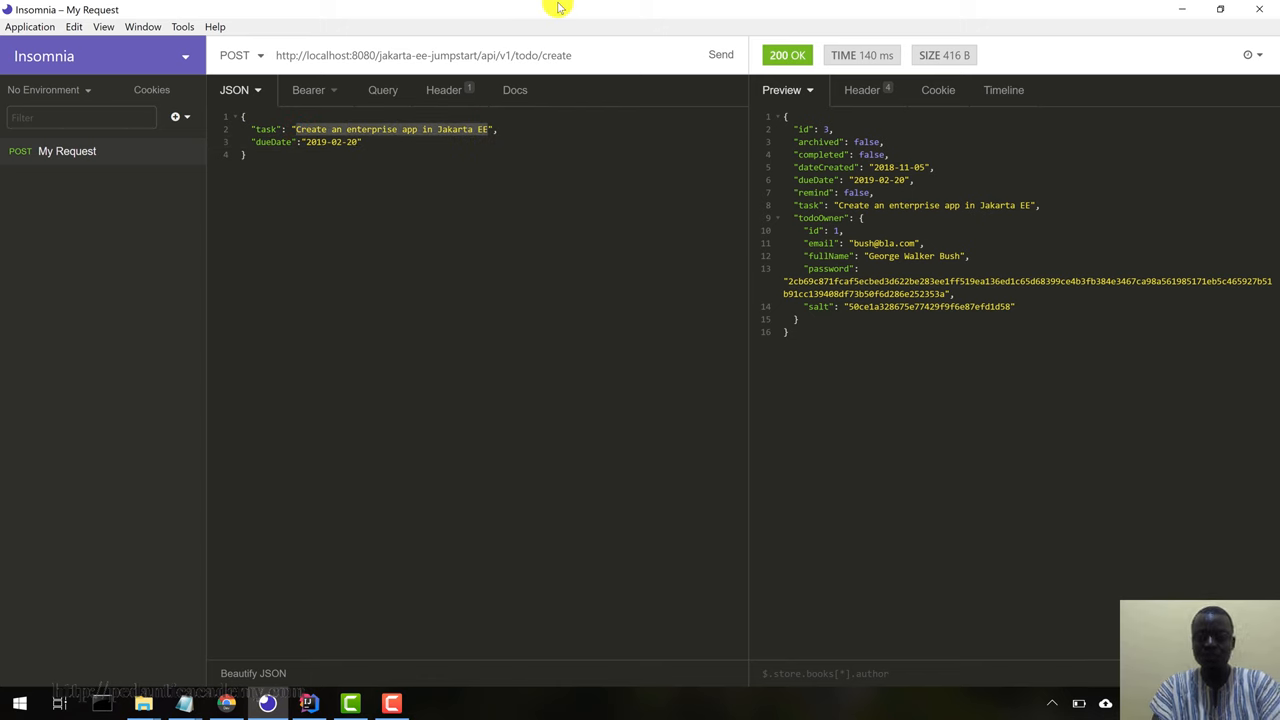
- Change the body to task "Travel to the Bahamas", dueDate 2019-03-31, and send it
type("Travel to t\",")
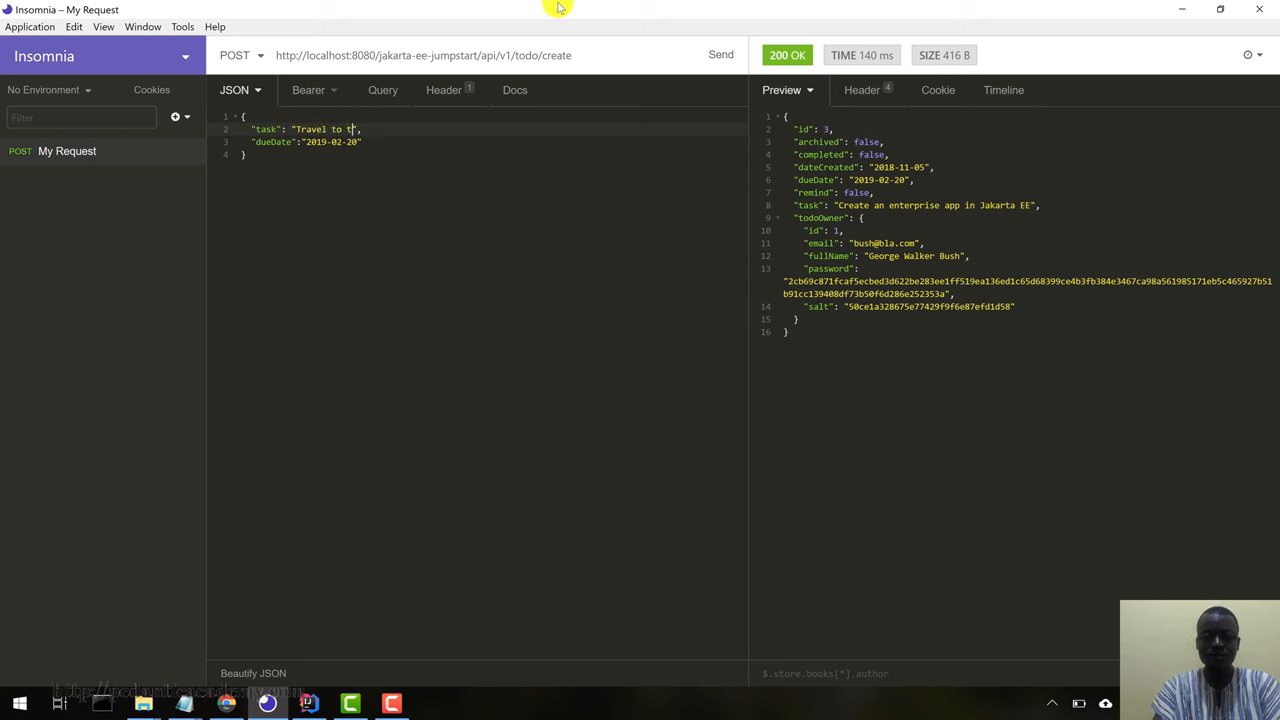
type("he Bahamas")
left_click(307, 142)
type("3")
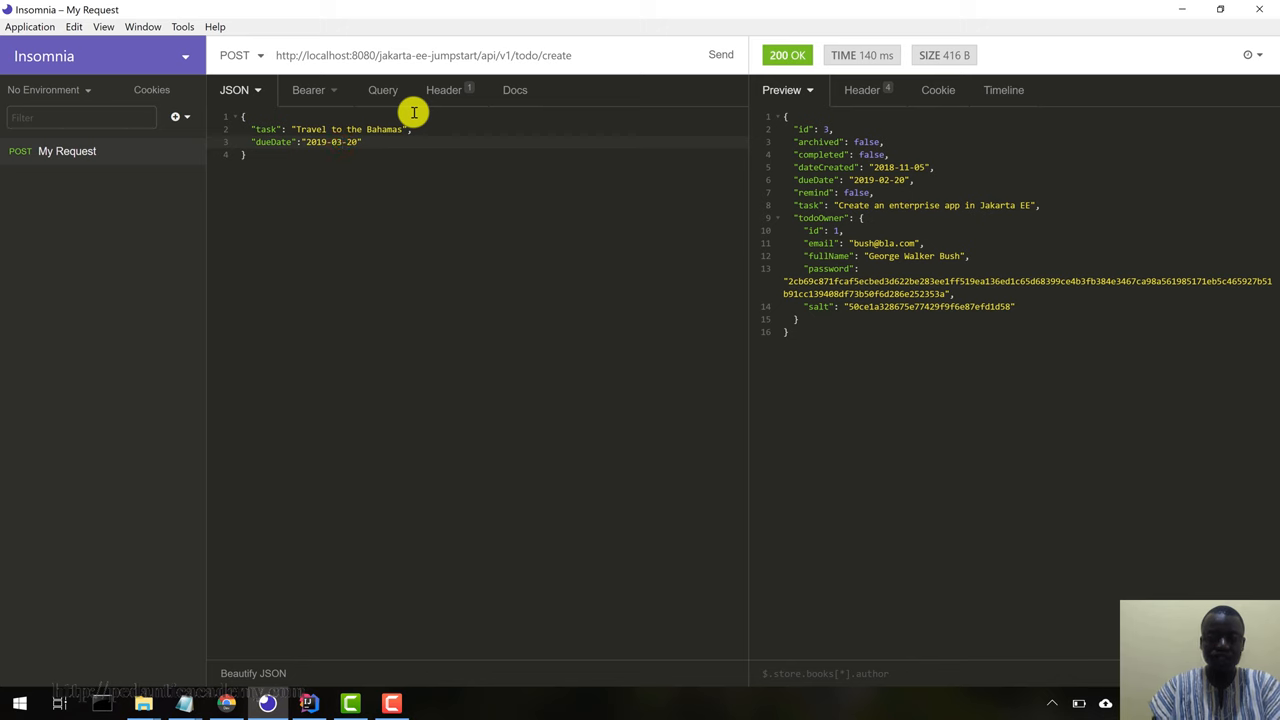
key("Backspace")
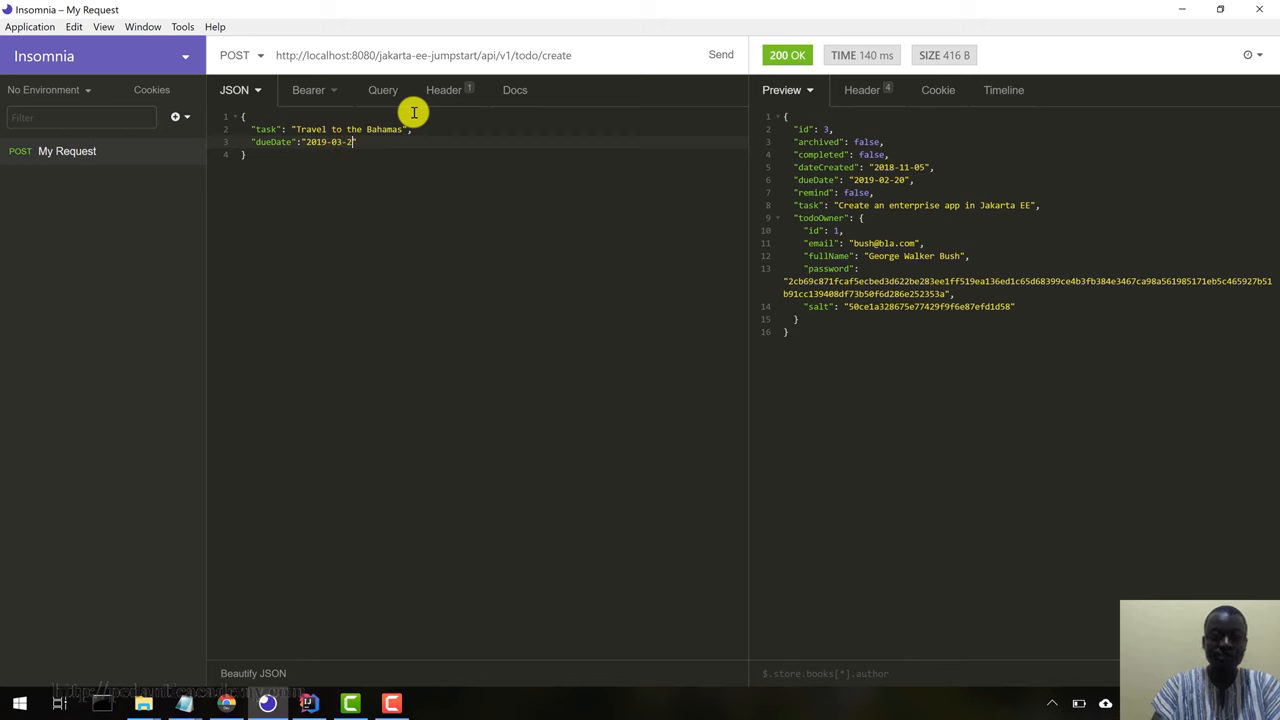
type("1")
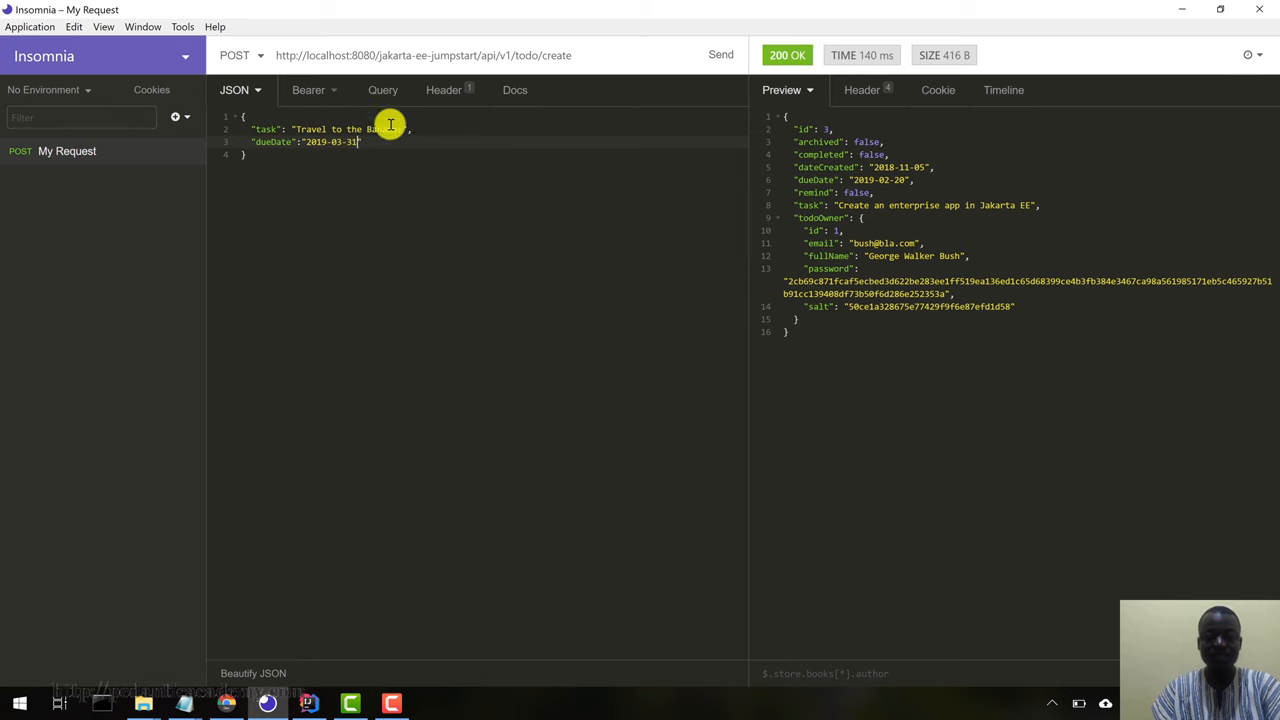
left_click(720, 55)
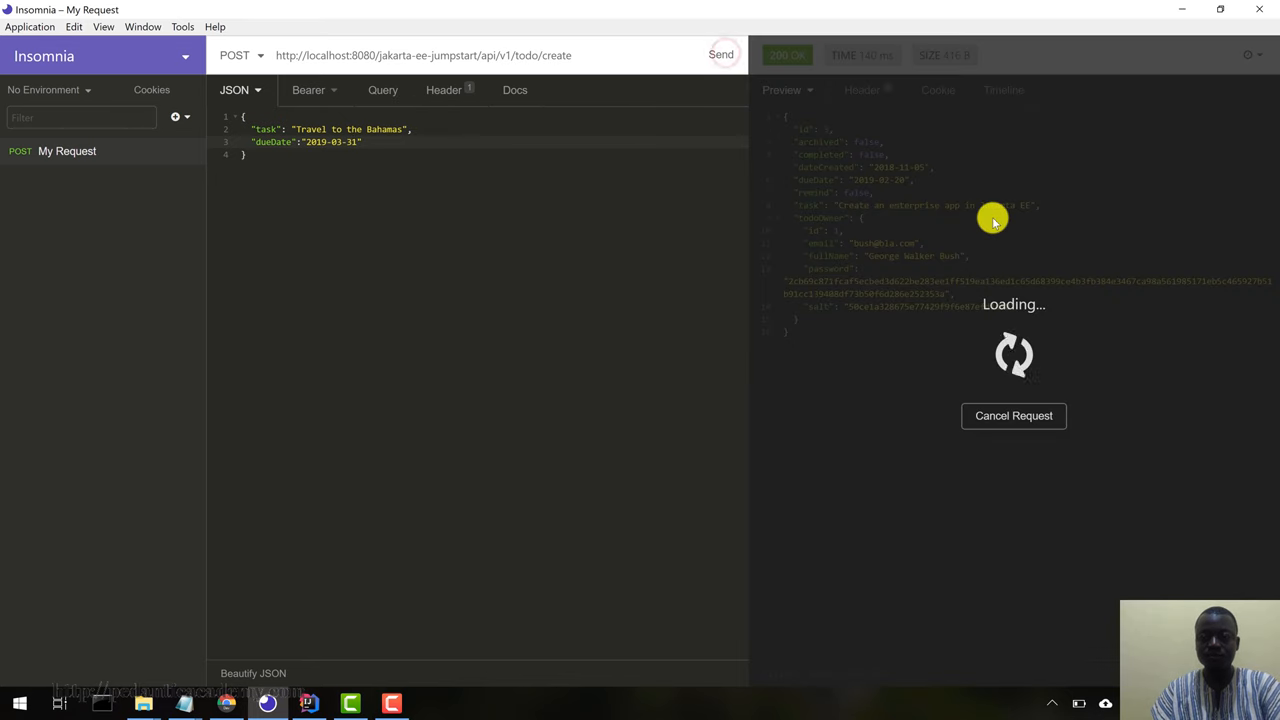
left_click(721, 55)
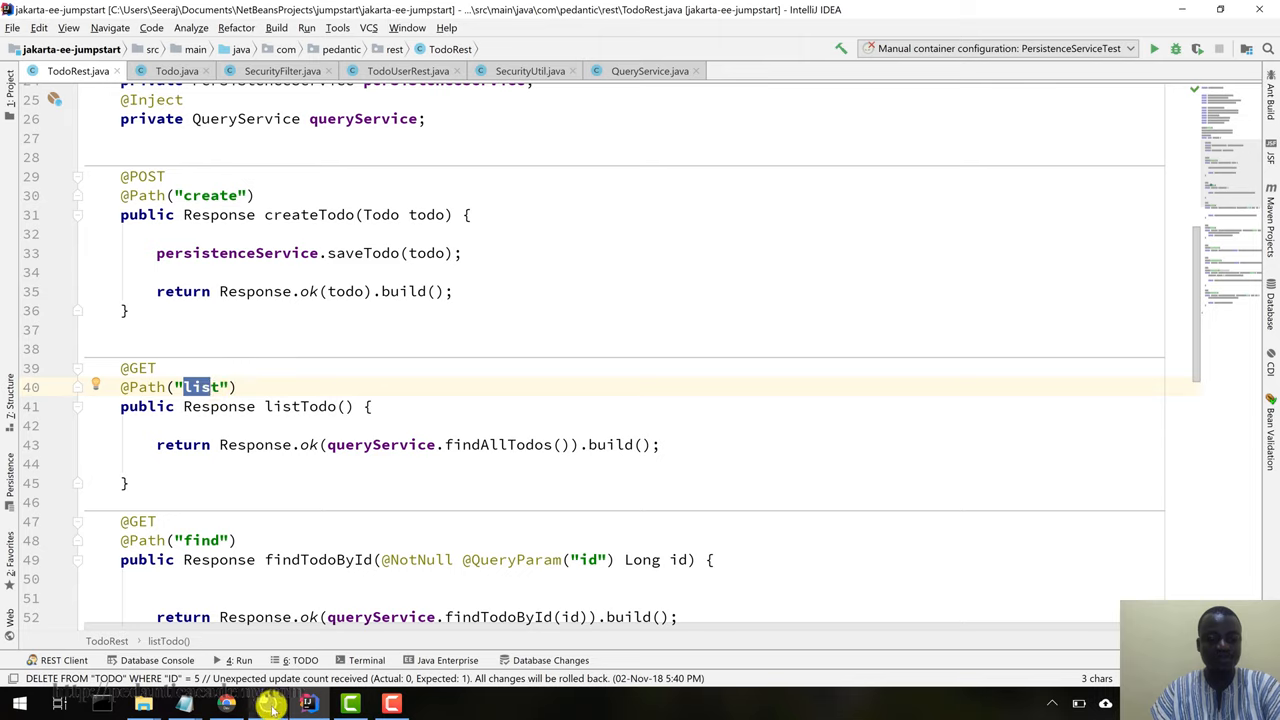
- Switch the todo/list request's method to GET and set the body type to No Body
left_click(267, 703)
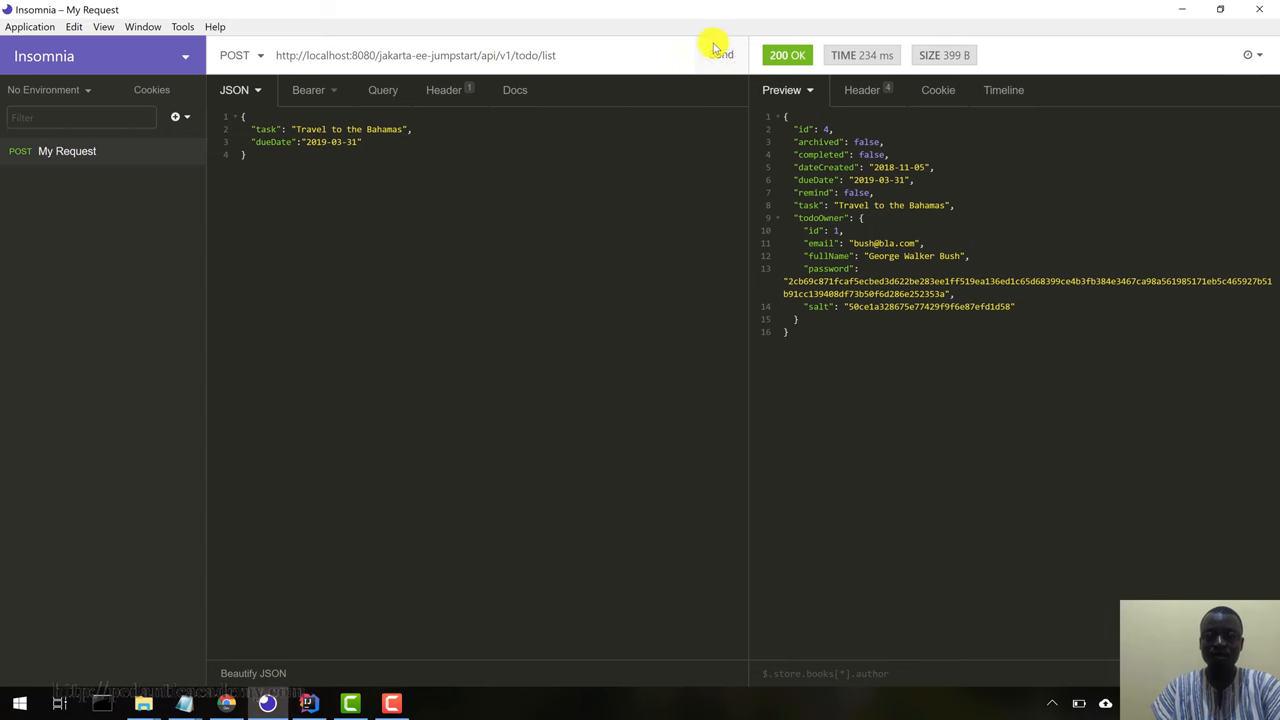
left_click(240, 55)
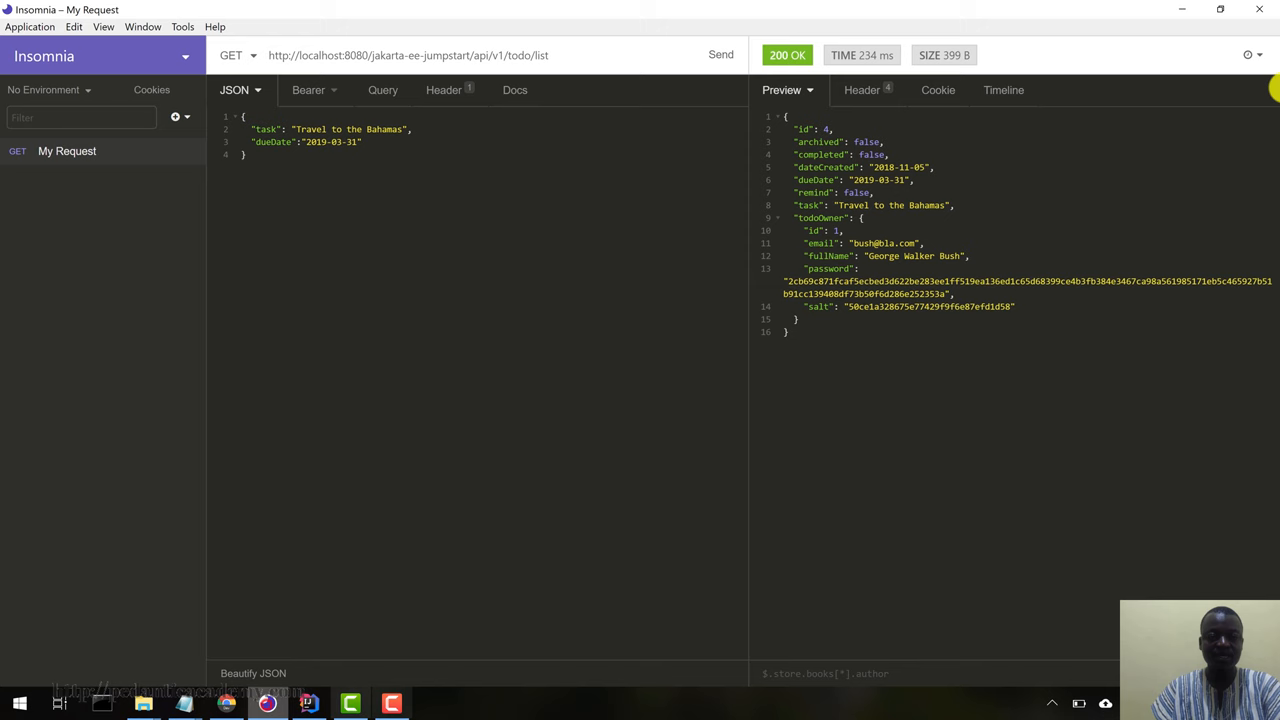
left_click(237, 90)
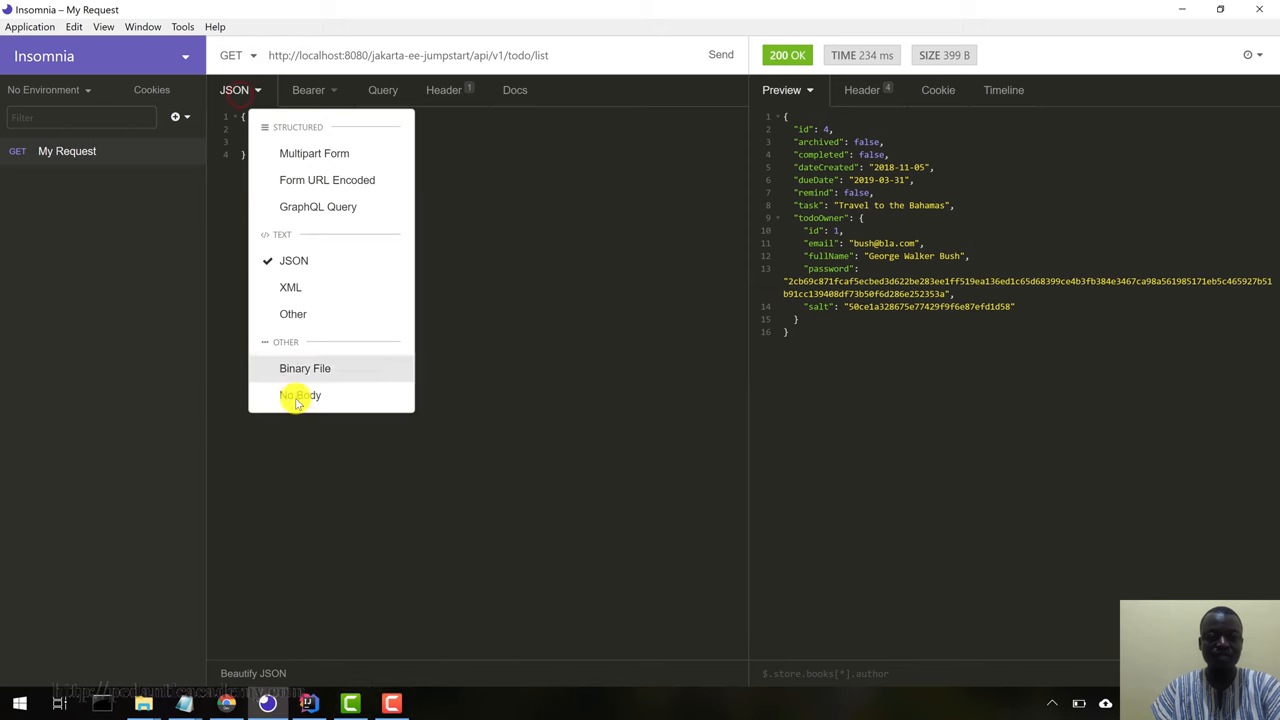
left_click(303, 89)
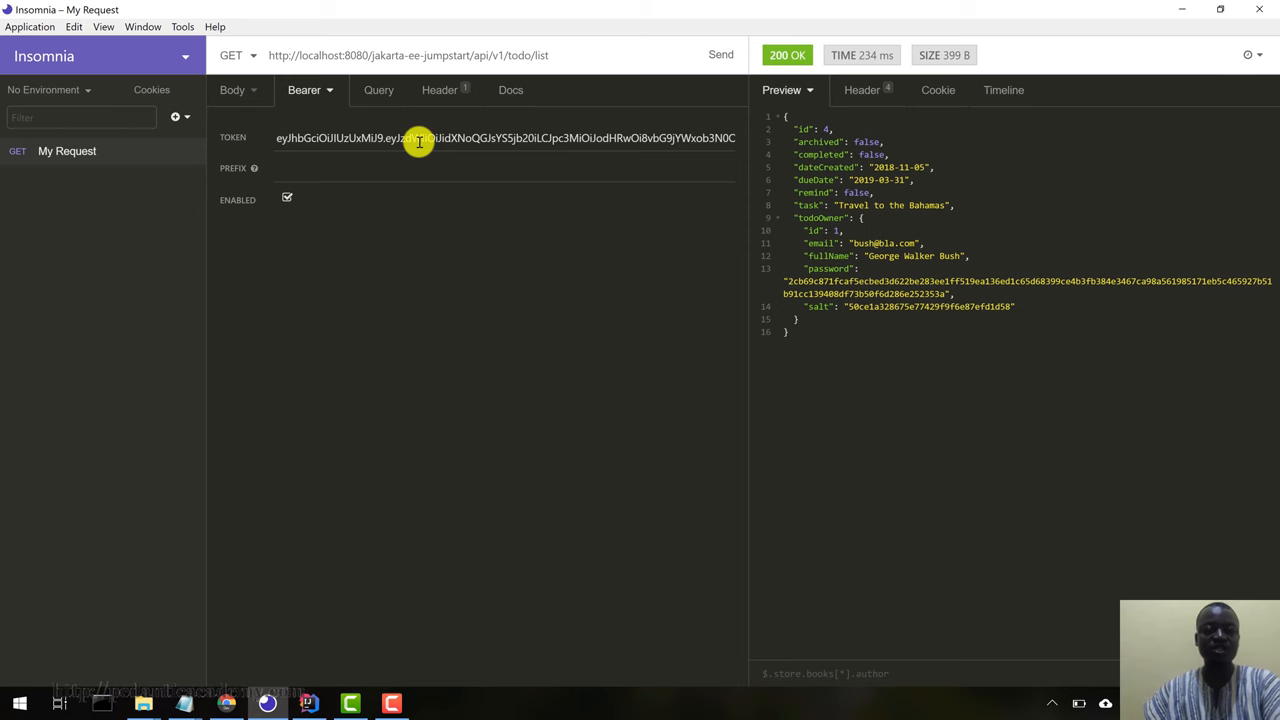
- Send the todo/list GET and scroll through todos 2, 3 and 4 in the response
left_click(232, 90)
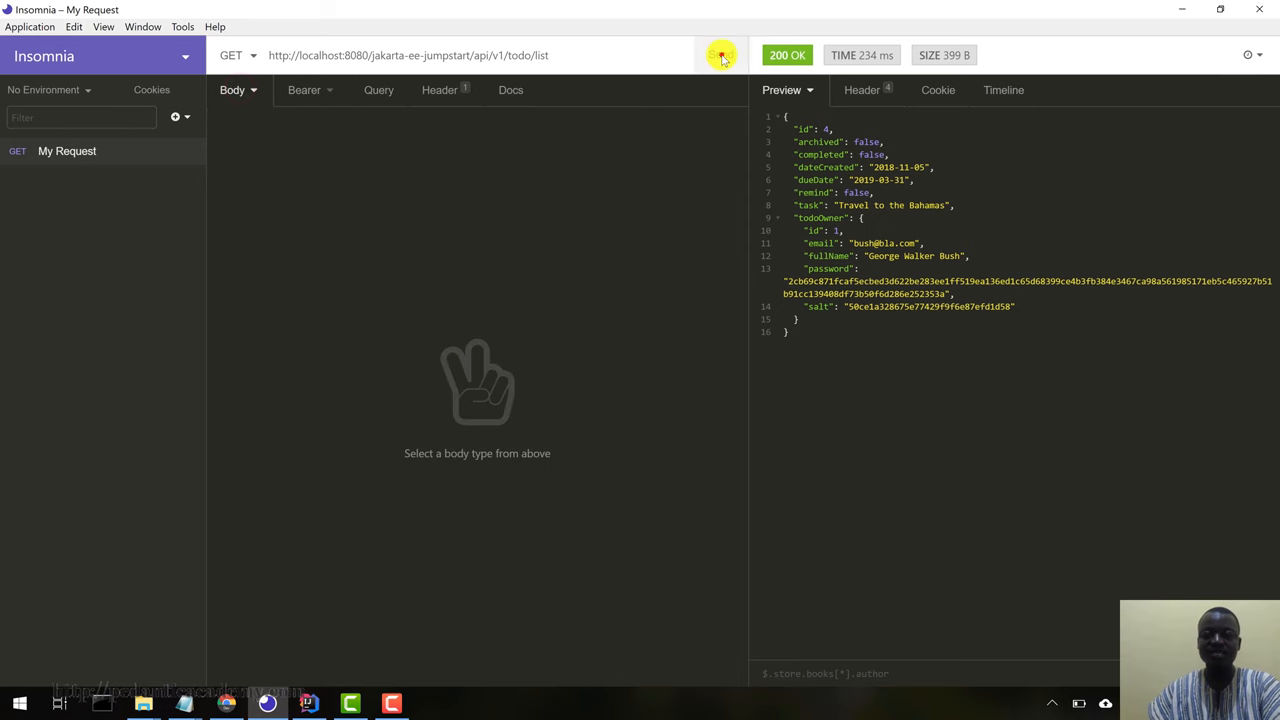
left_click(720, 55)
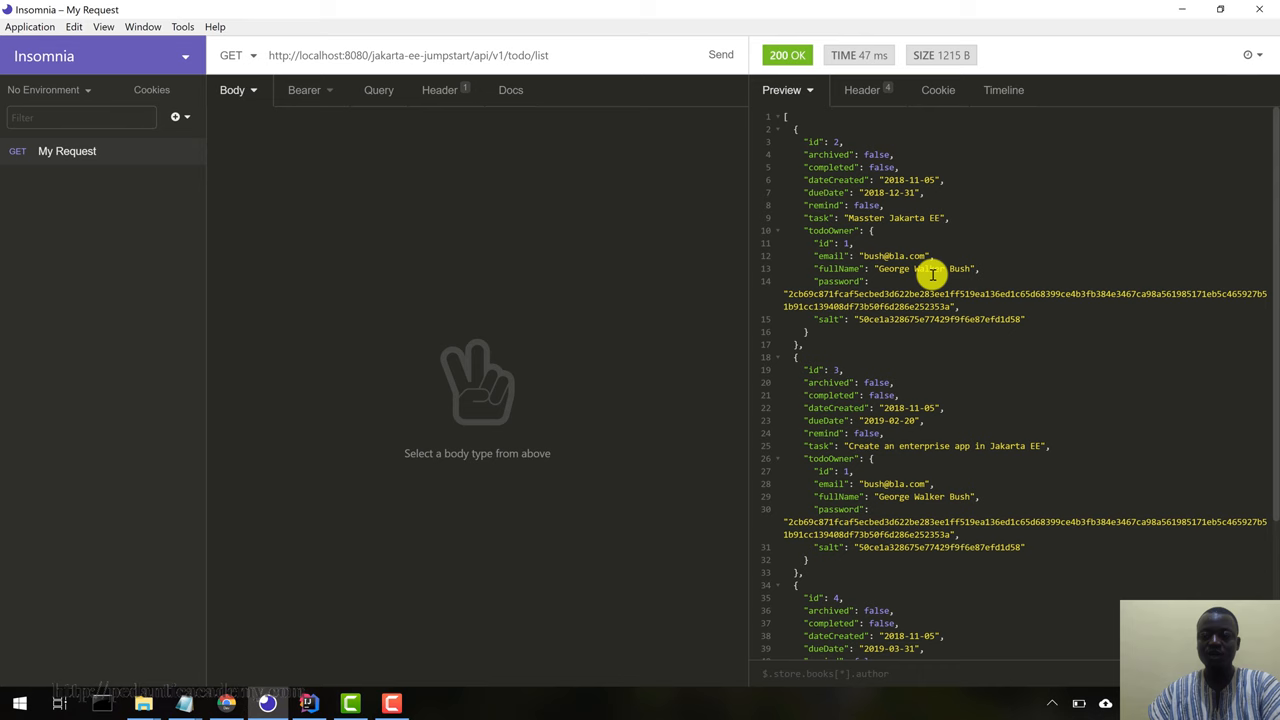
mouse_move(1009, 367)
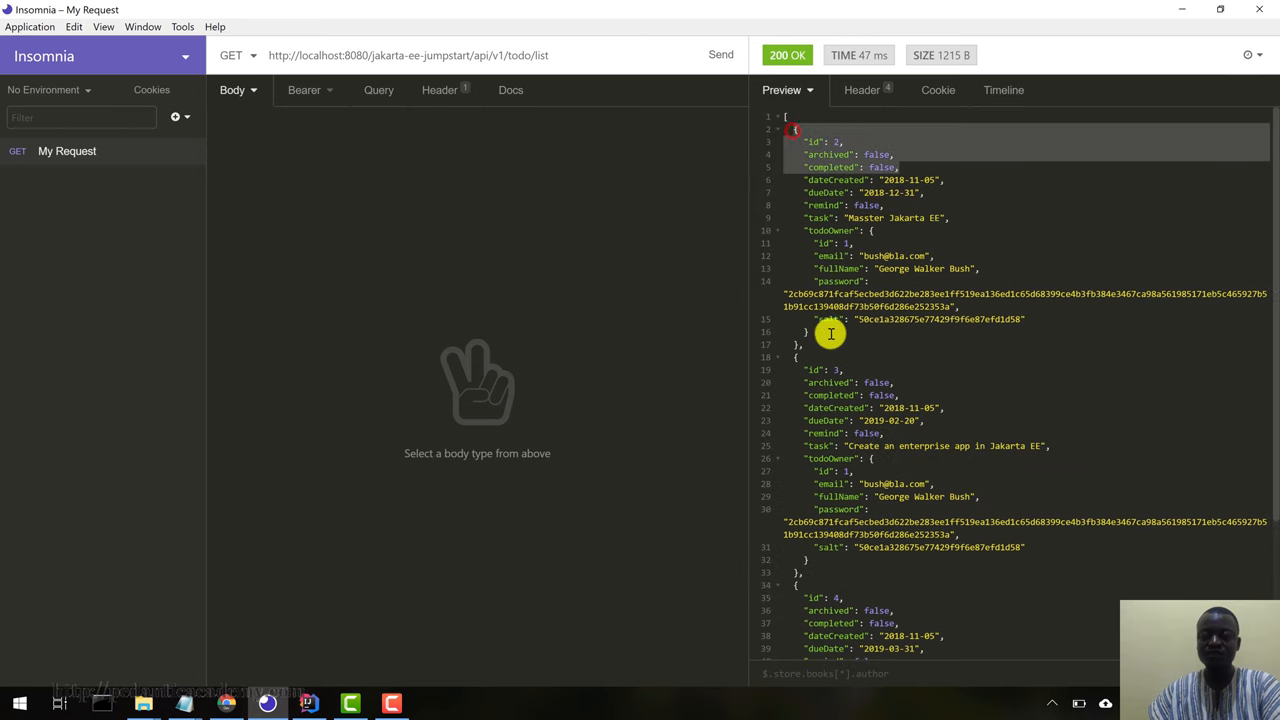
scroll("down", 3)
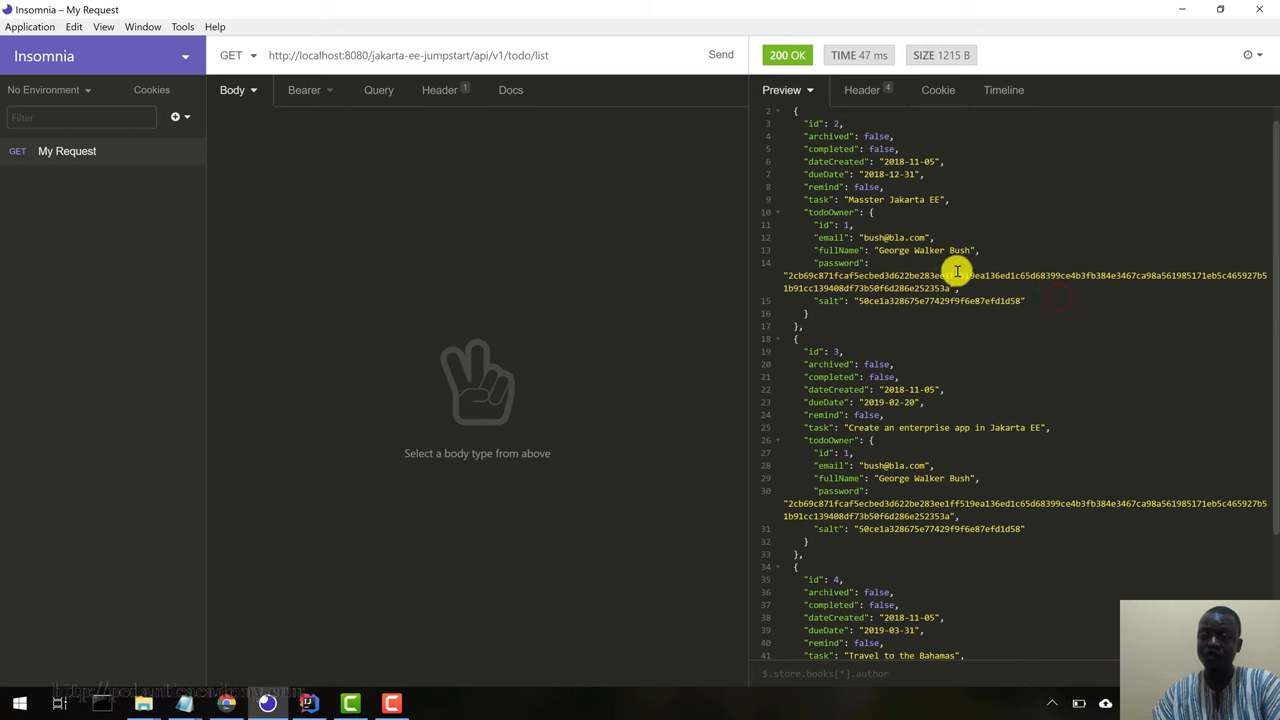
mouse_move(905, 280)
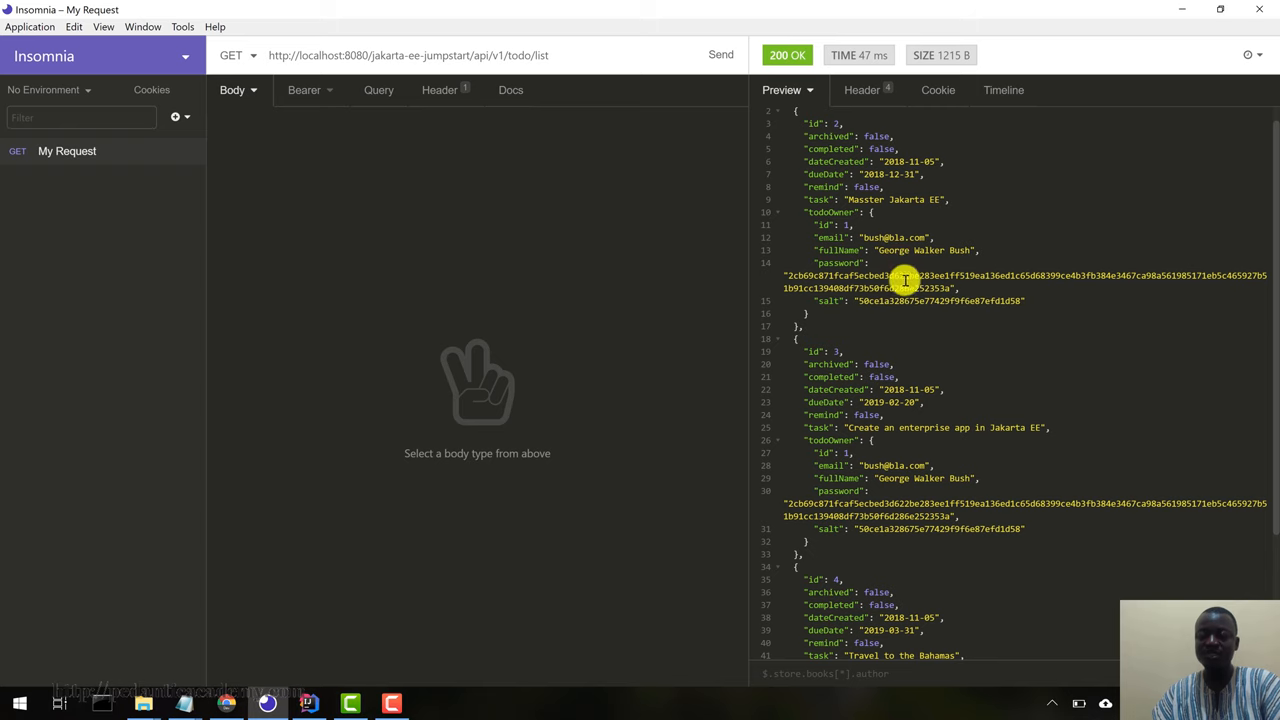
scroll("down", 3)
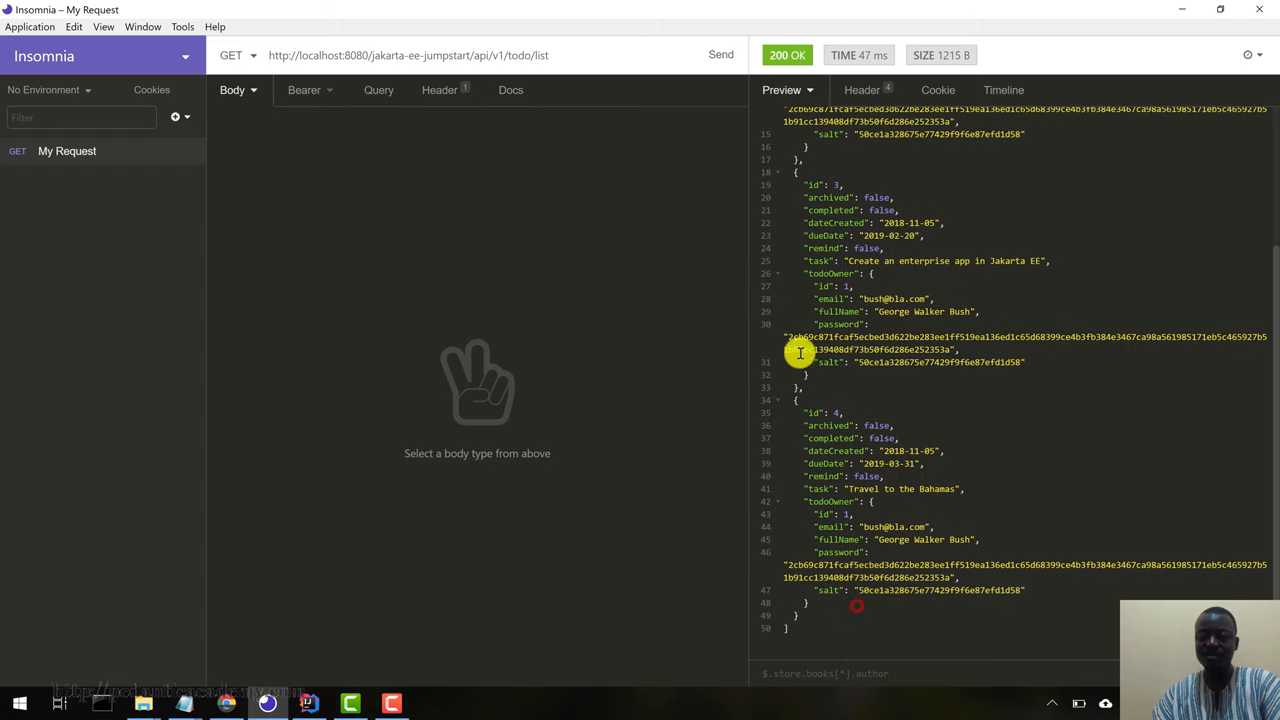
mouse_move(317, 485)
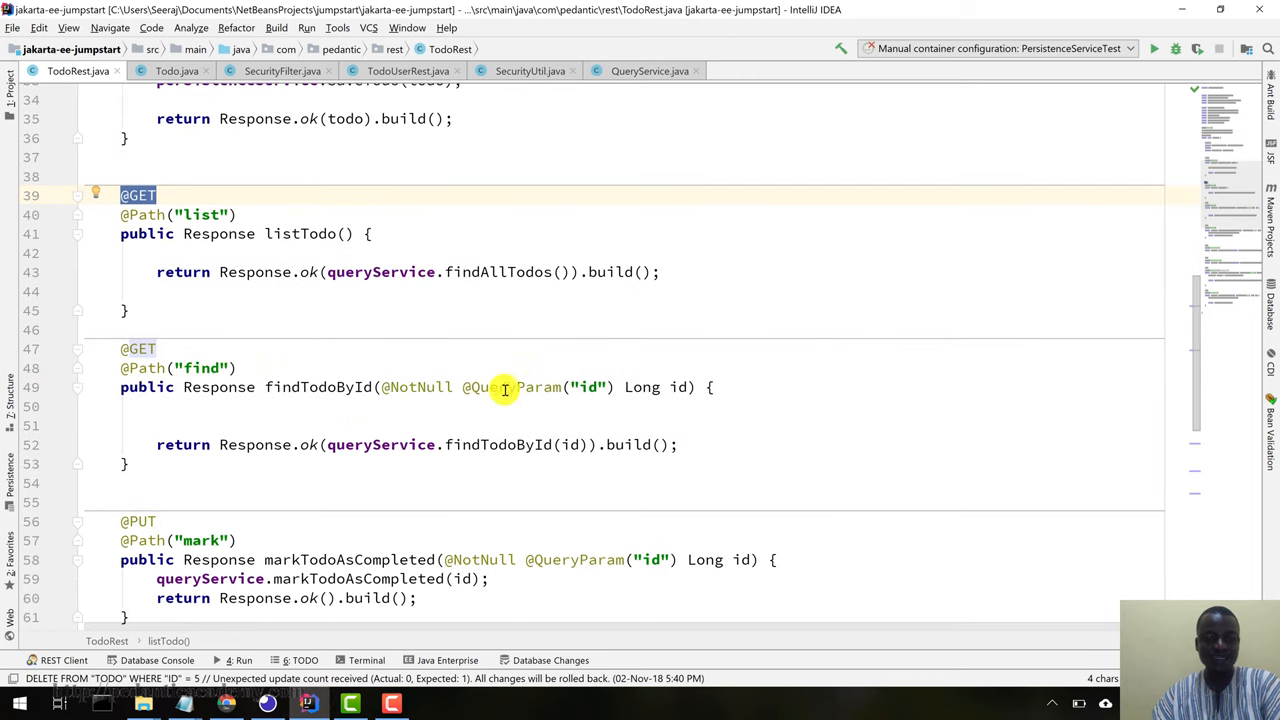
mouse_move(593, 560)
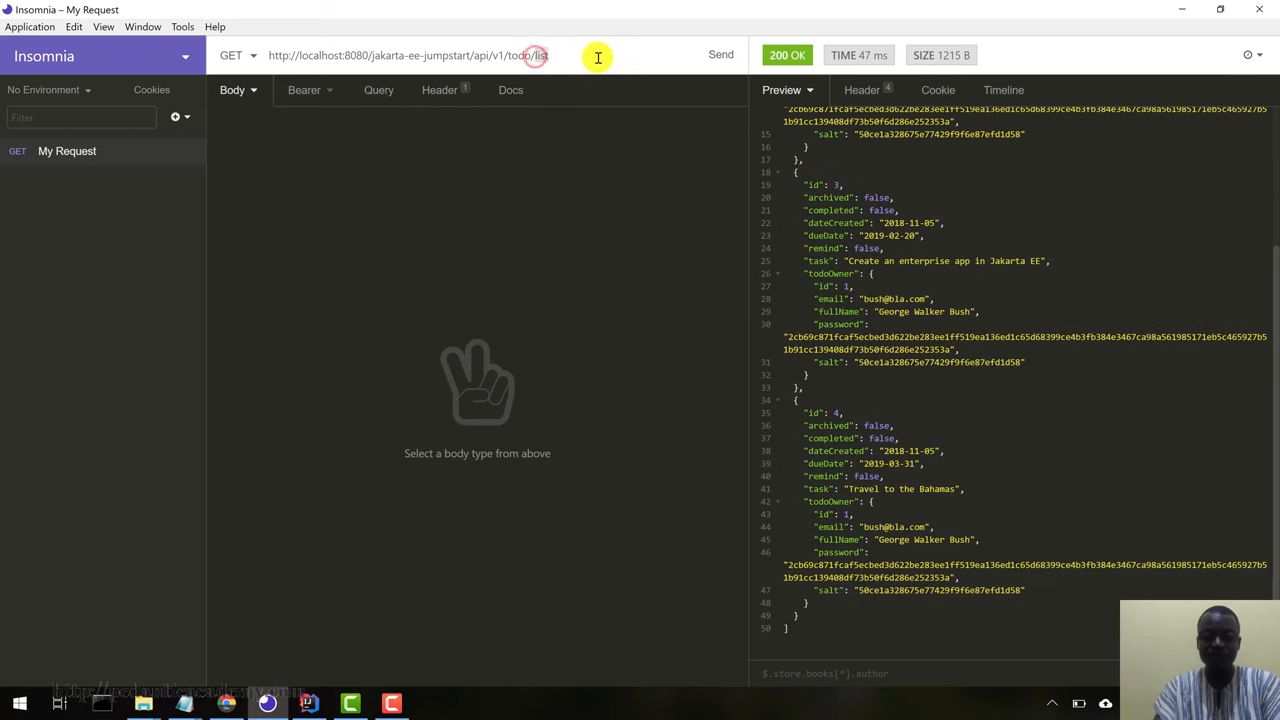
- Query todo/find with parameter id=4, checking the find endpoint in IntelliJ
type("find")
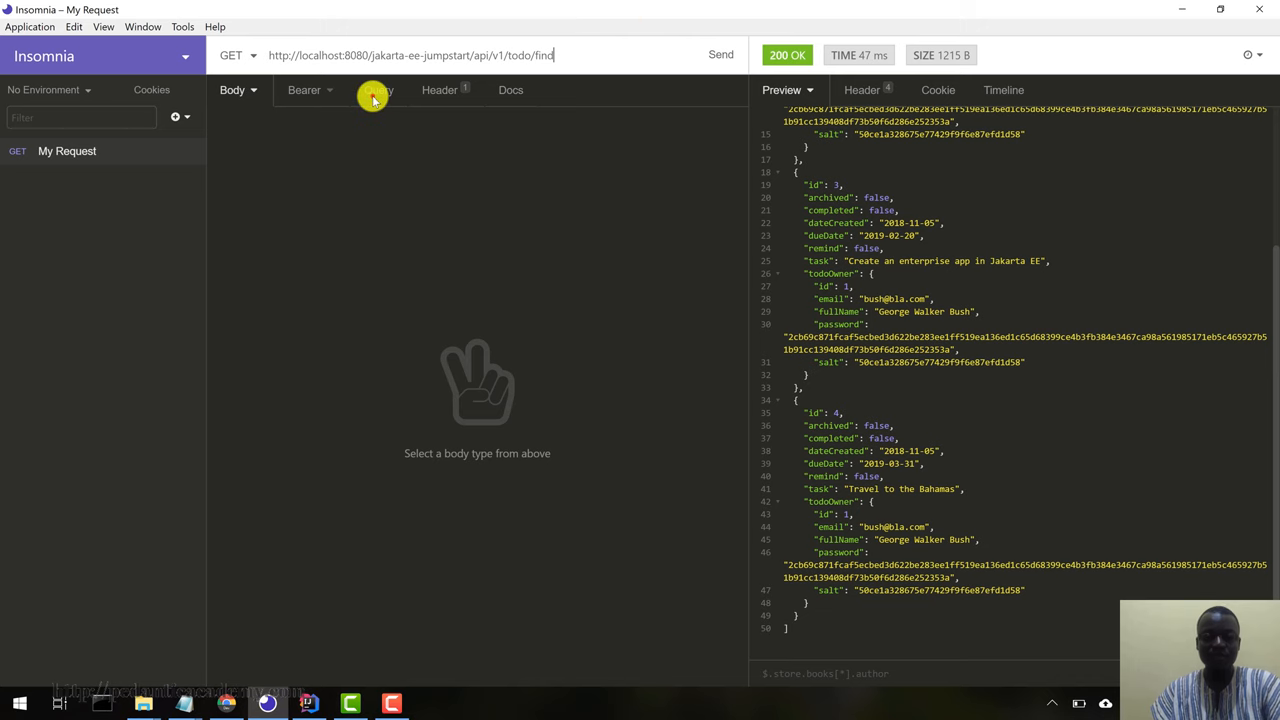
left_click(378, 90)
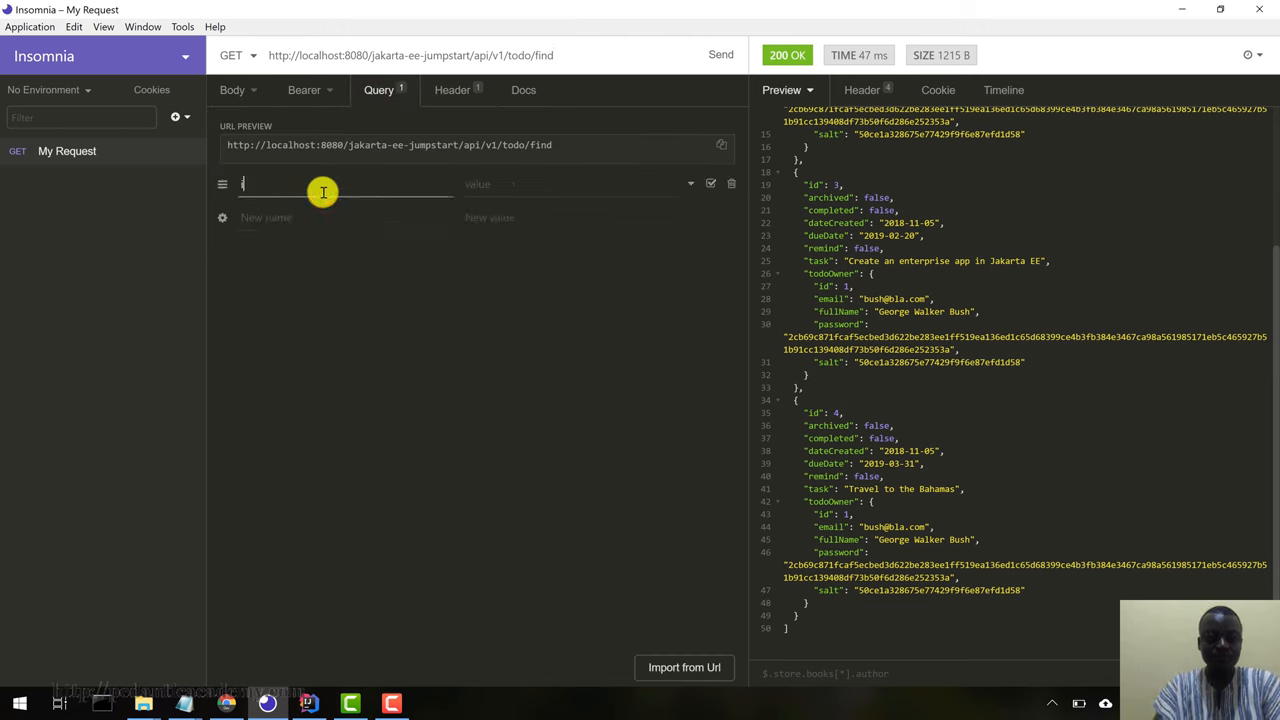
type("id")
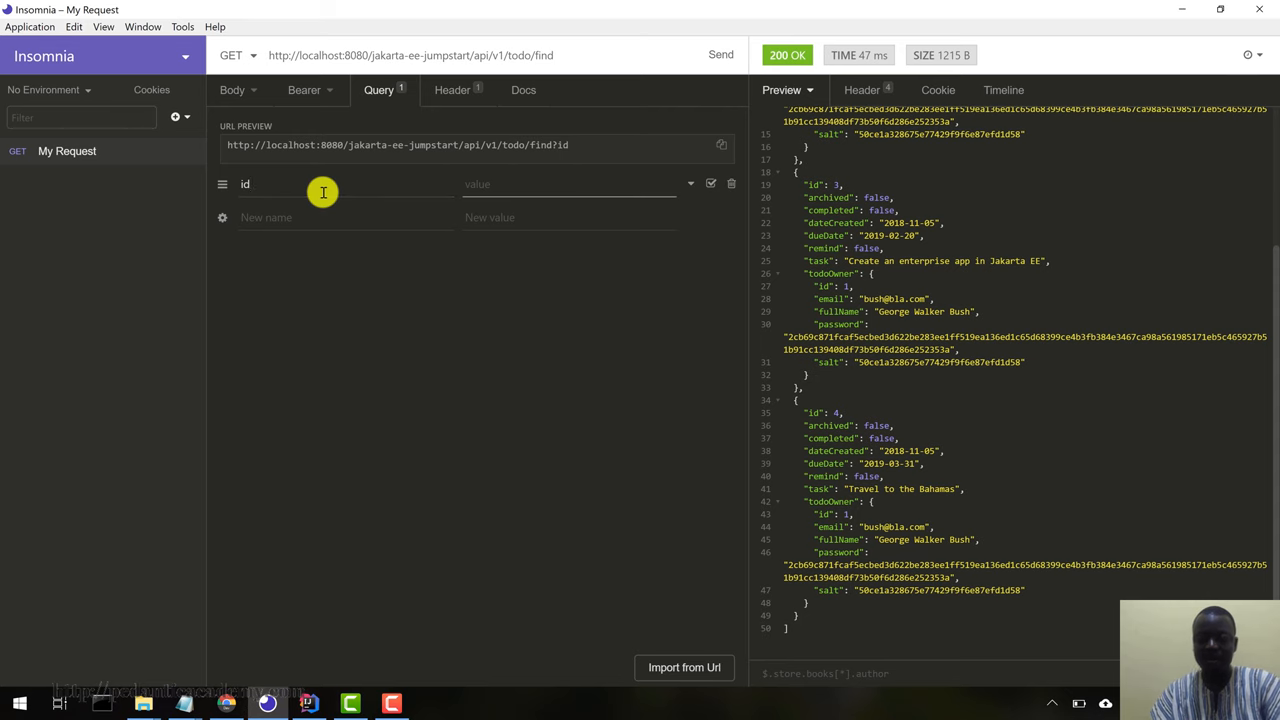
type("4")
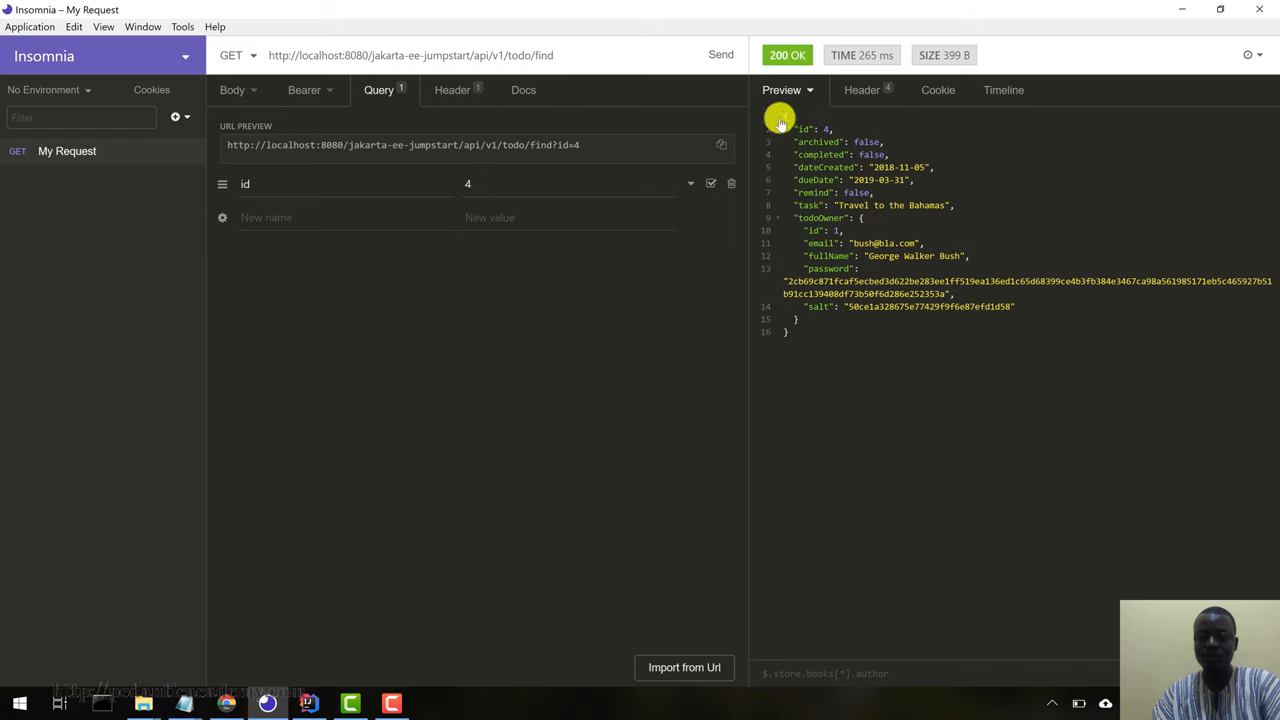
left_click(308, 703)
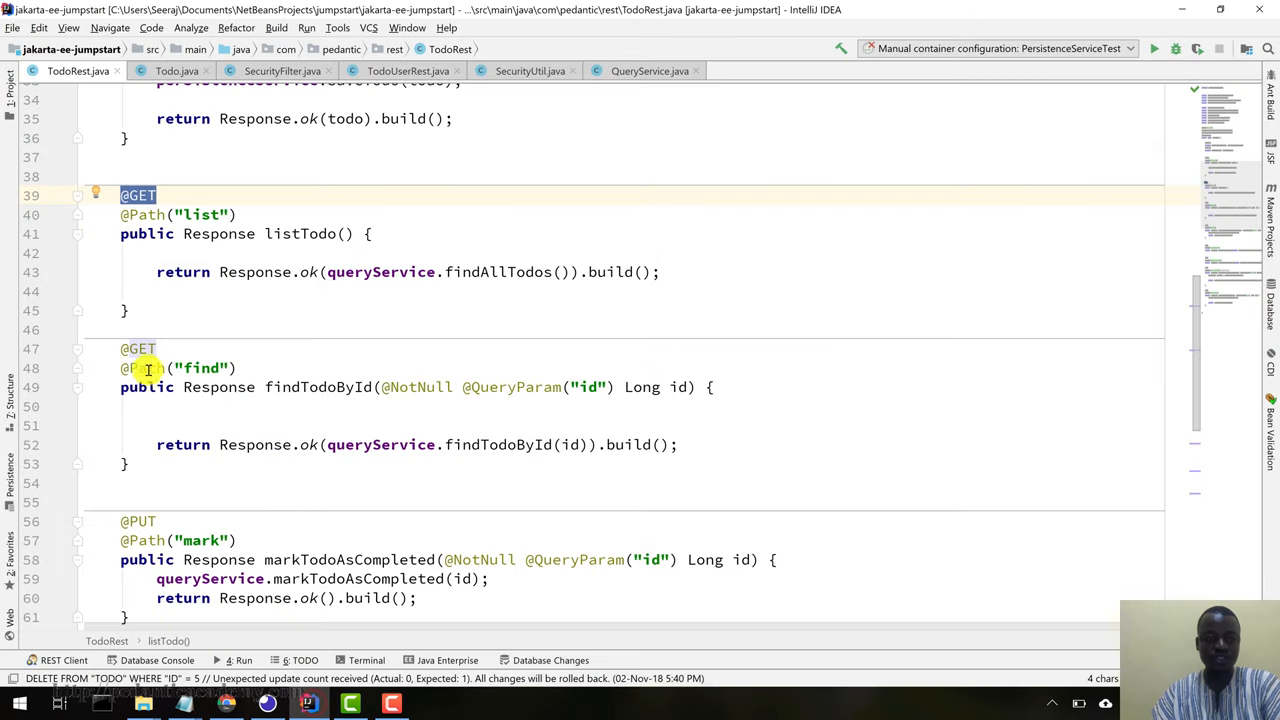
left_click(123, 348)
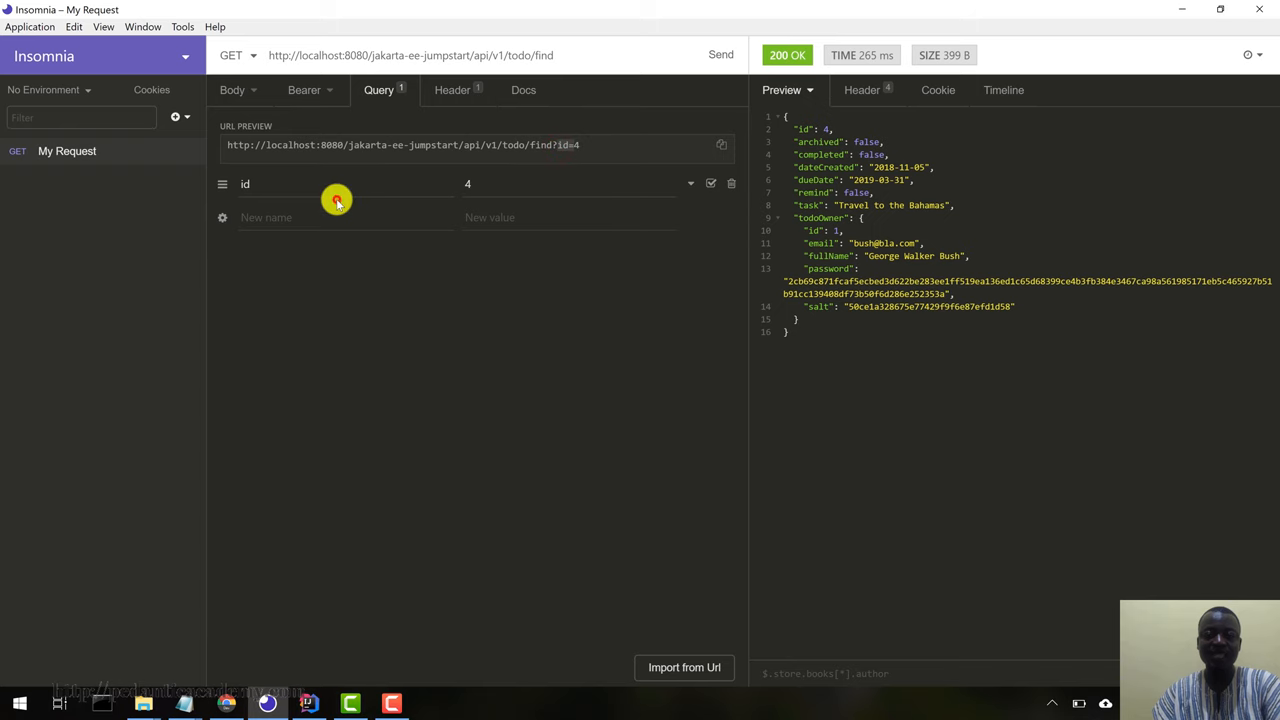
left_click(508, 183)
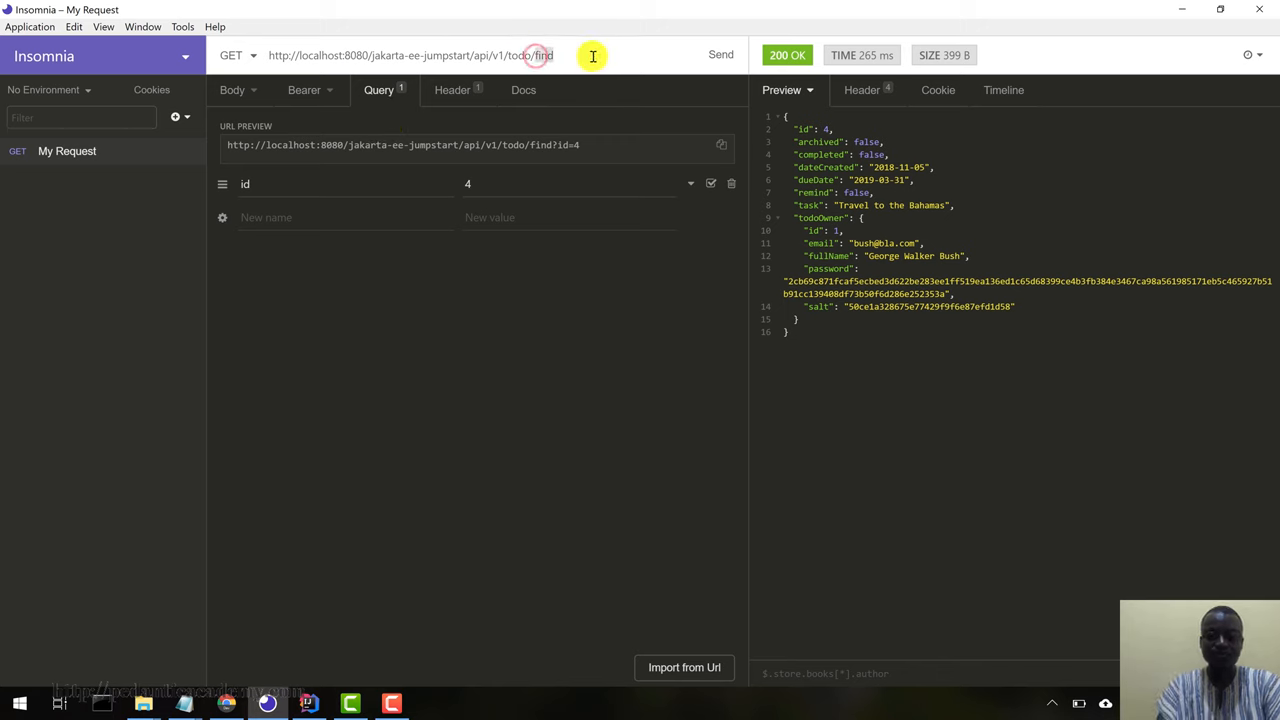
- Send a PUT to todo/mark with id=4, getting 200 OK with an empty body
type("mark")
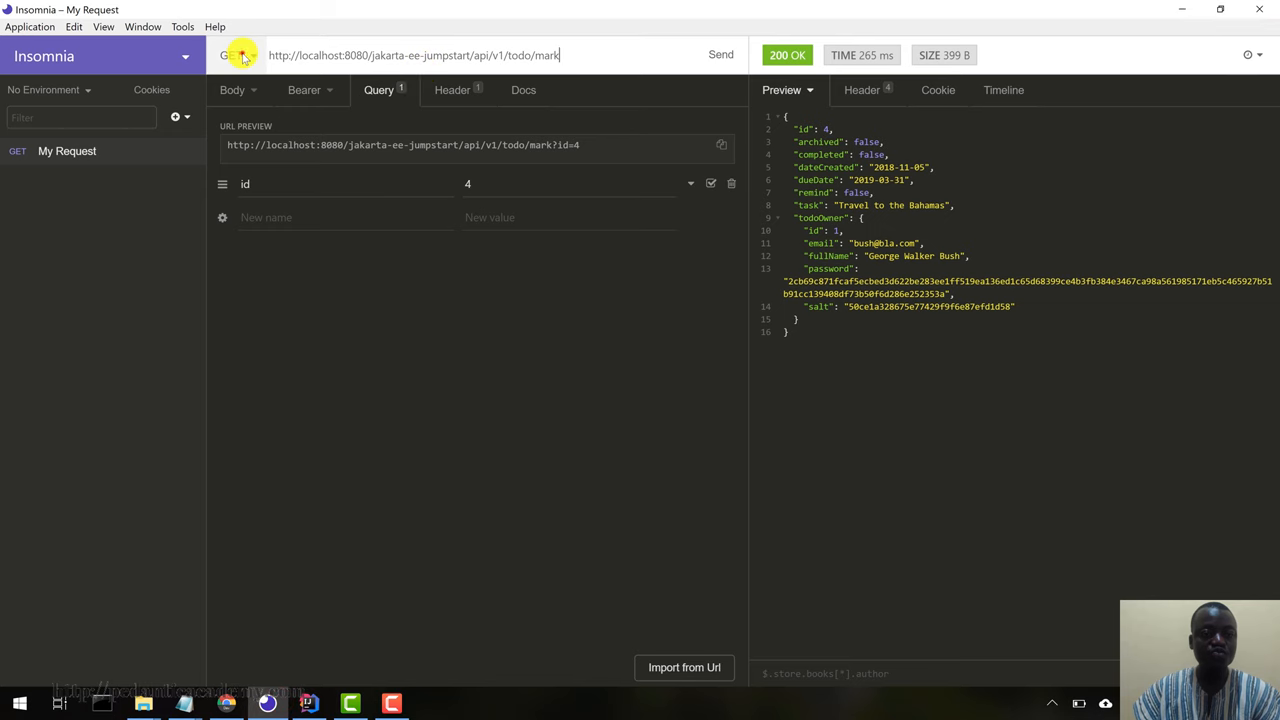
left_click(237, 55)
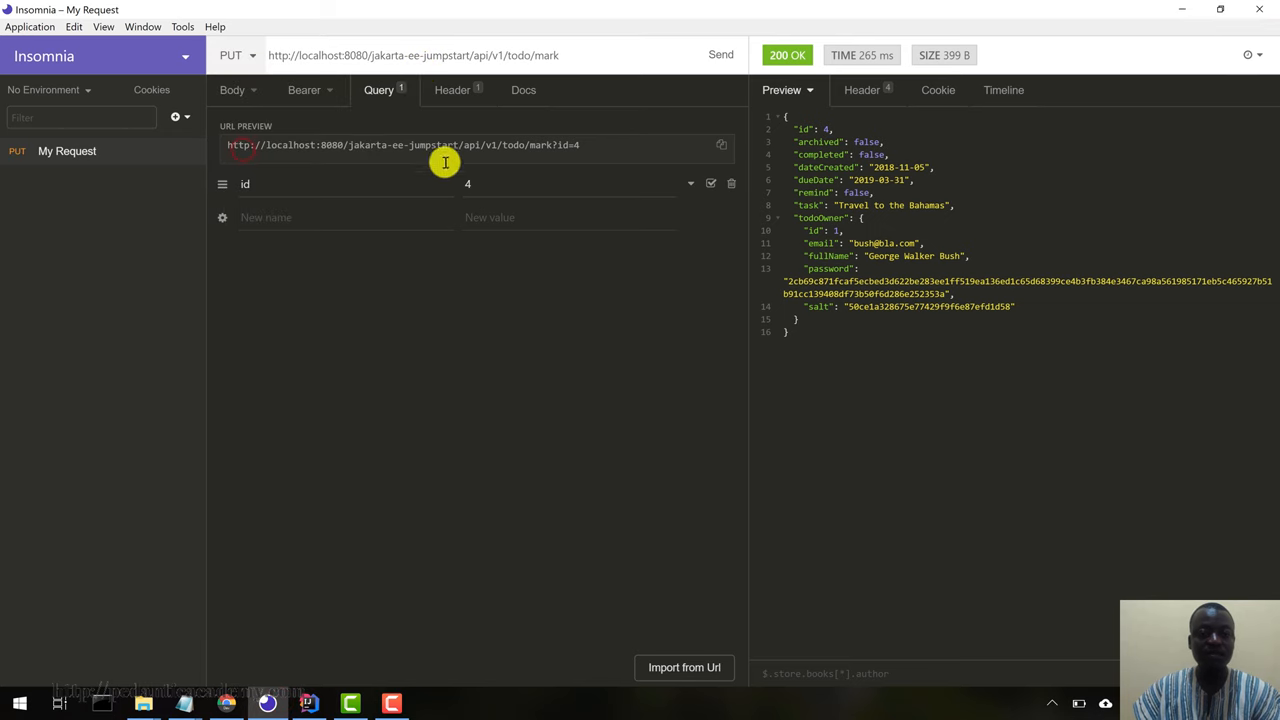
left_click(720, 54)
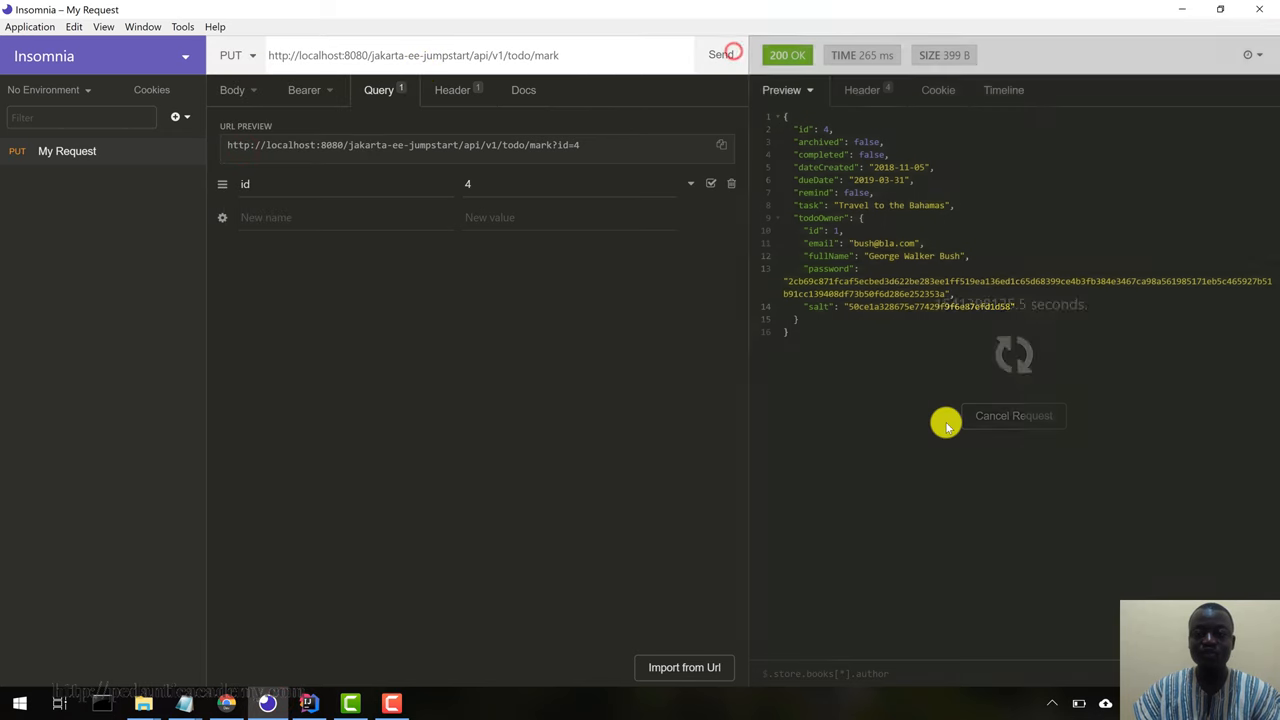
left_click(720, 54)
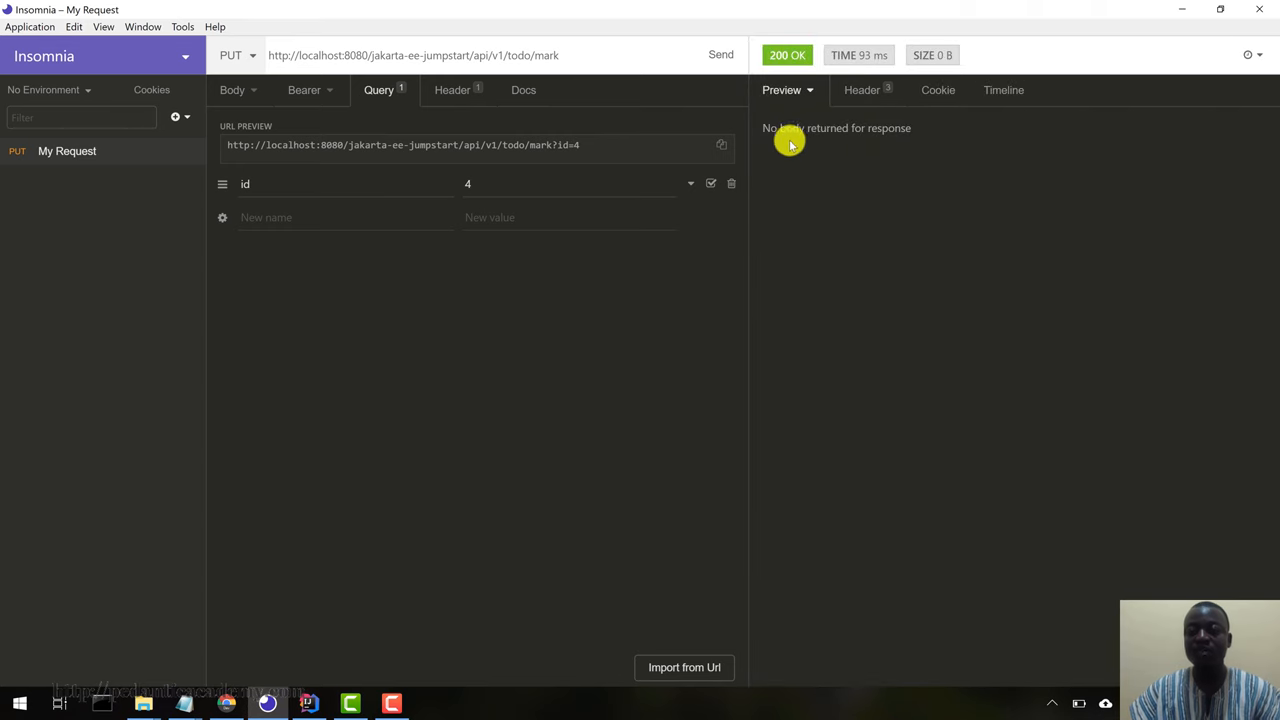
mouse_move(925, 133)
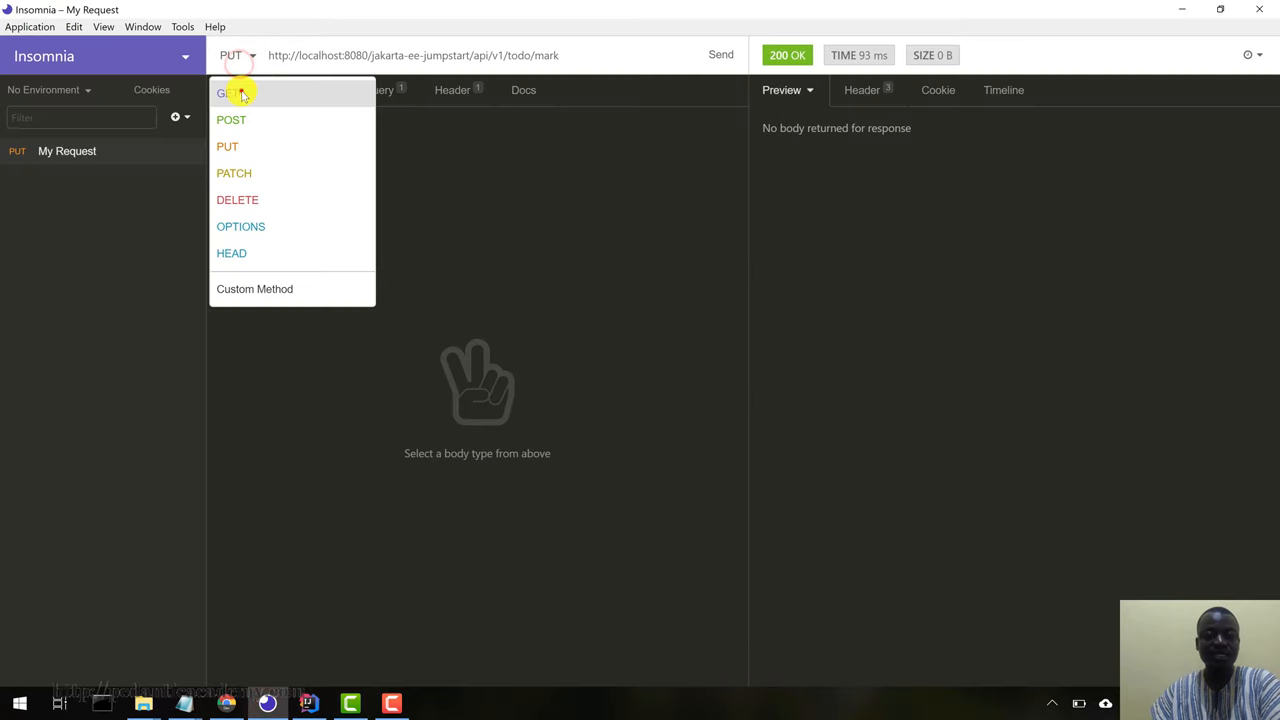
- Send GET /todo/completed without the id param, returning only todo 4 'Travel to the Bahamas'
left_click(228, 93)
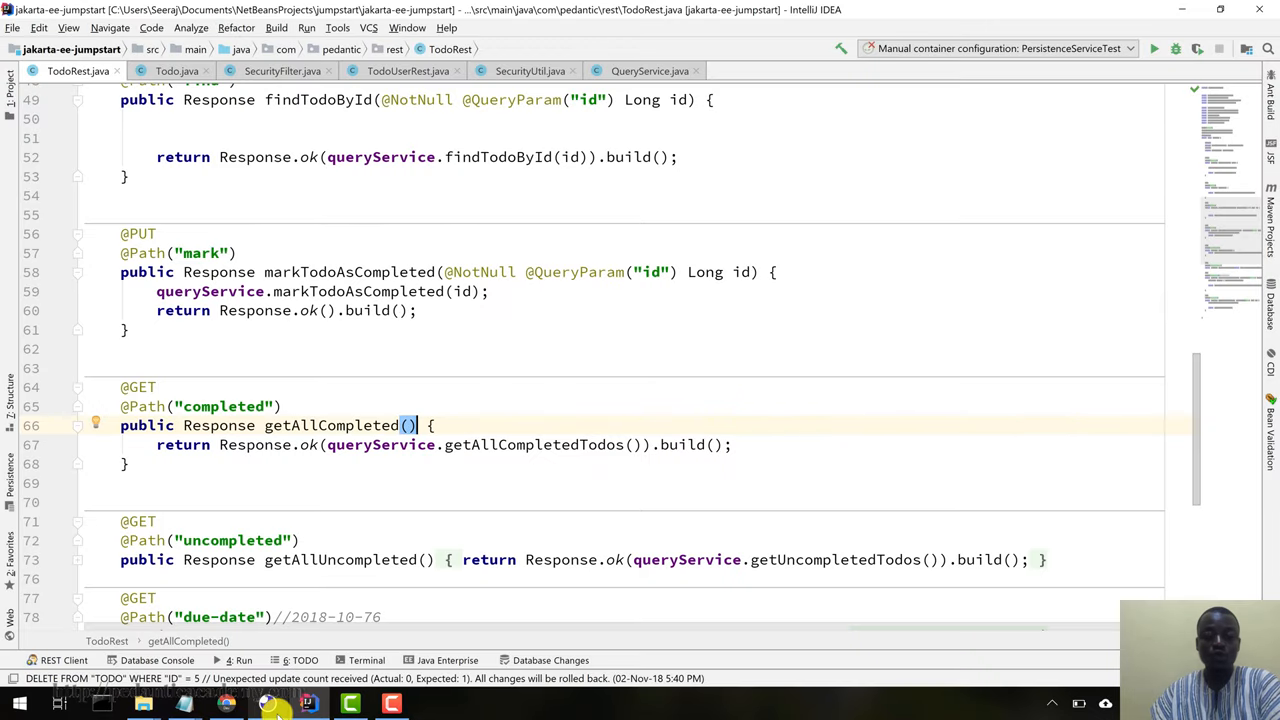
left_click(267, 703)
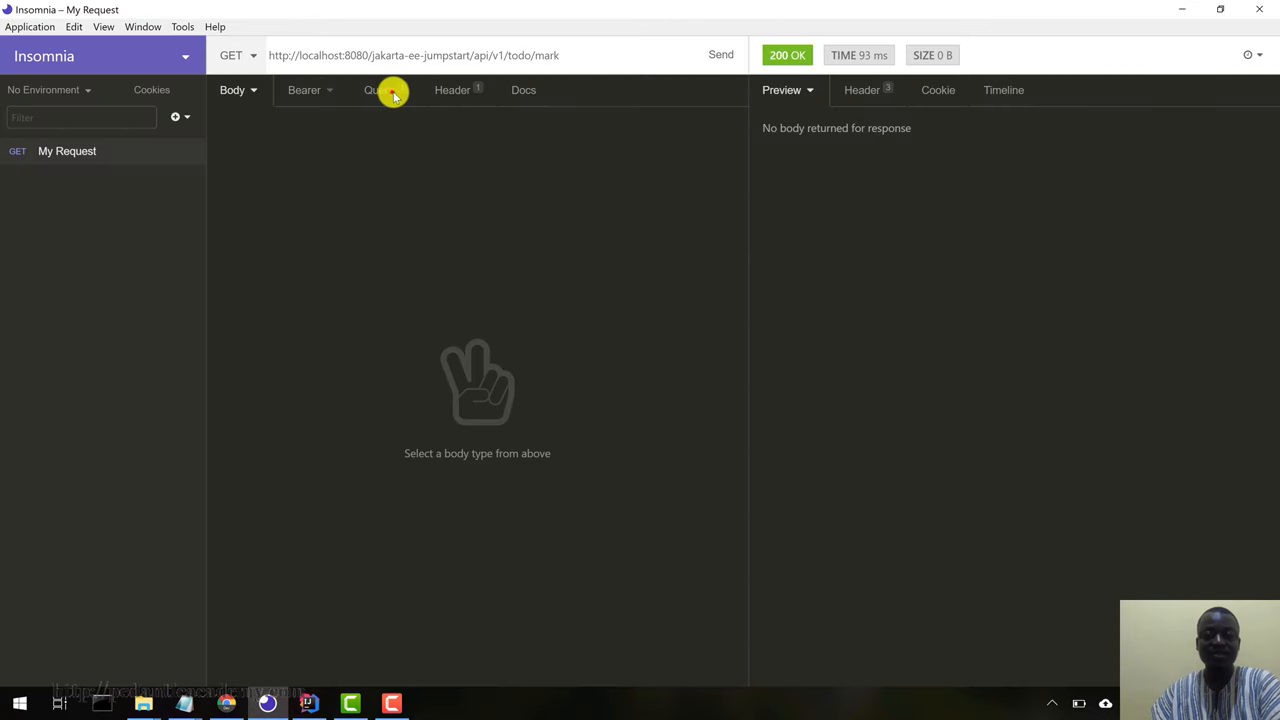
left_click(378, 90)
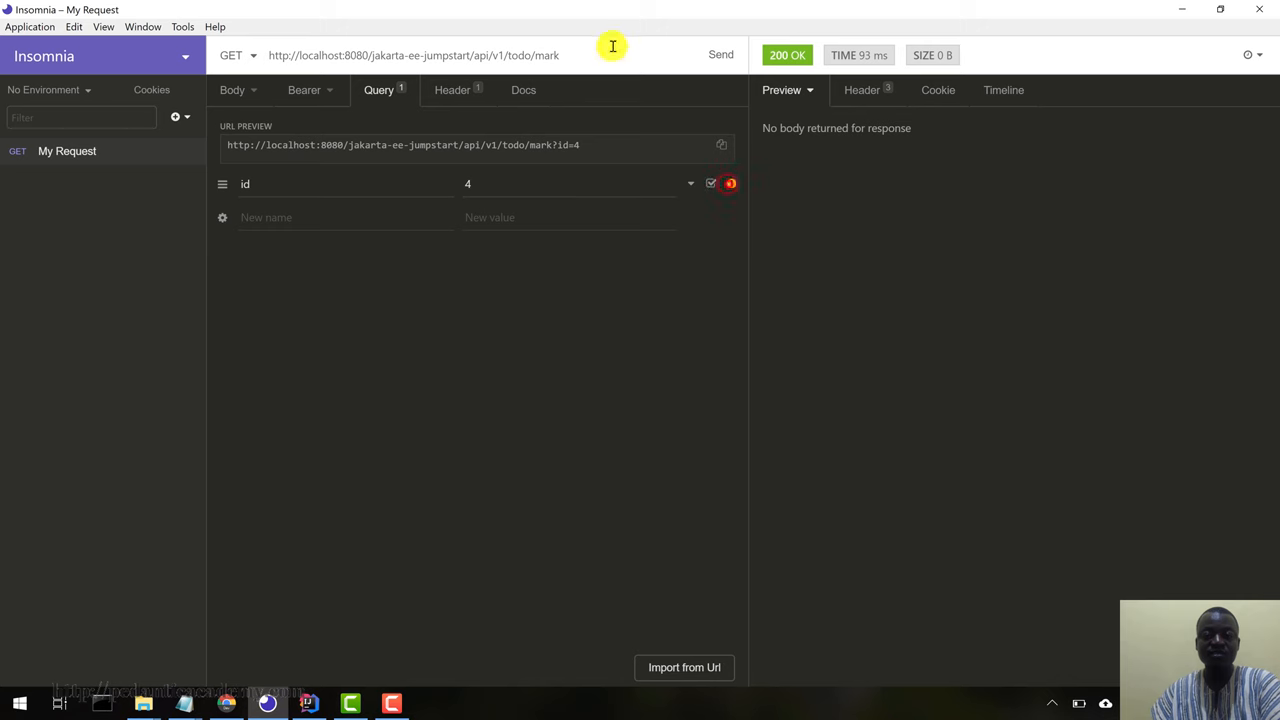
left_click(730, 183)
type("completed")
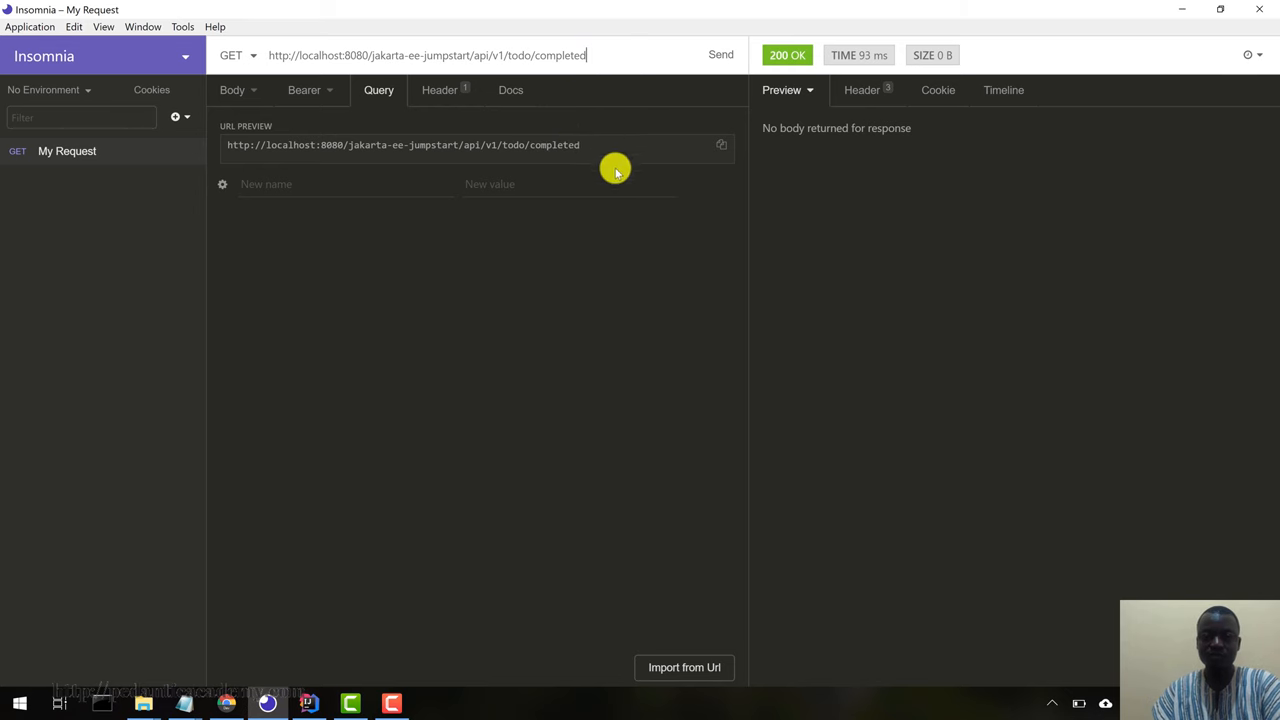
left_click(720, 55)
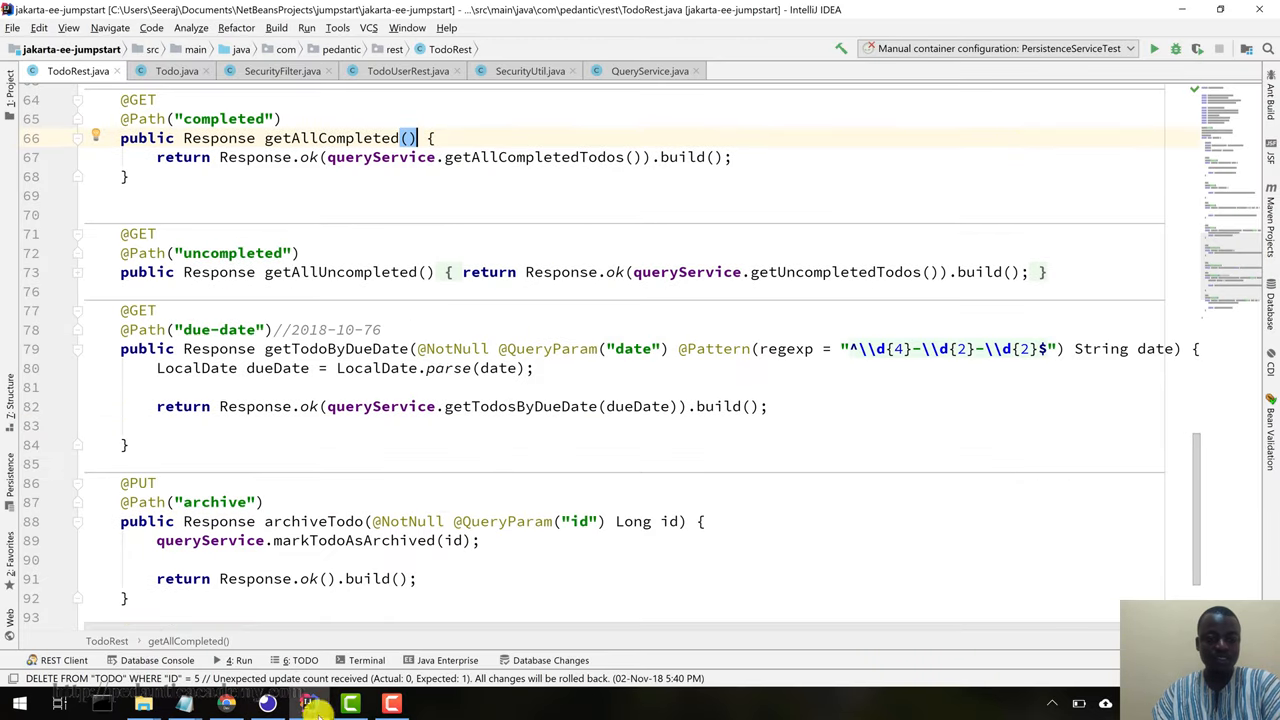
- Send a GET request to /todo/uncompleted for the uncompleted todos
left_click(267, 704)
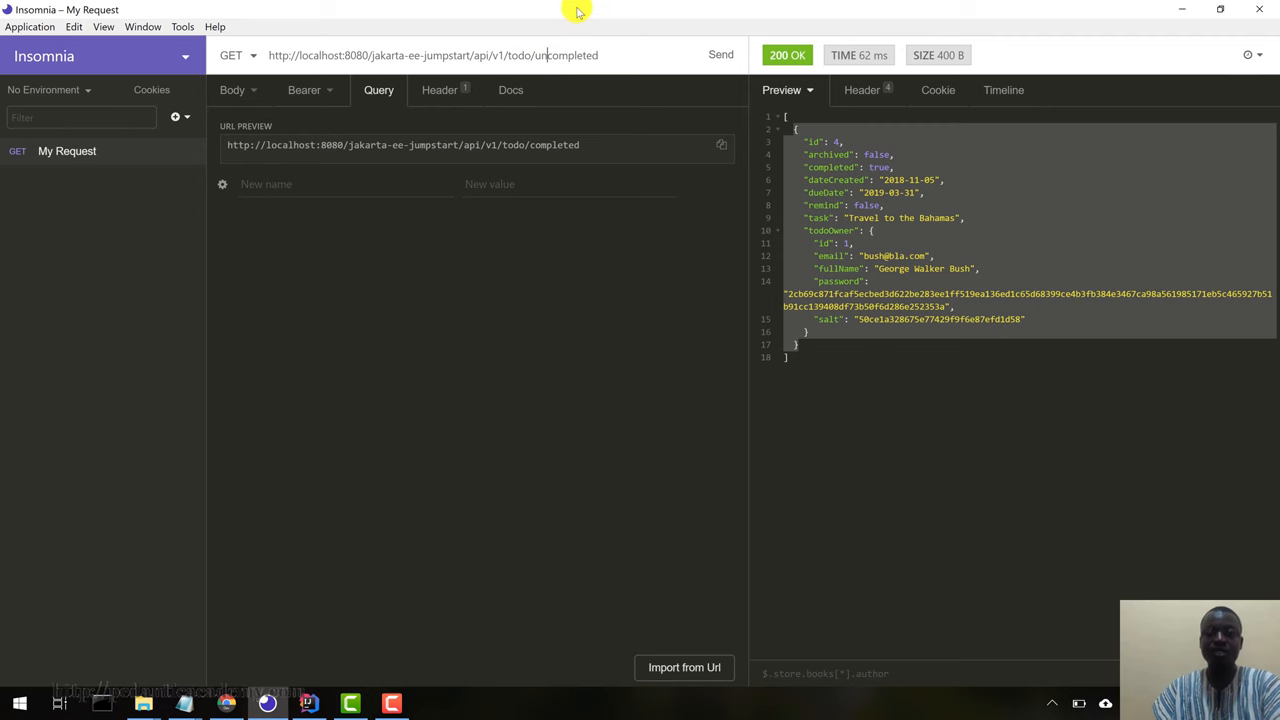
left_click(720, 55)
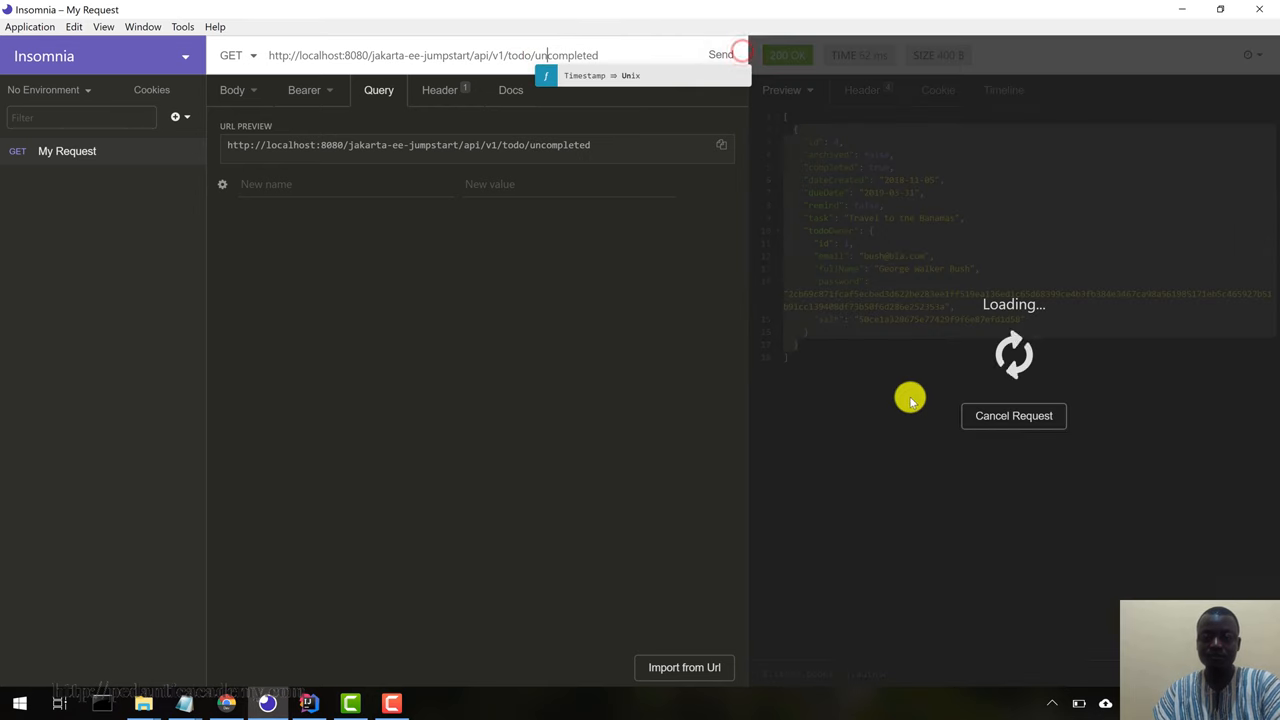
left_click(720, 55)
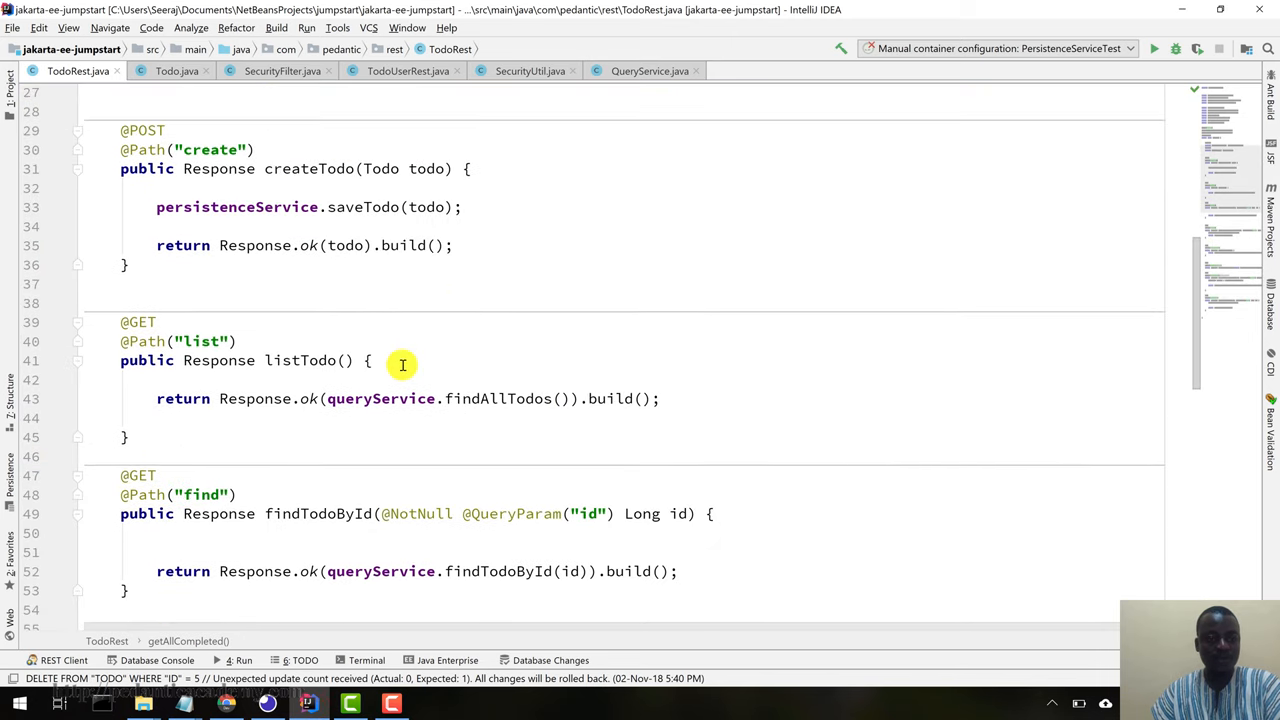
- Scroll TodoRest.java up to the class header with its PersistenceService and QueryService fields
scroll("up", 3)
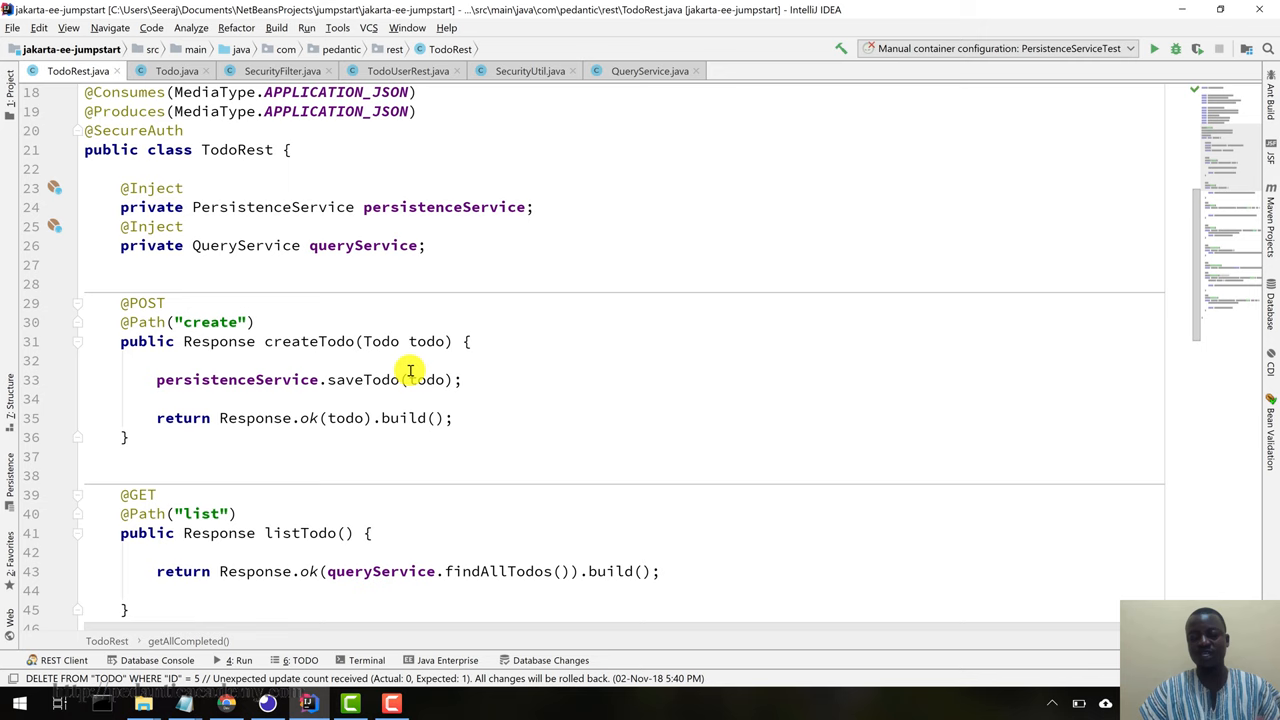
mouse_move(484, 480)
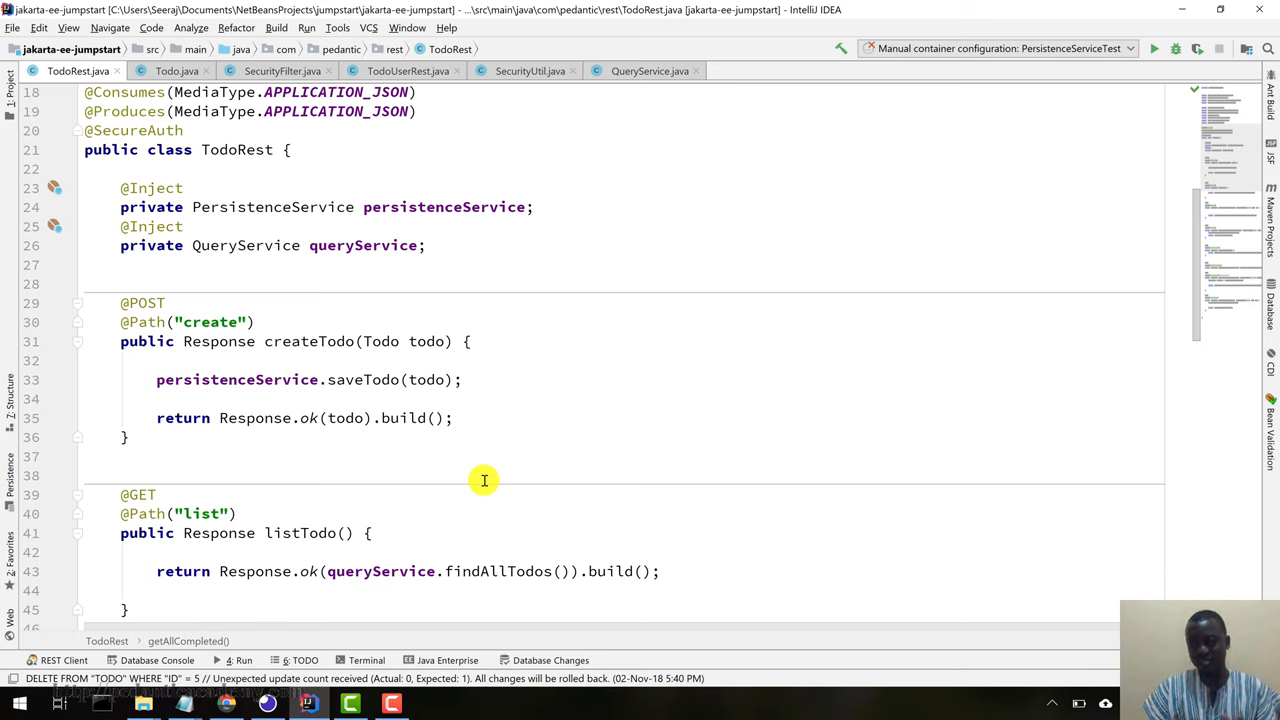
mouse_move(385, 635)
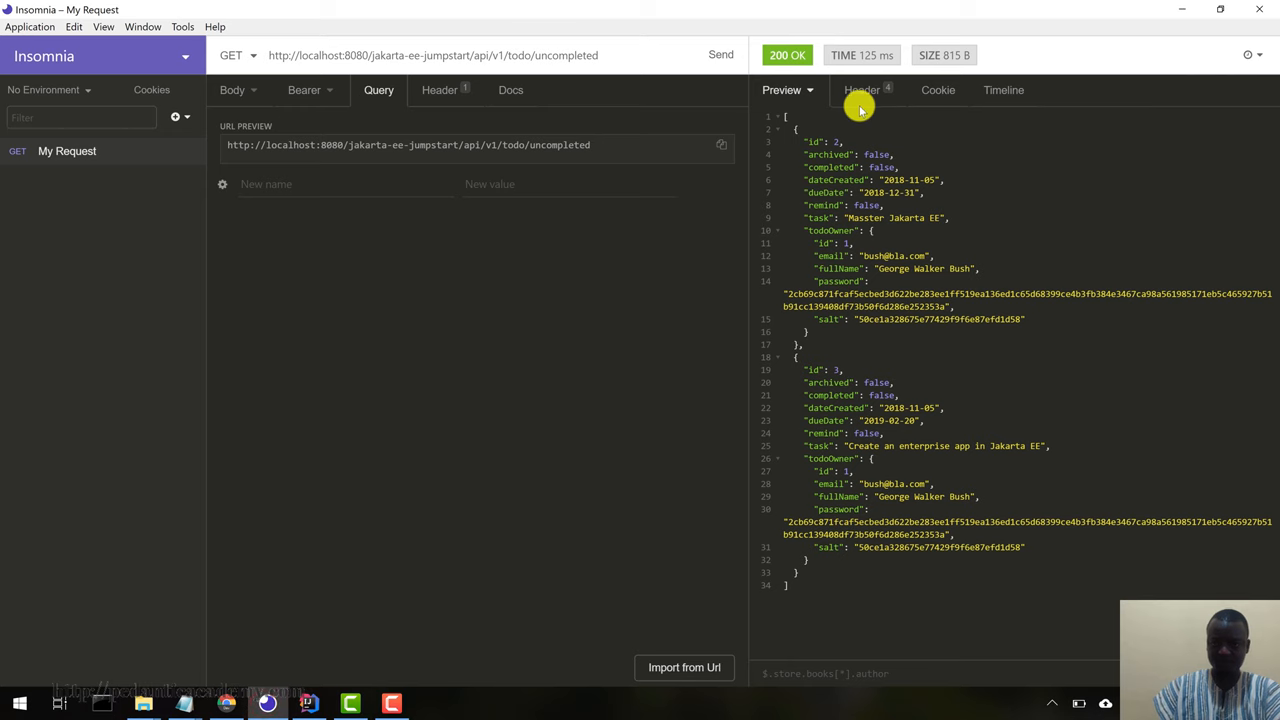
- Send GET /api/v1/user/list, returning user id 1 with password hash and salt
left_click(937, 90)
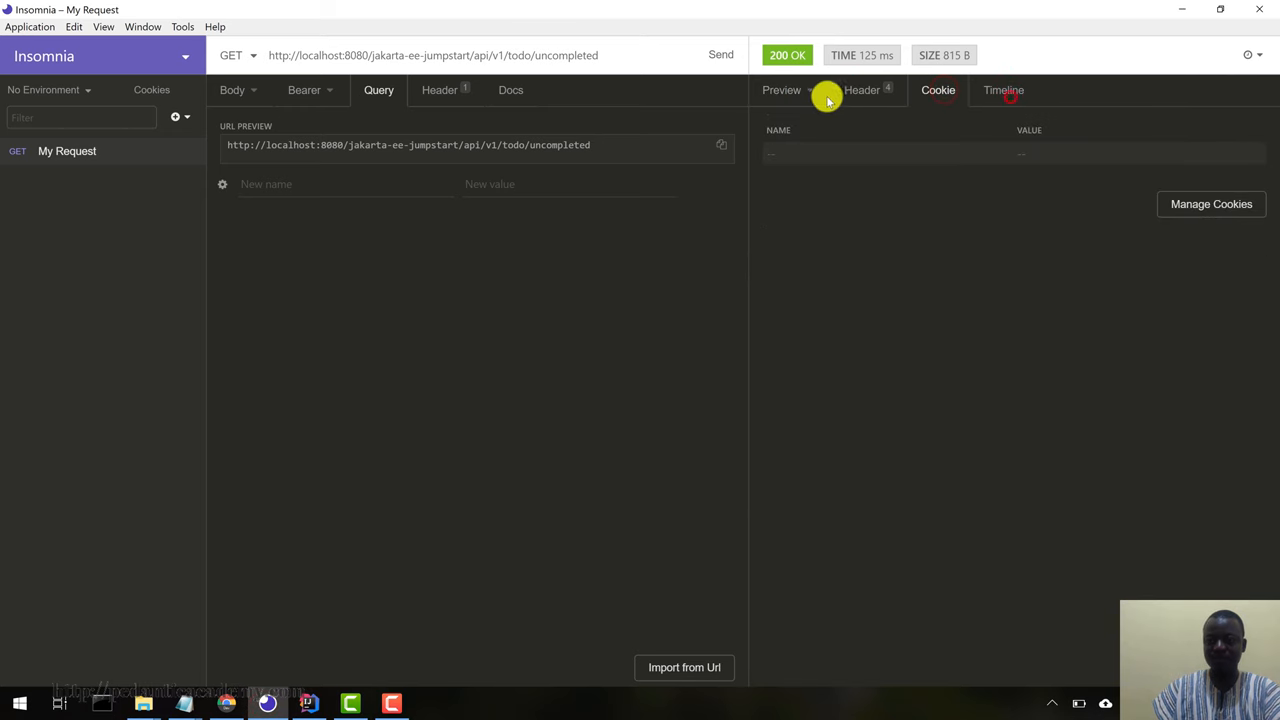
left_click(781, 90)
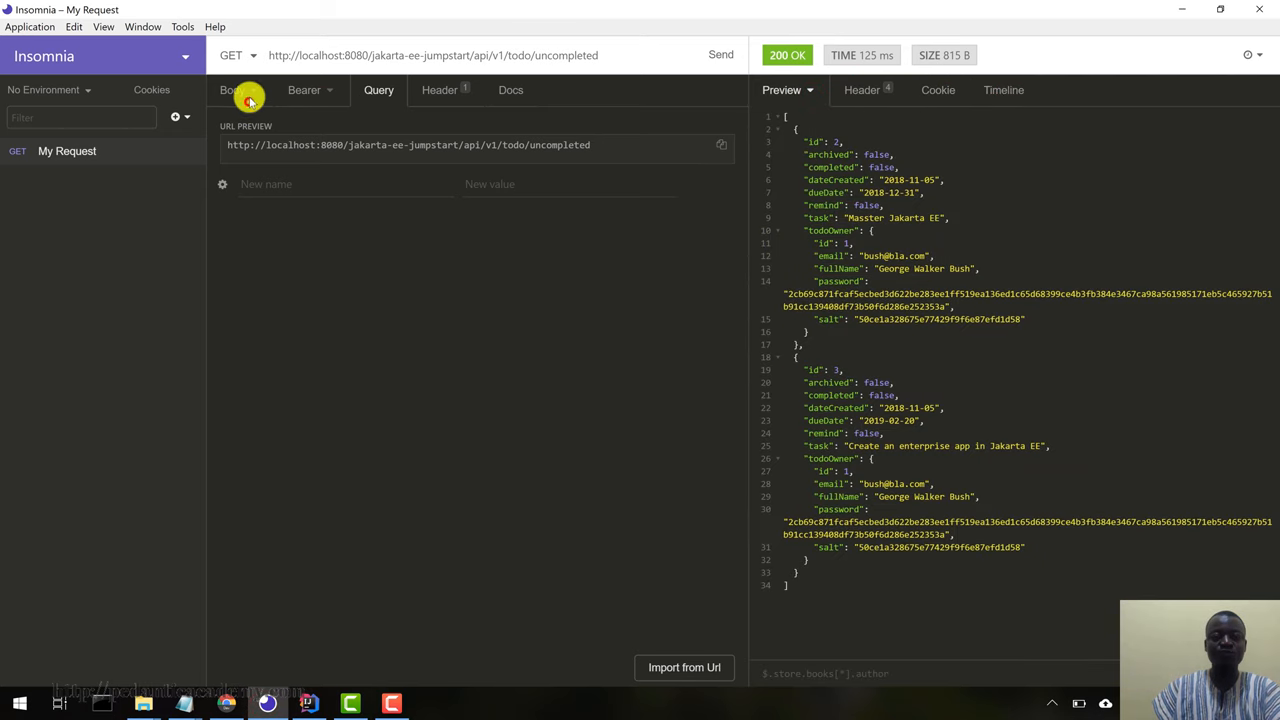
left_click(232, 90)
type("ser")
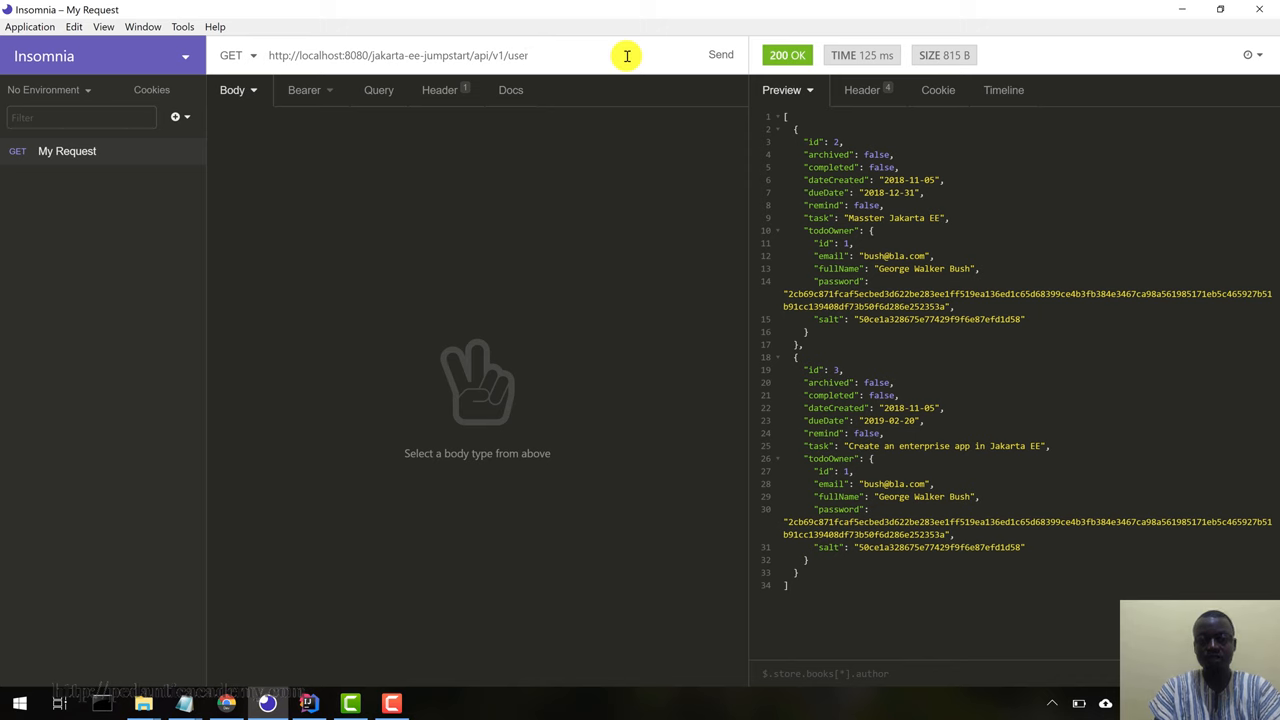
type("/")
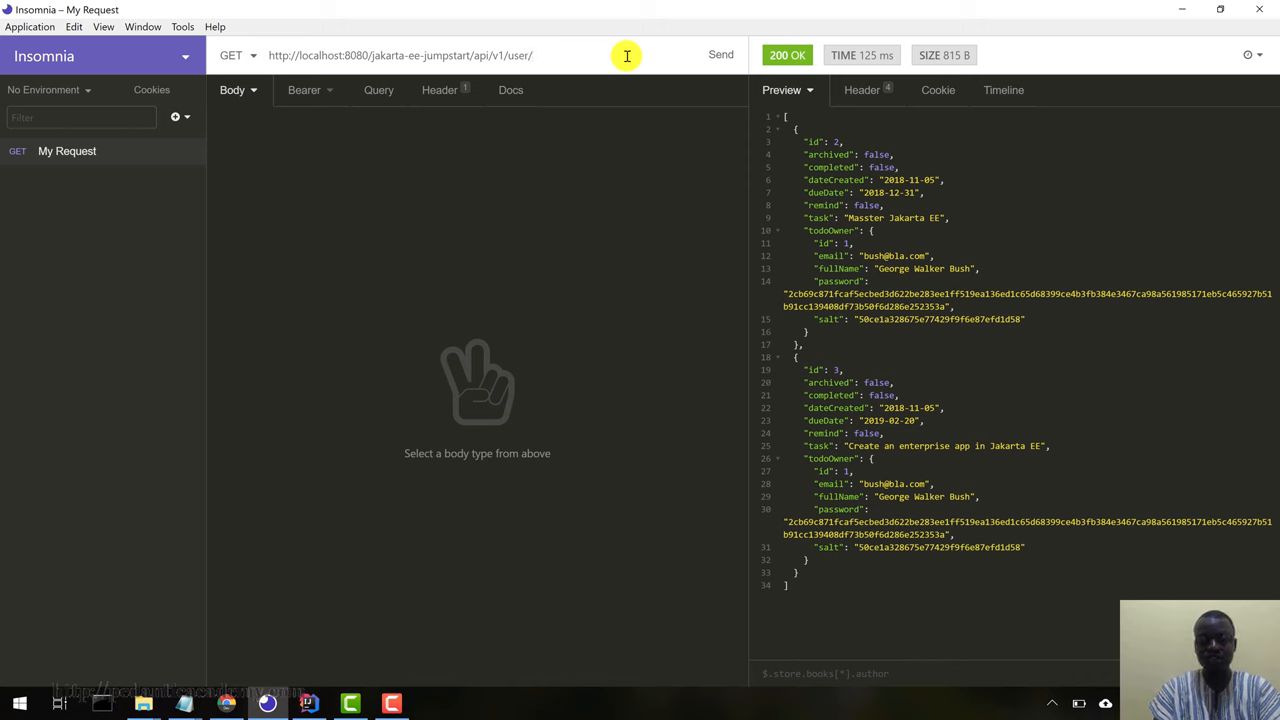
type("list")
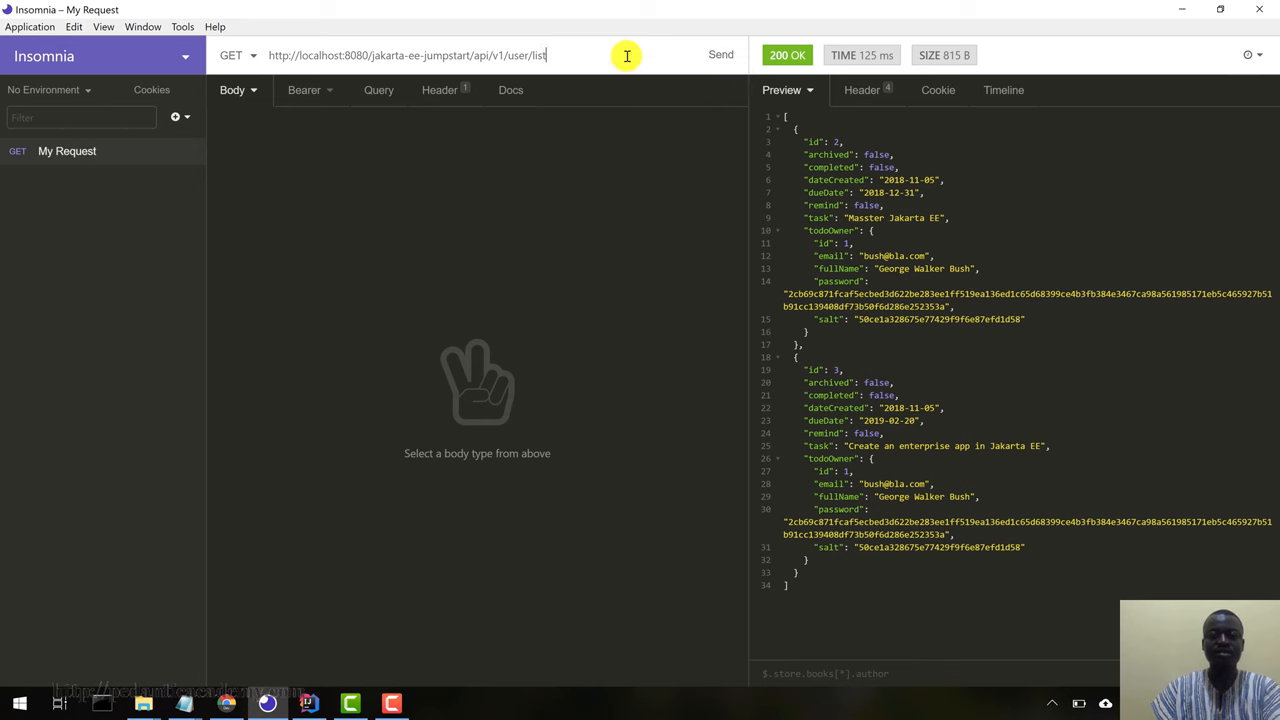
left_click(439, 90)
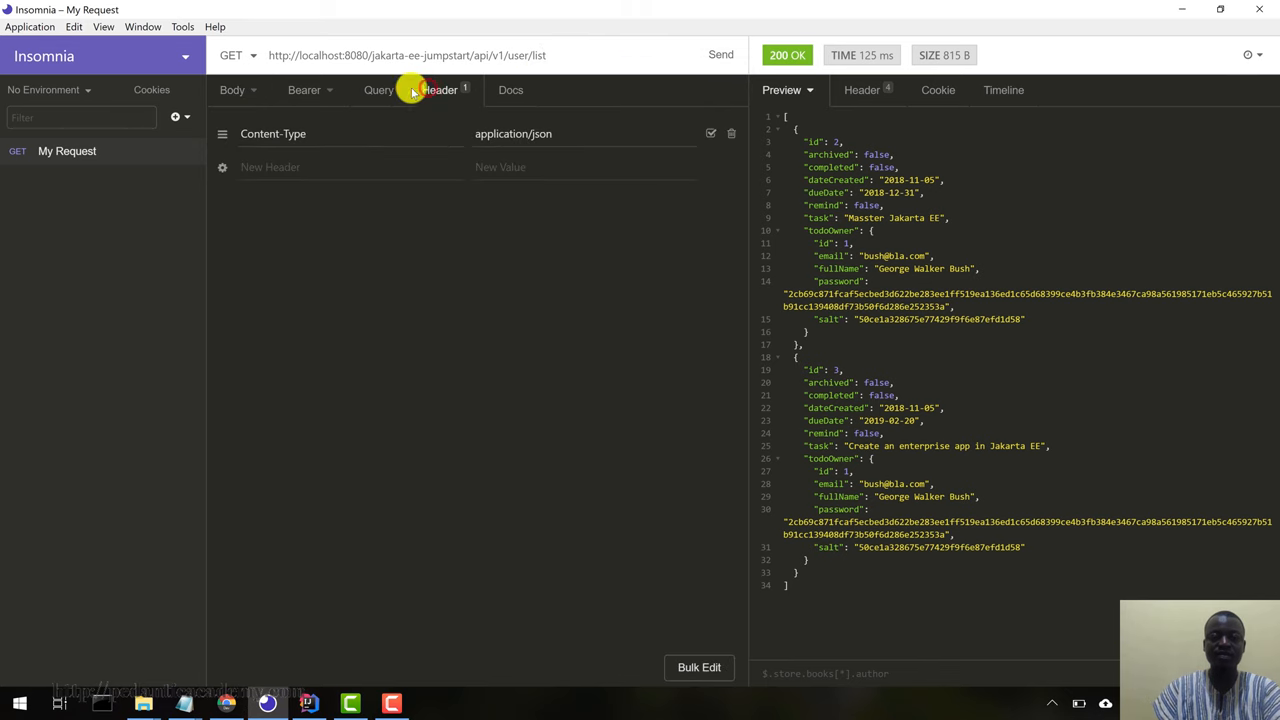
left_click(720, 55)
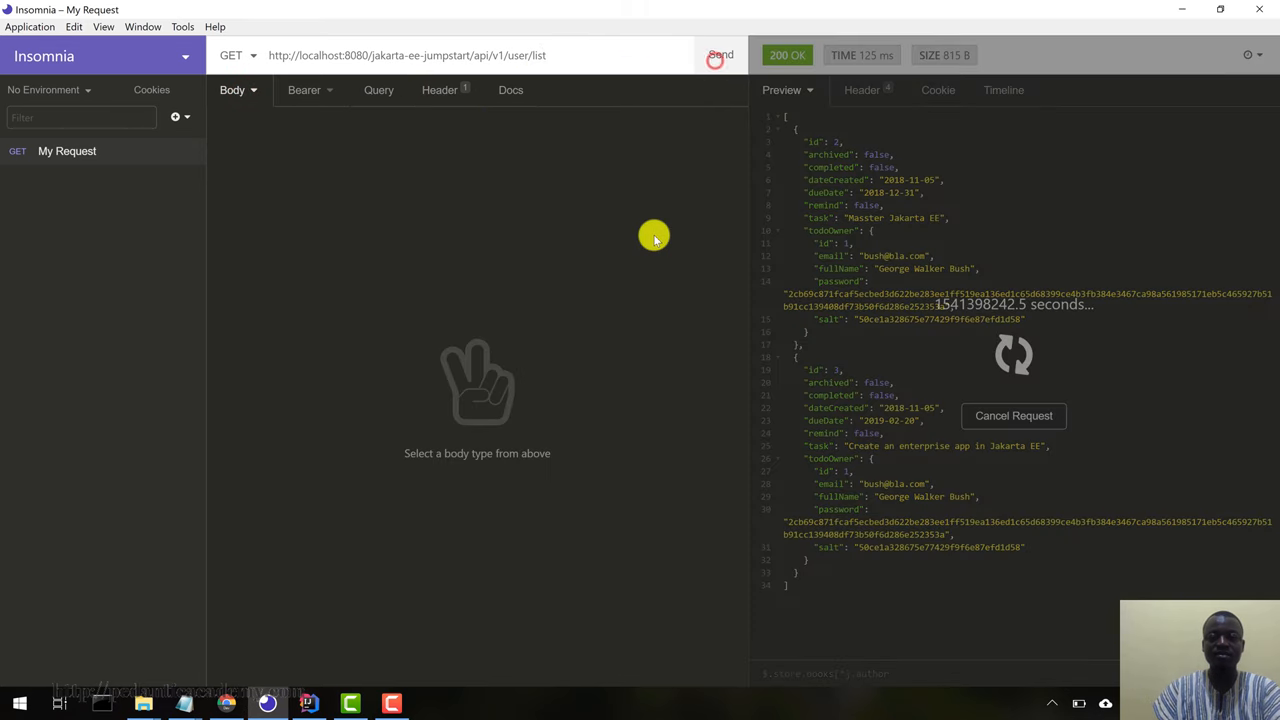
left_click(719, 55)
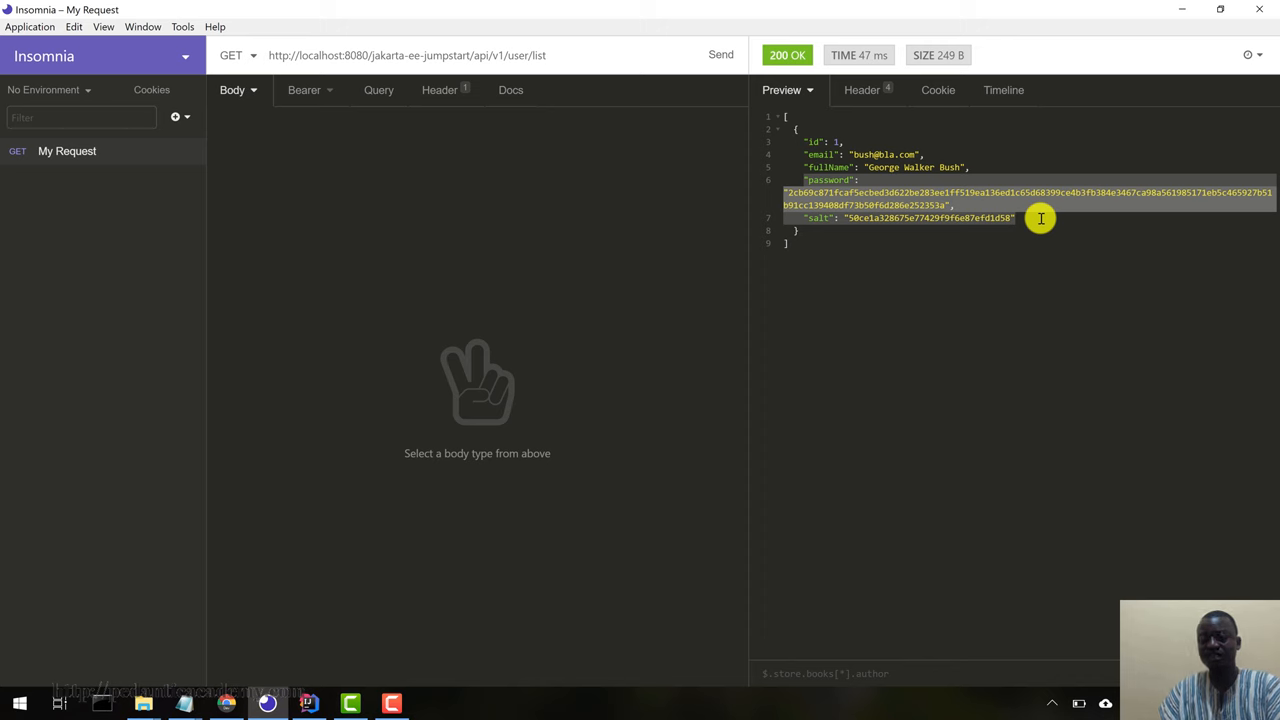
mouse_move(532, 114)
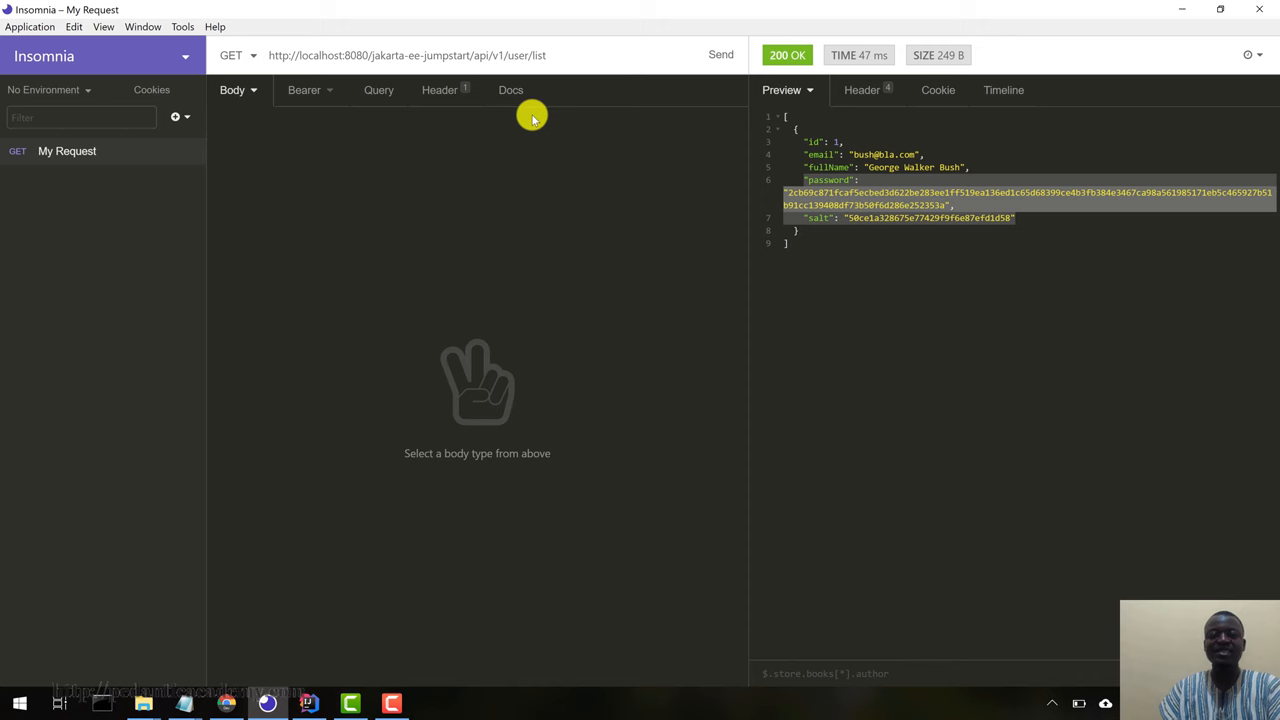
mouse_move(543, 106)
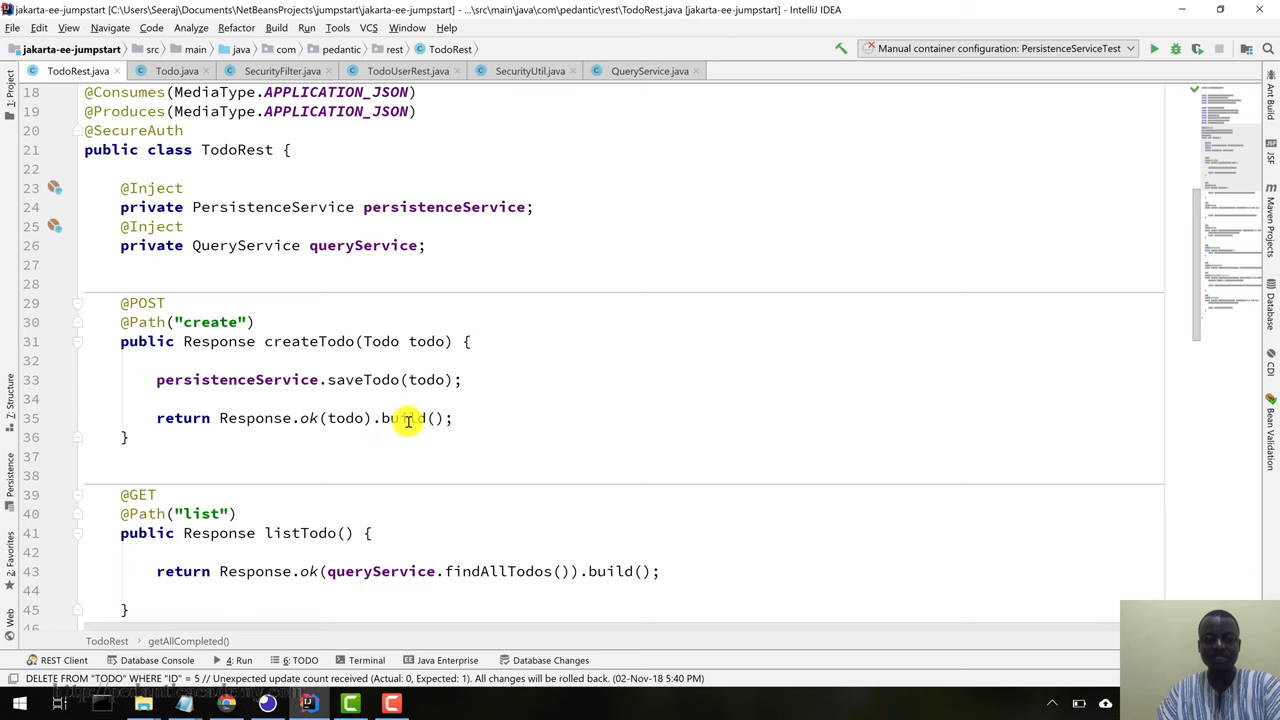
scroll("down", 3)
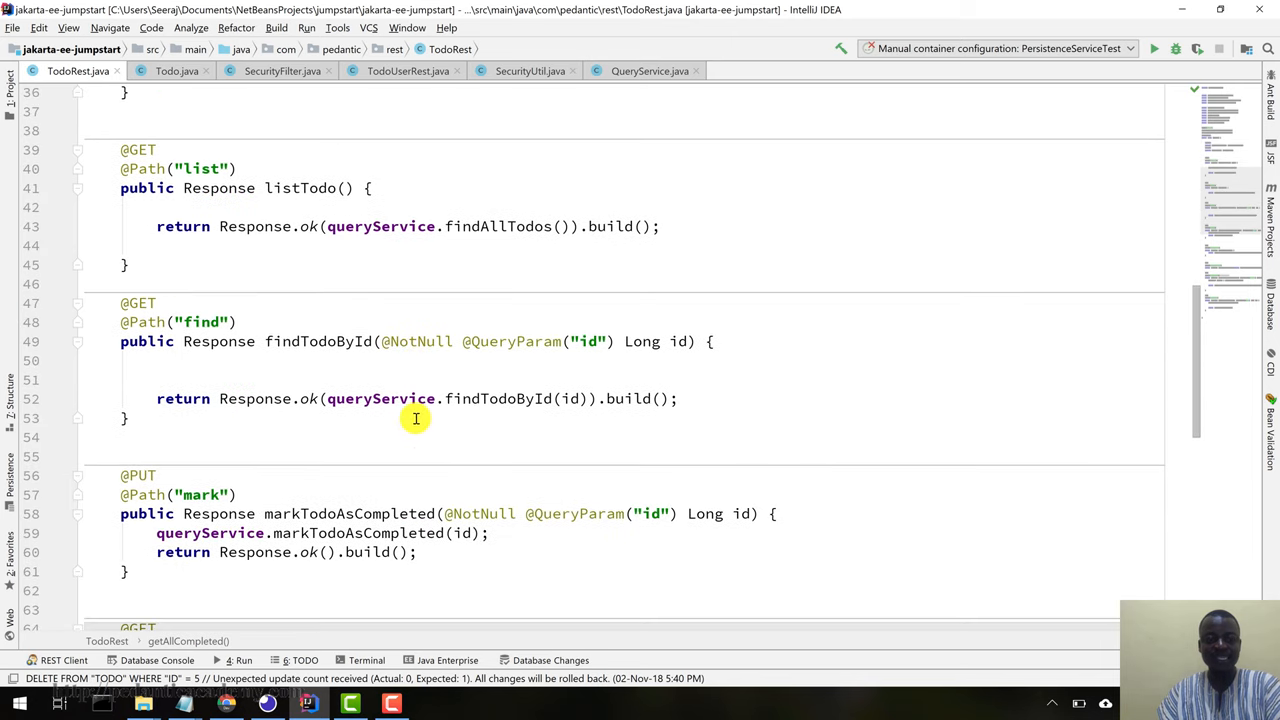
scroll("down", 3)
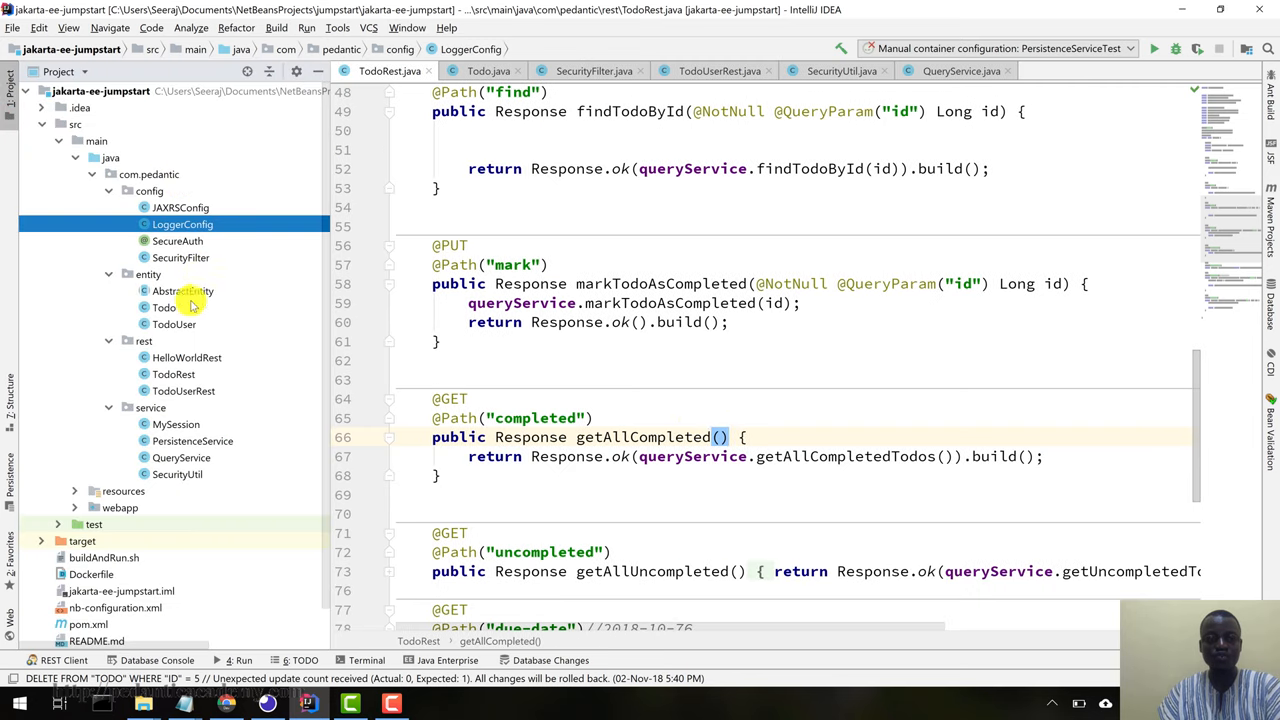
left_click(175, 424)
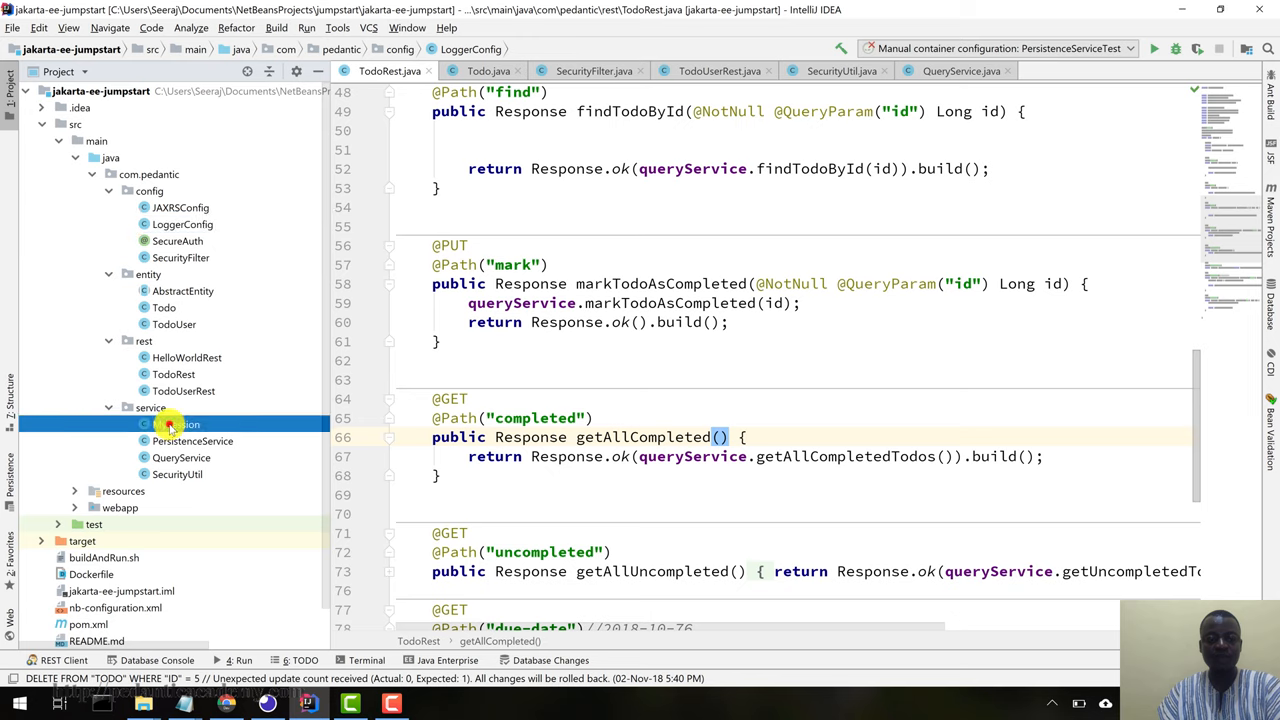
double_click(175, 424)
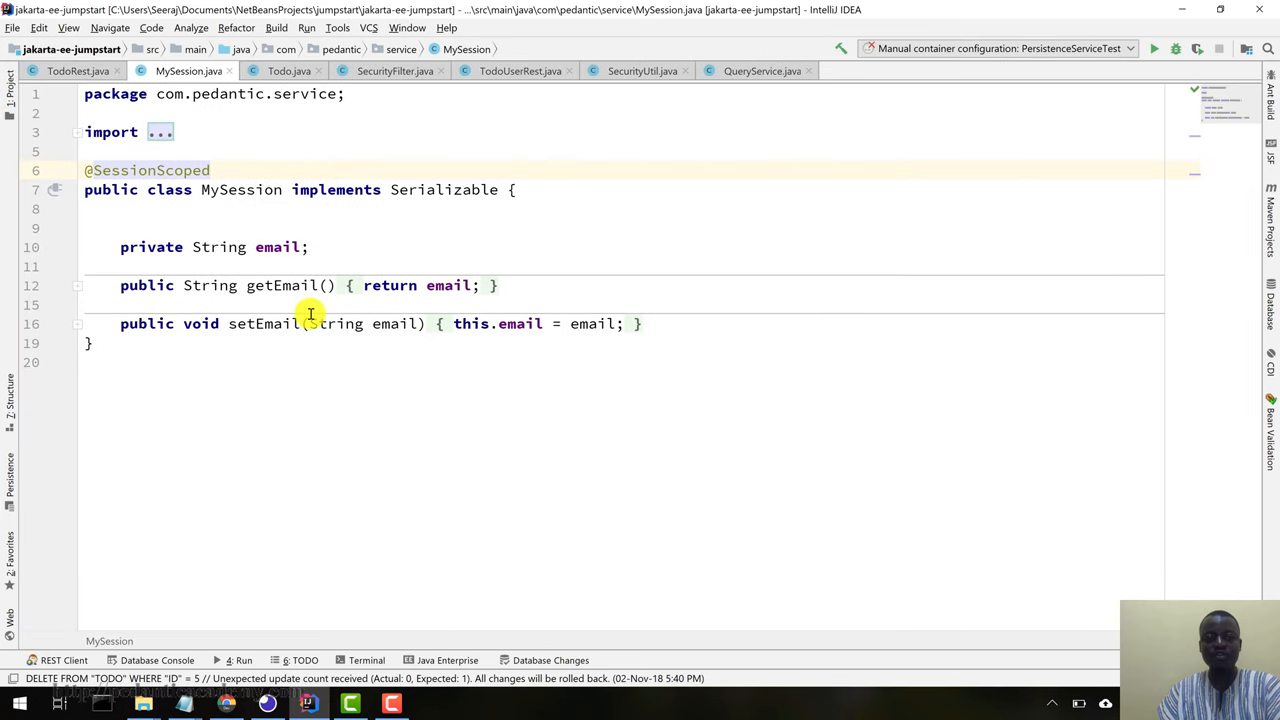
mouse_move(308, 323)
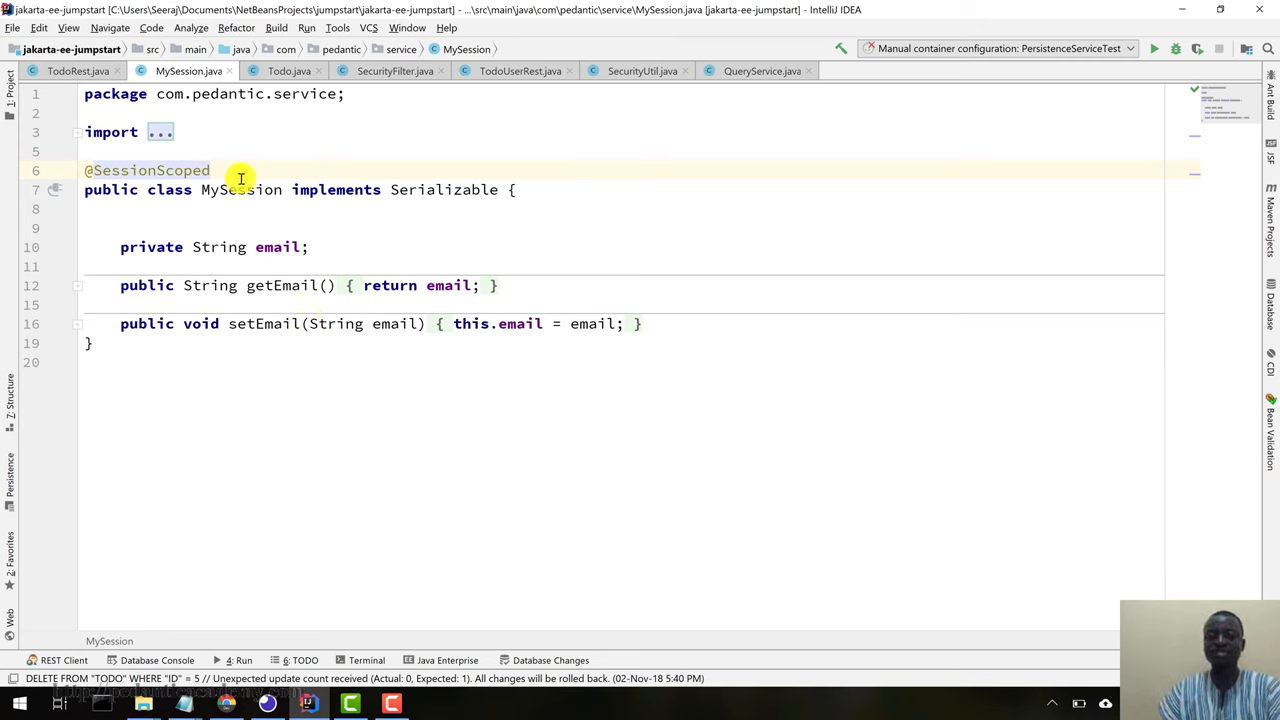
double_click(240, 189)
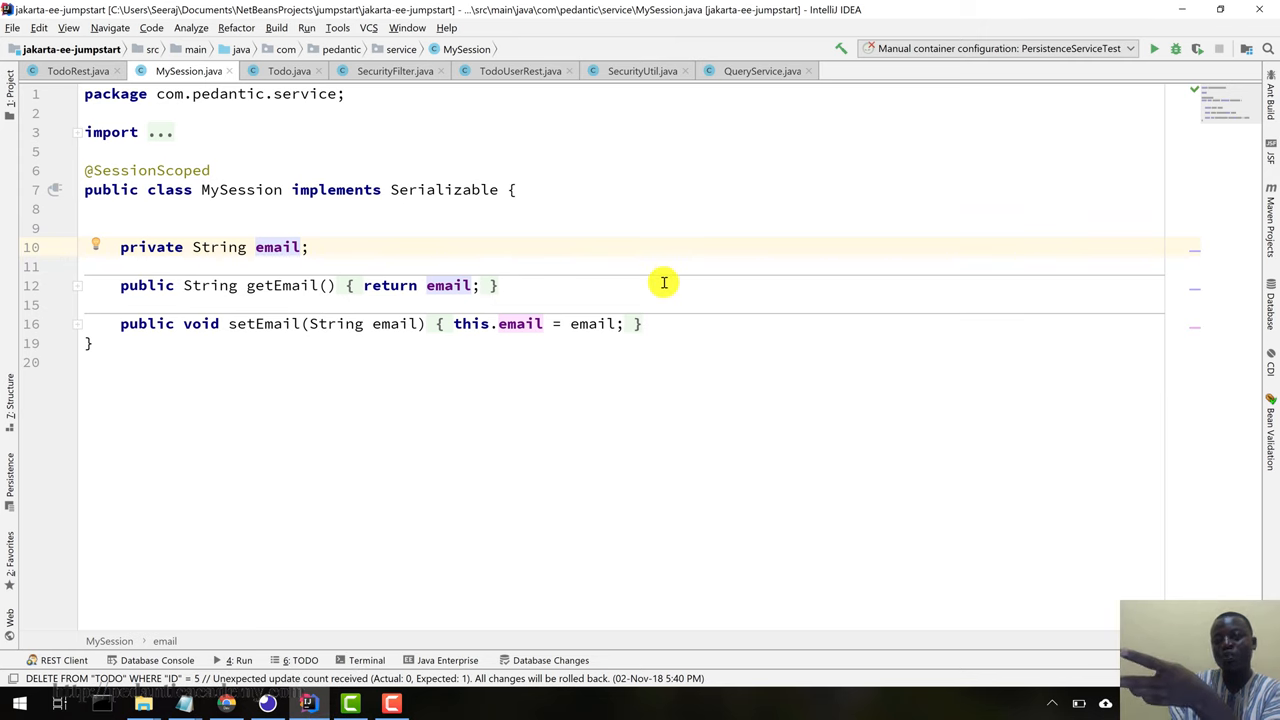
mouse_move(217, 203)
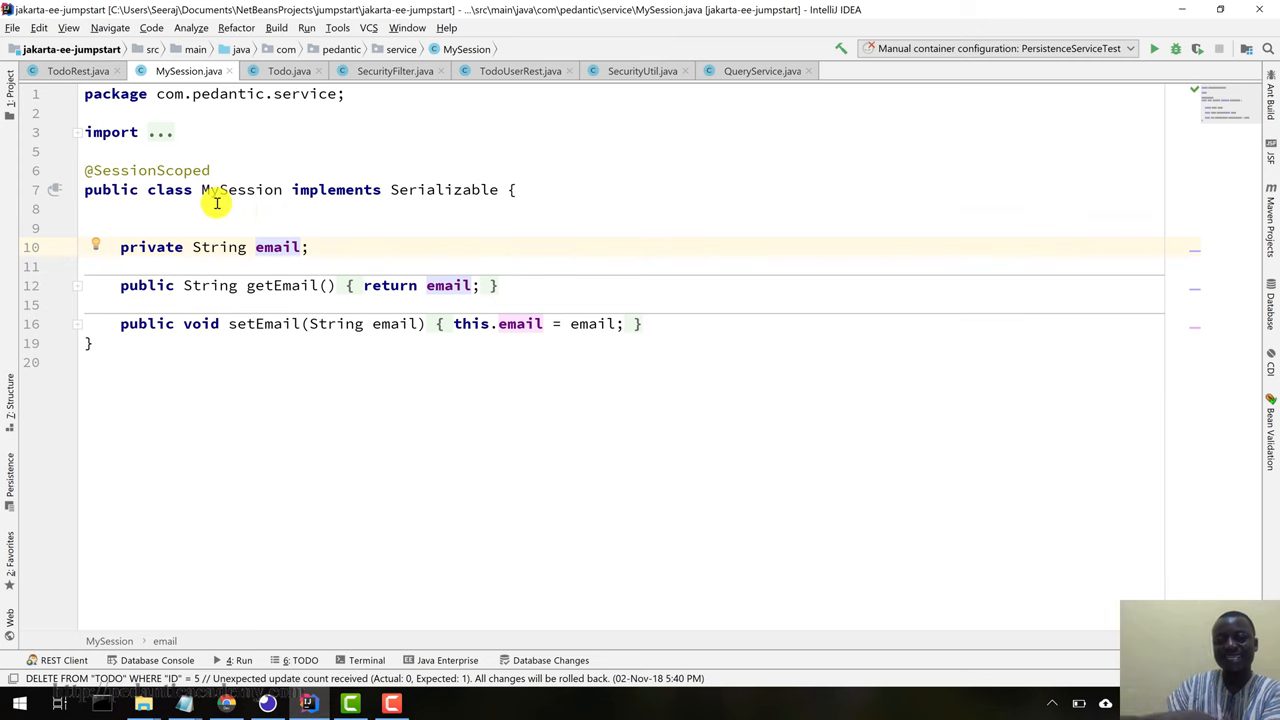
mouse_move(457, 189)
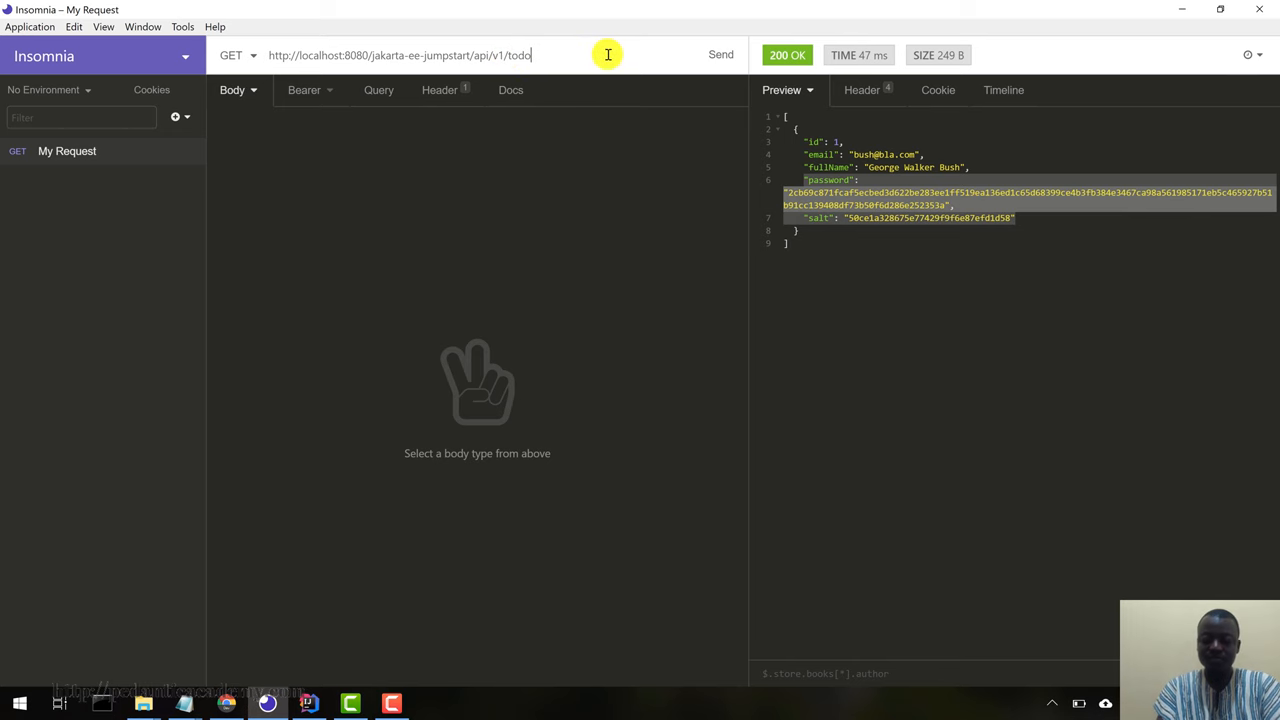
- Send GET /api/v1/todo/list, now listing todos 2, 3 and completed todo 4
type("/list")
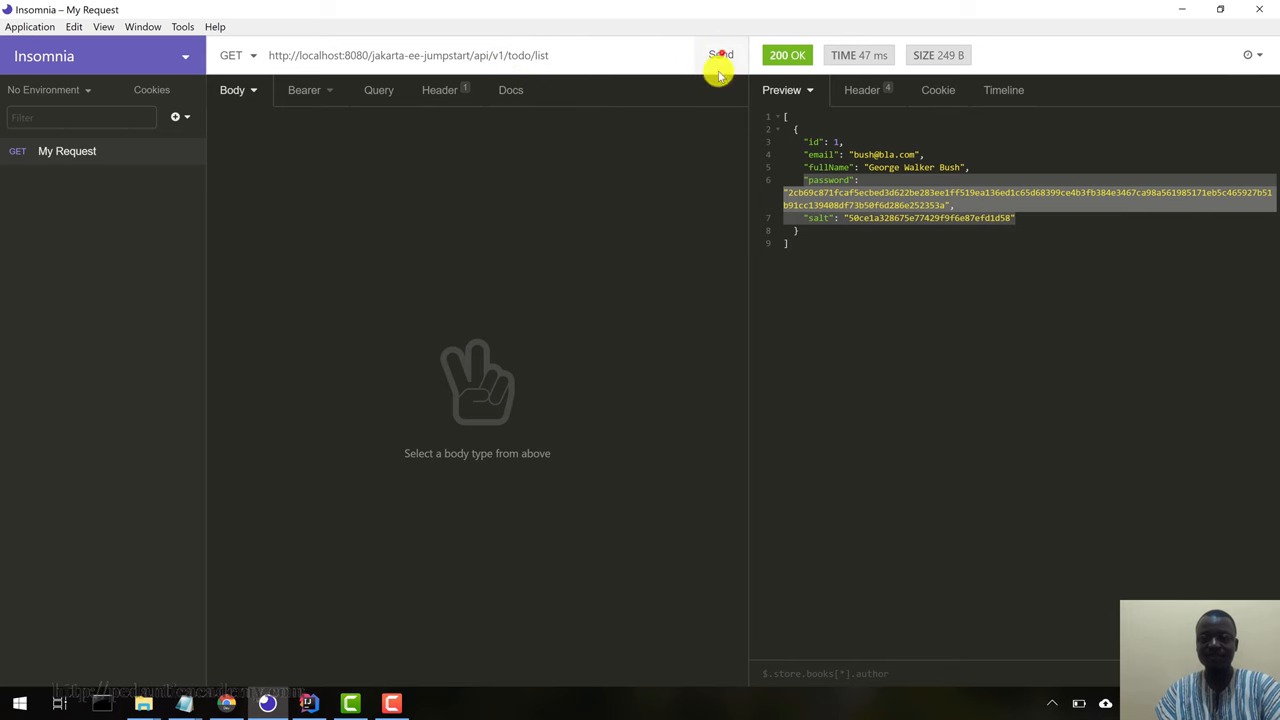
left_click(720, 55)
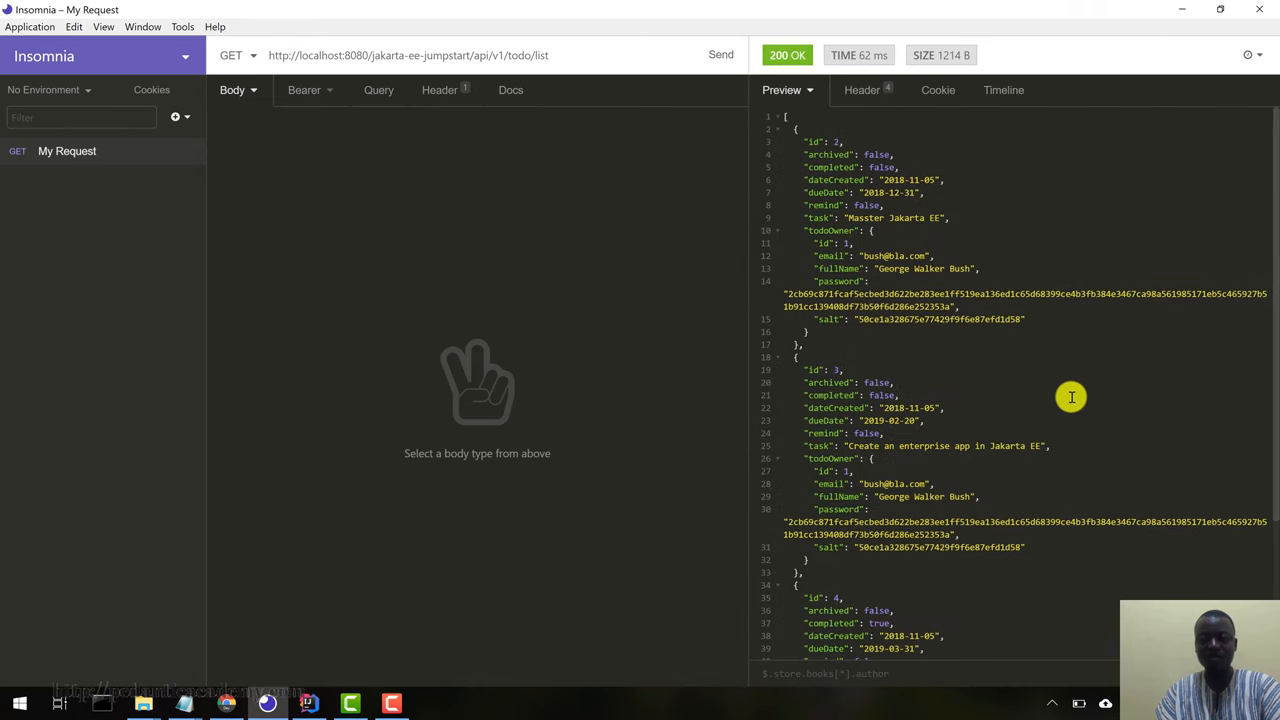
mouse_move(1050, 243)
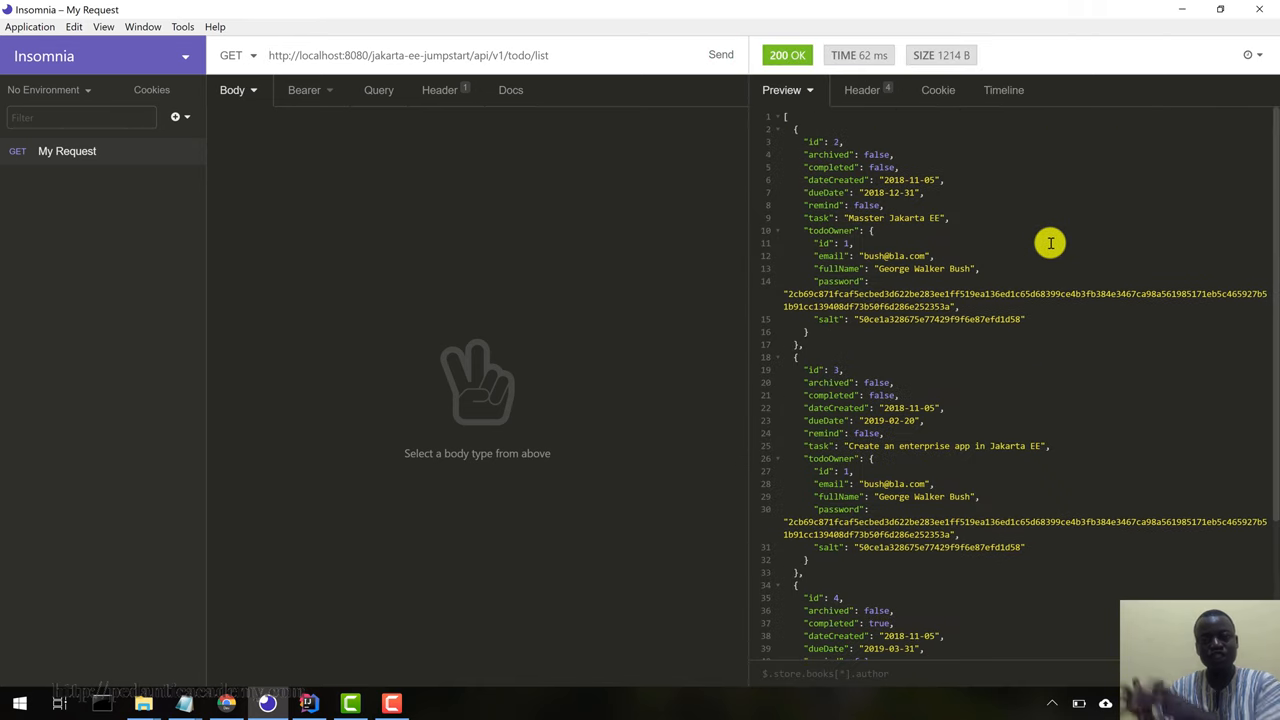